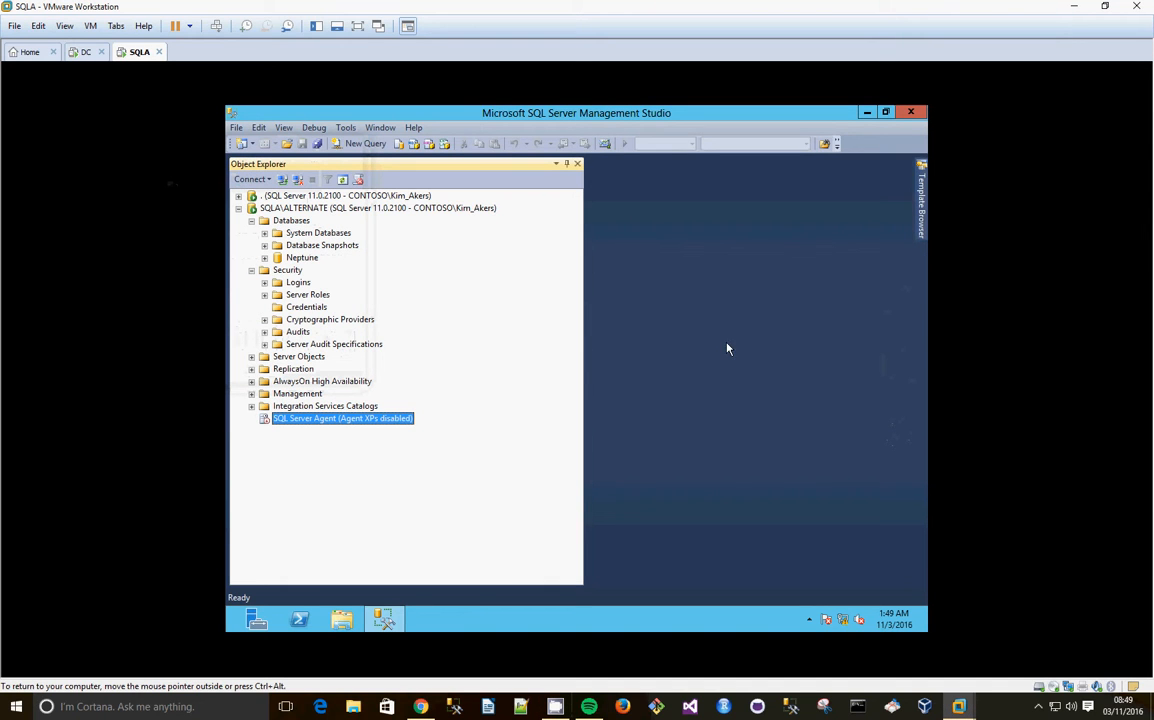
mouse_move(738, 356)
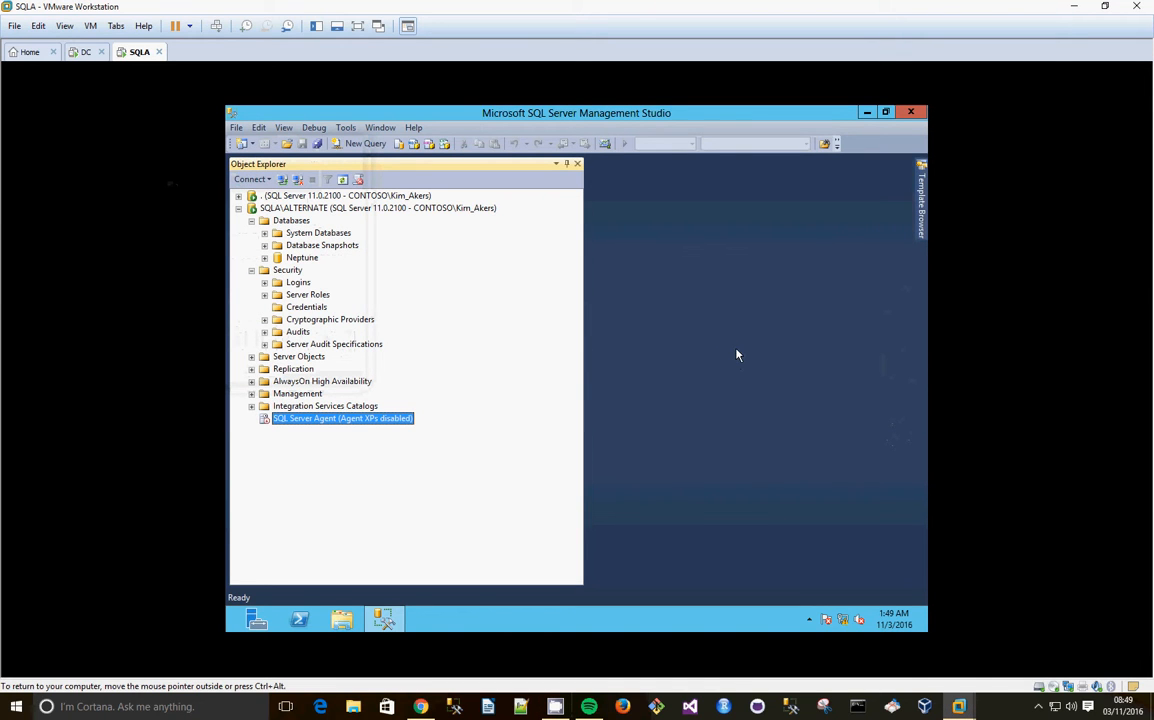
mouse_move(500, 236)
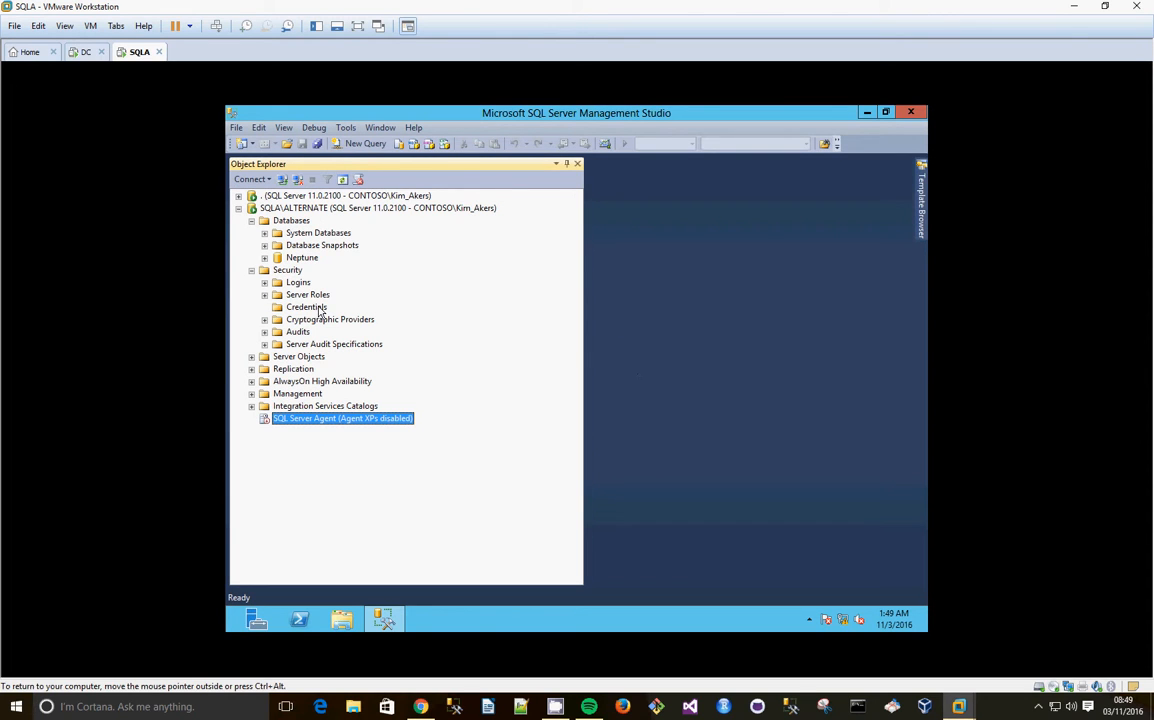
- Create credential kim_akers under Security > Credentials with the Windows account identity and password
right_click(308, 308)
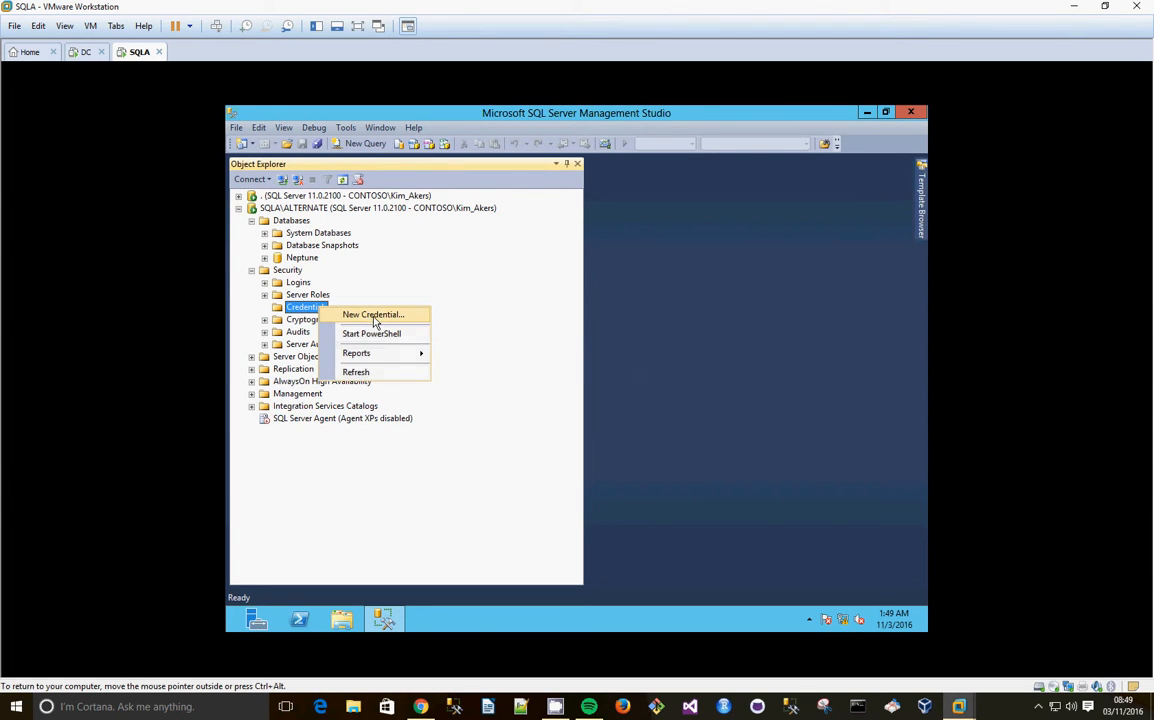
click(372, 314)
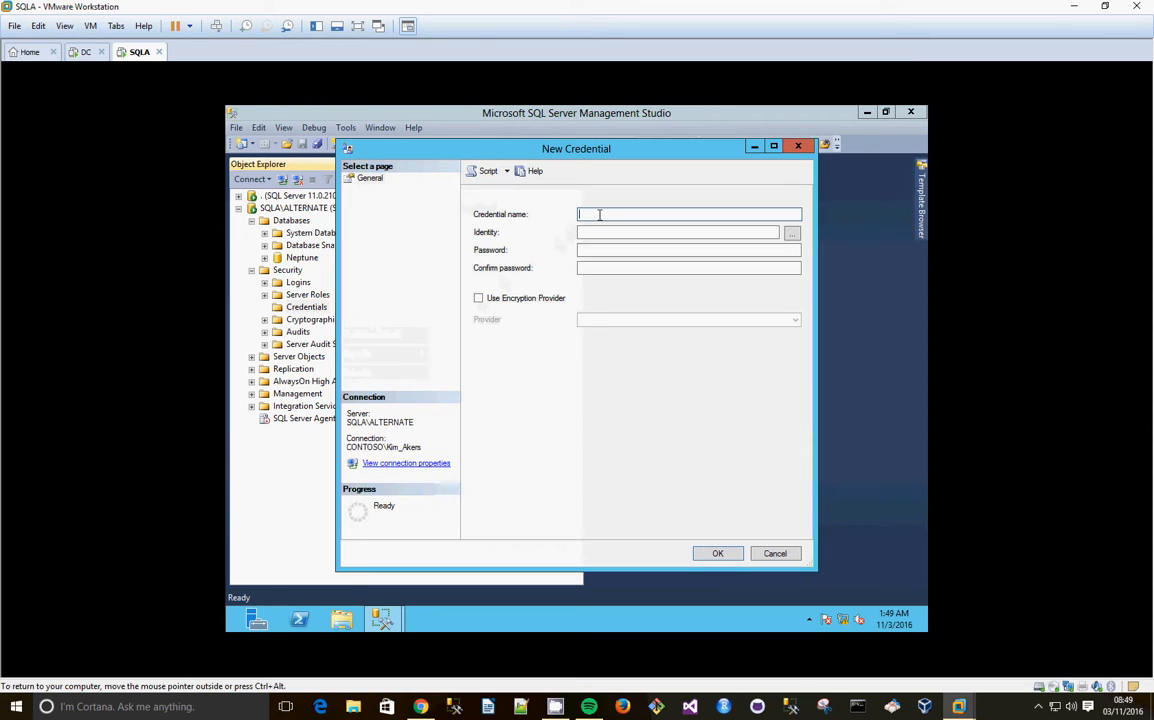
text(kim_akers)
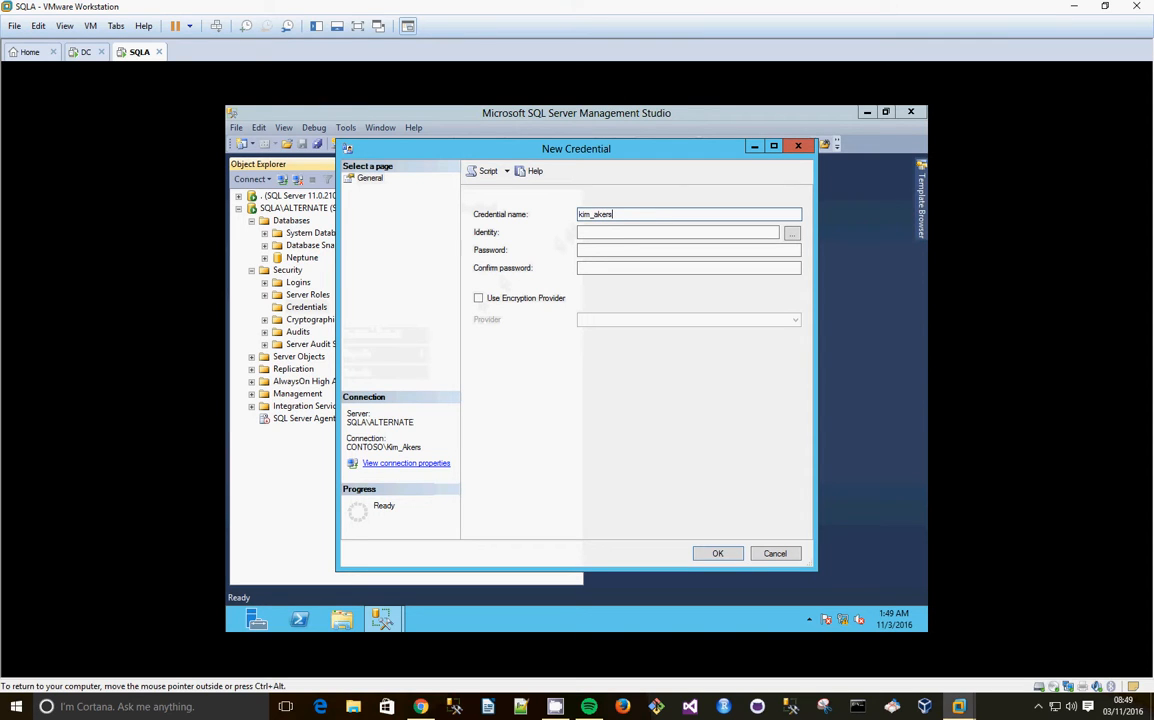
text(contoso\kim_akers)
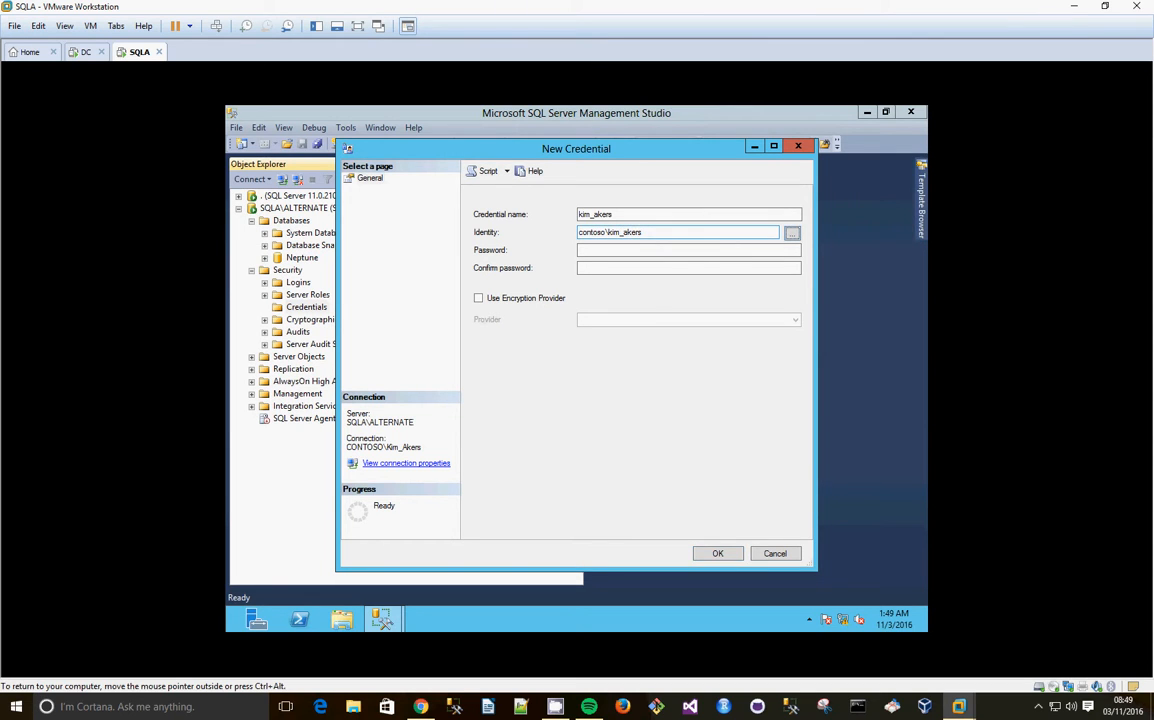
text(1)
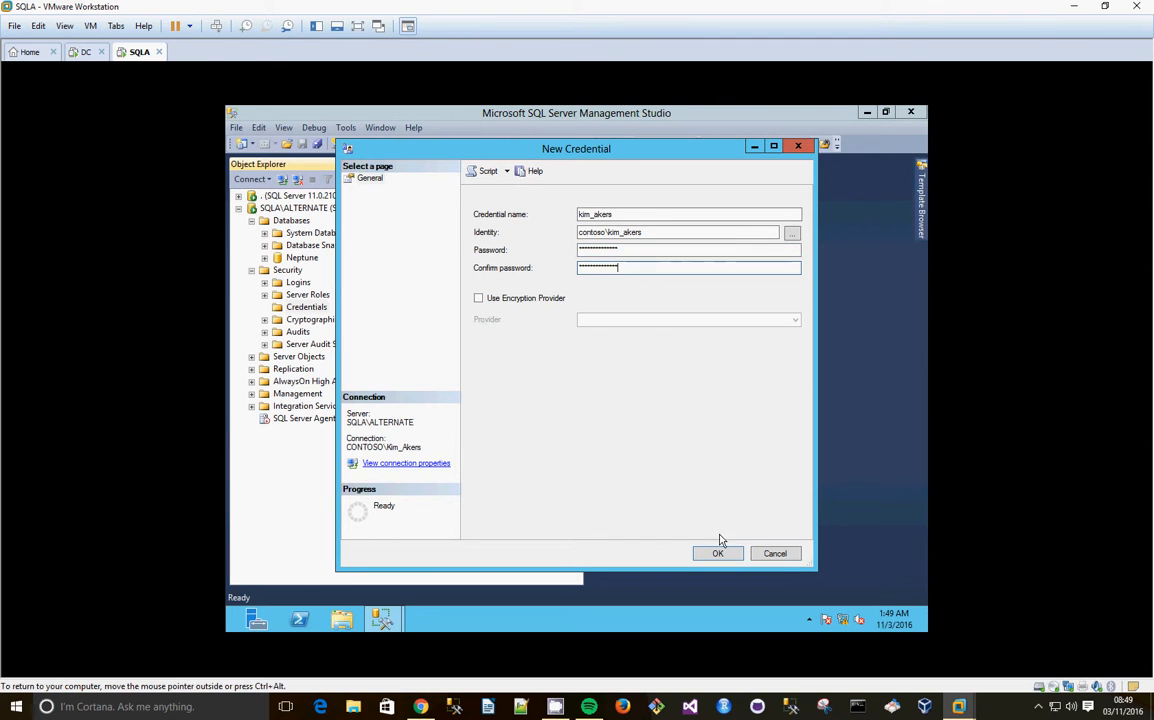
click(716, 552)
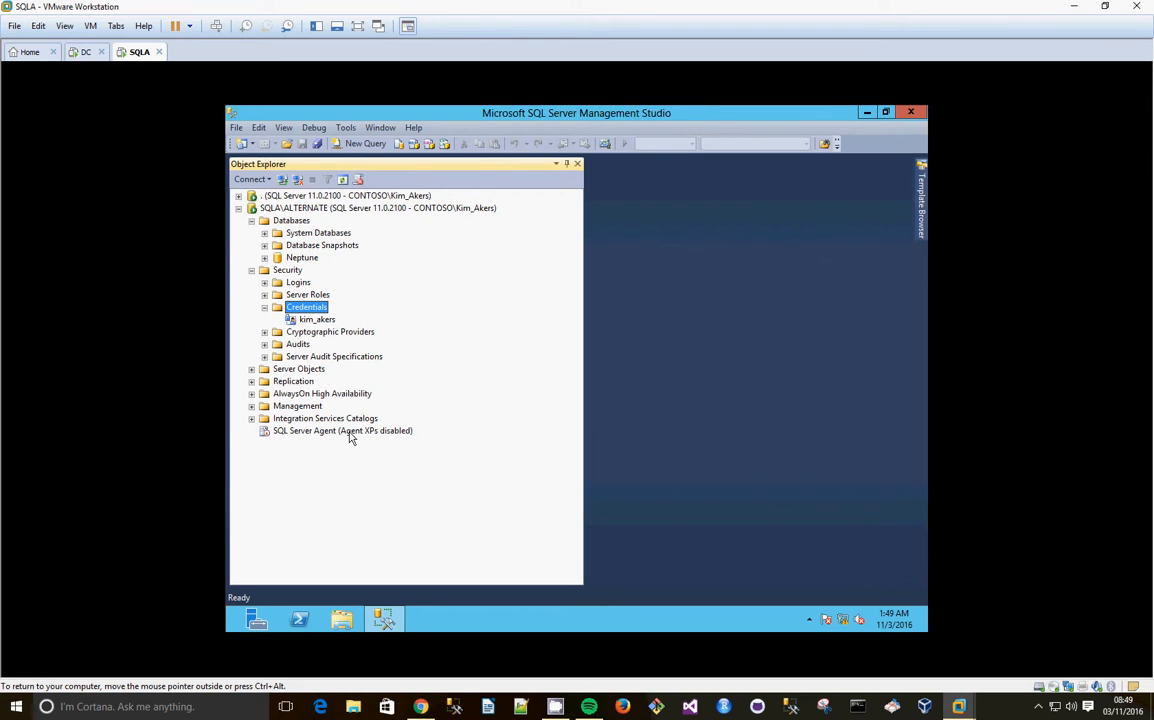
- Start the SQL Server Agent service on SQLALTERNATE, accepting UAC, and expand its node
right_click(342, 432)
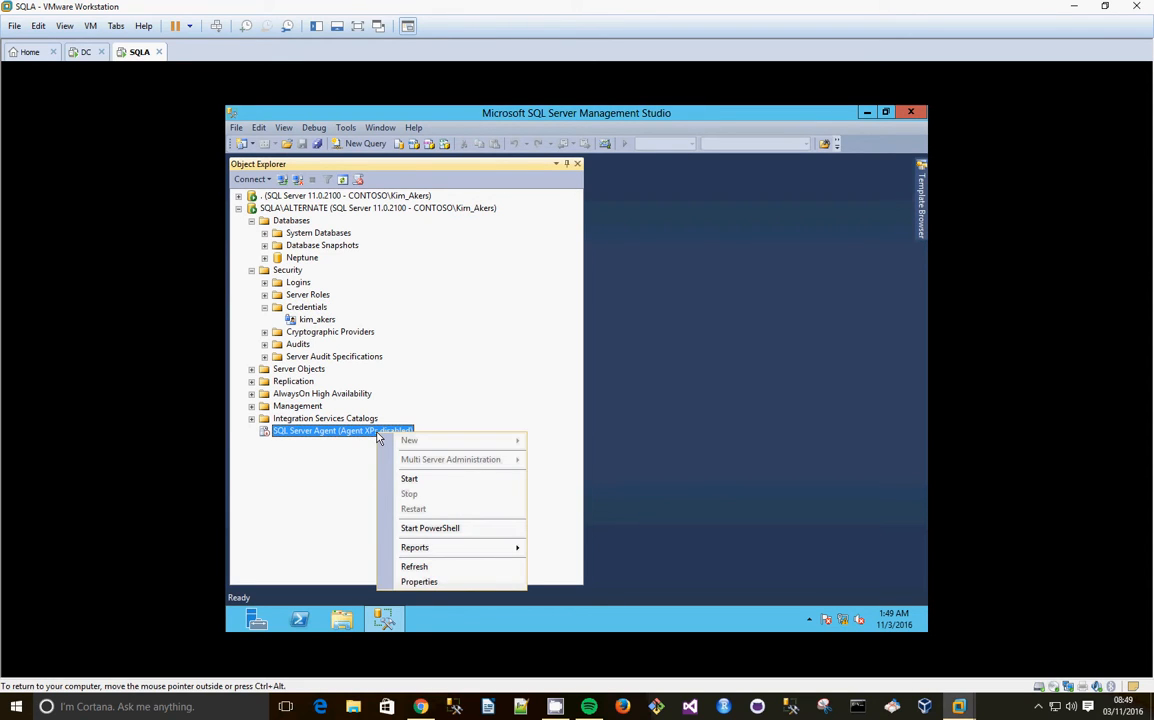
click(408, 478)
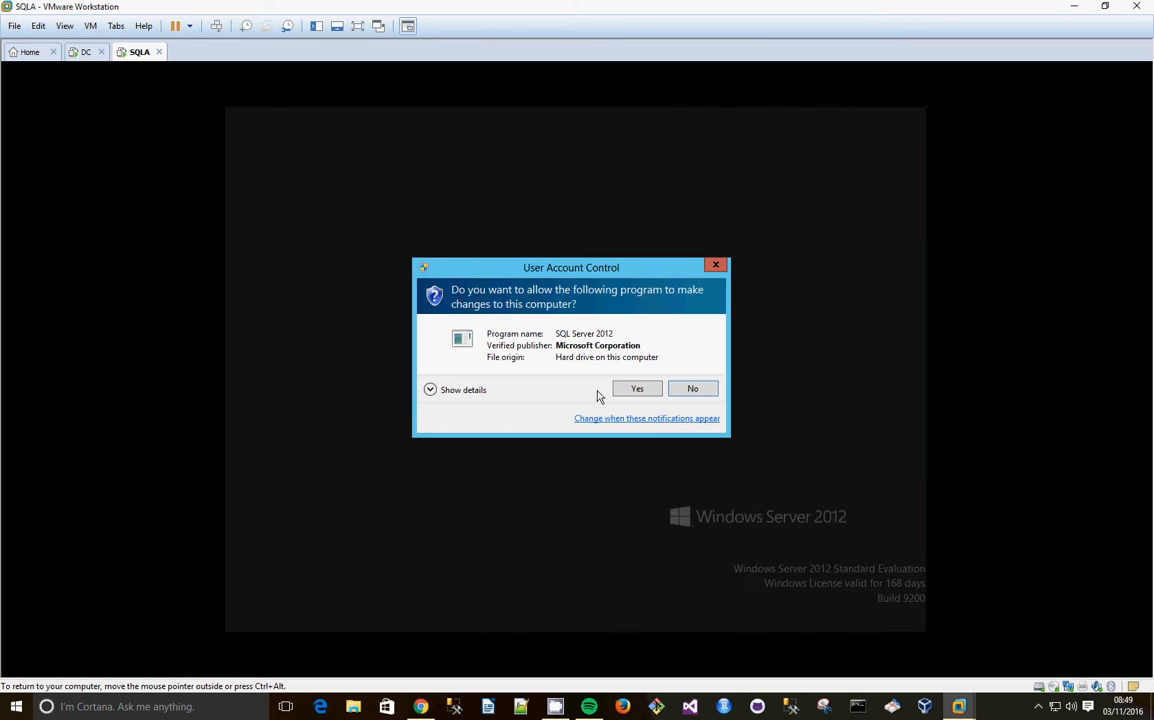
click(636, 388)
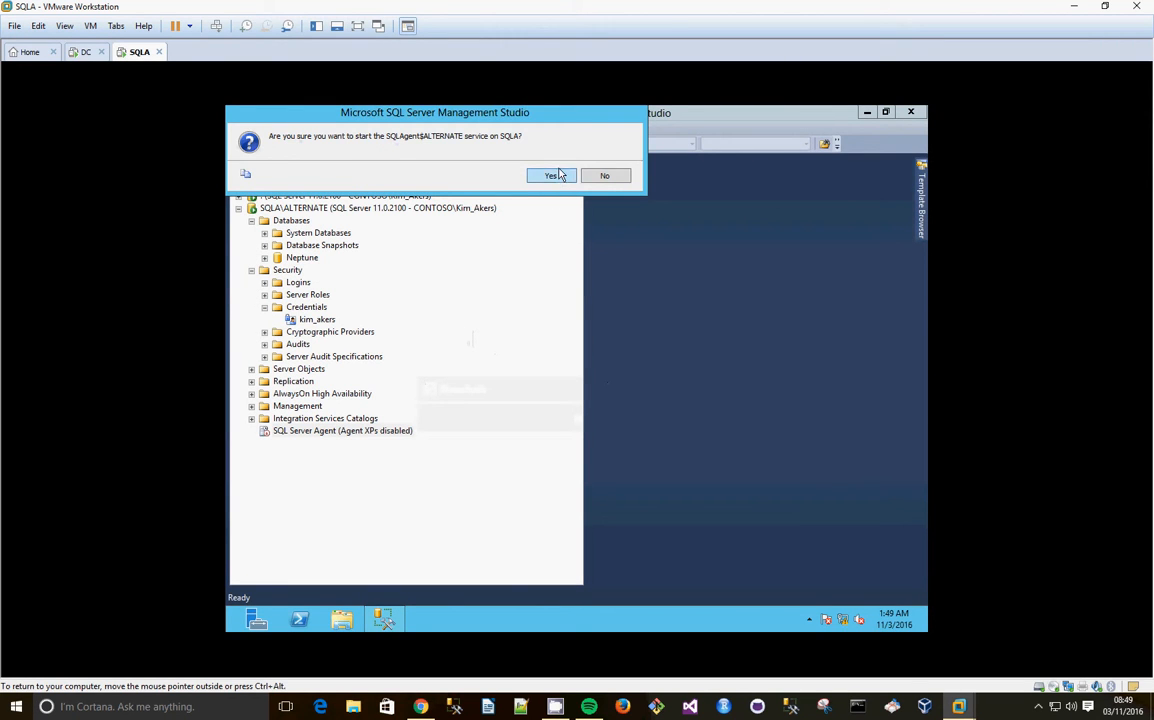
click(548, 176)
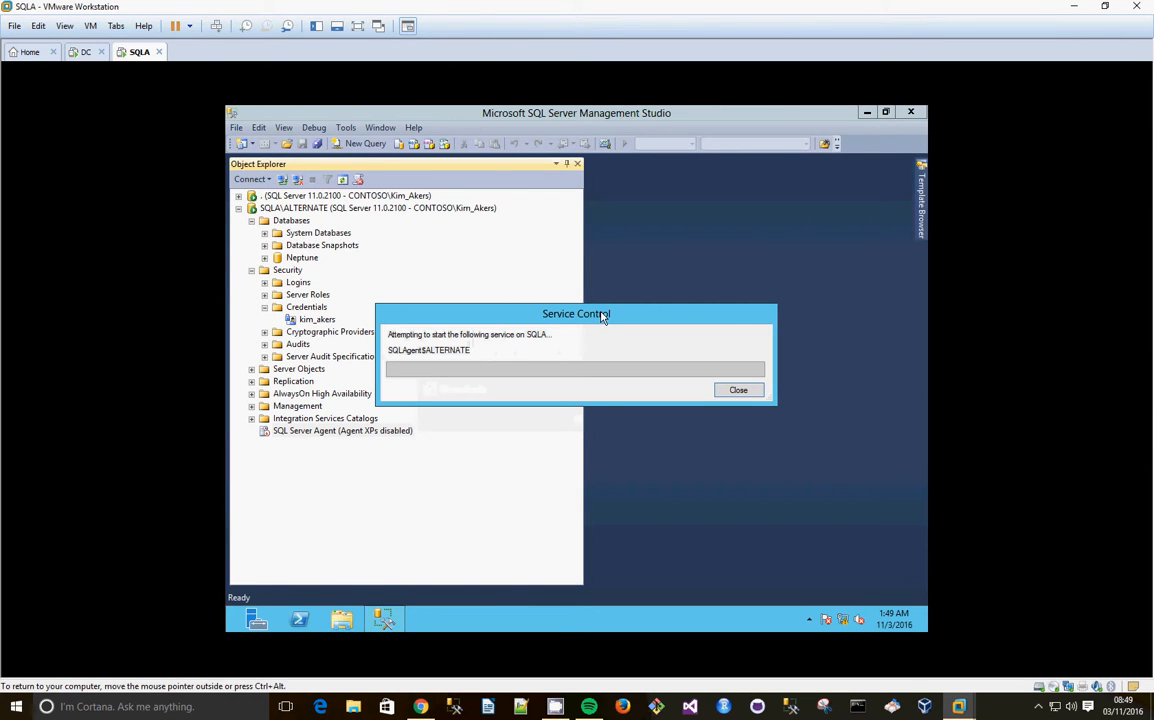
click(738, 388)
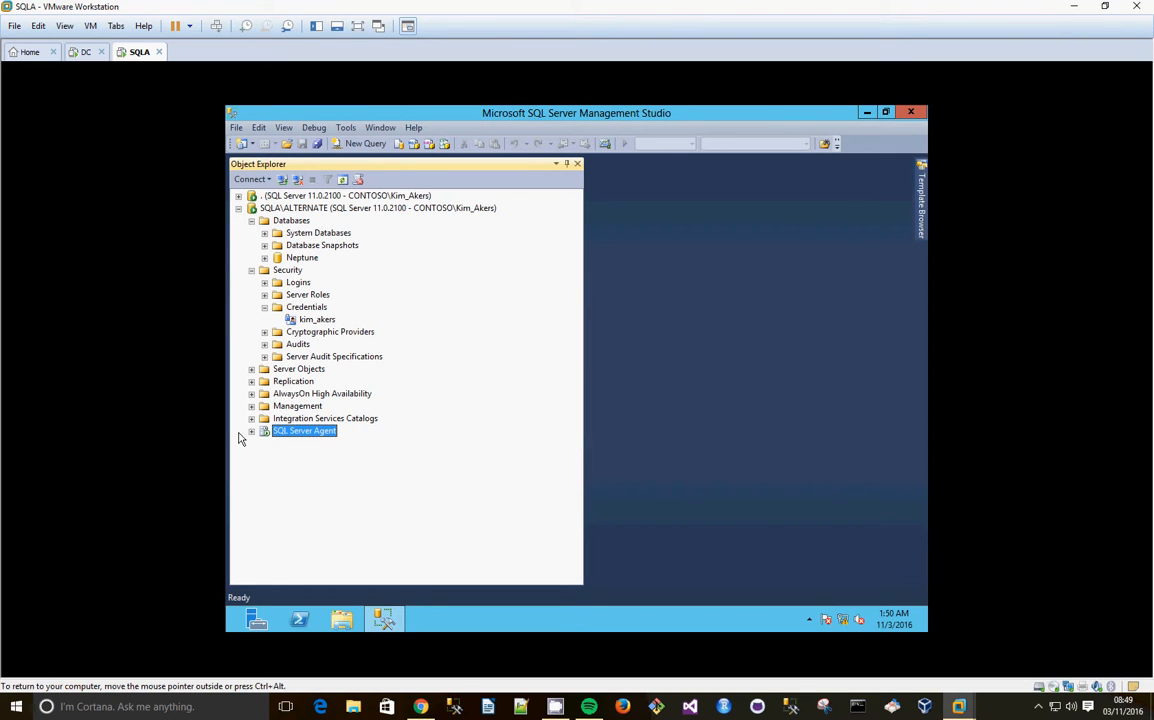
click(252, 430)
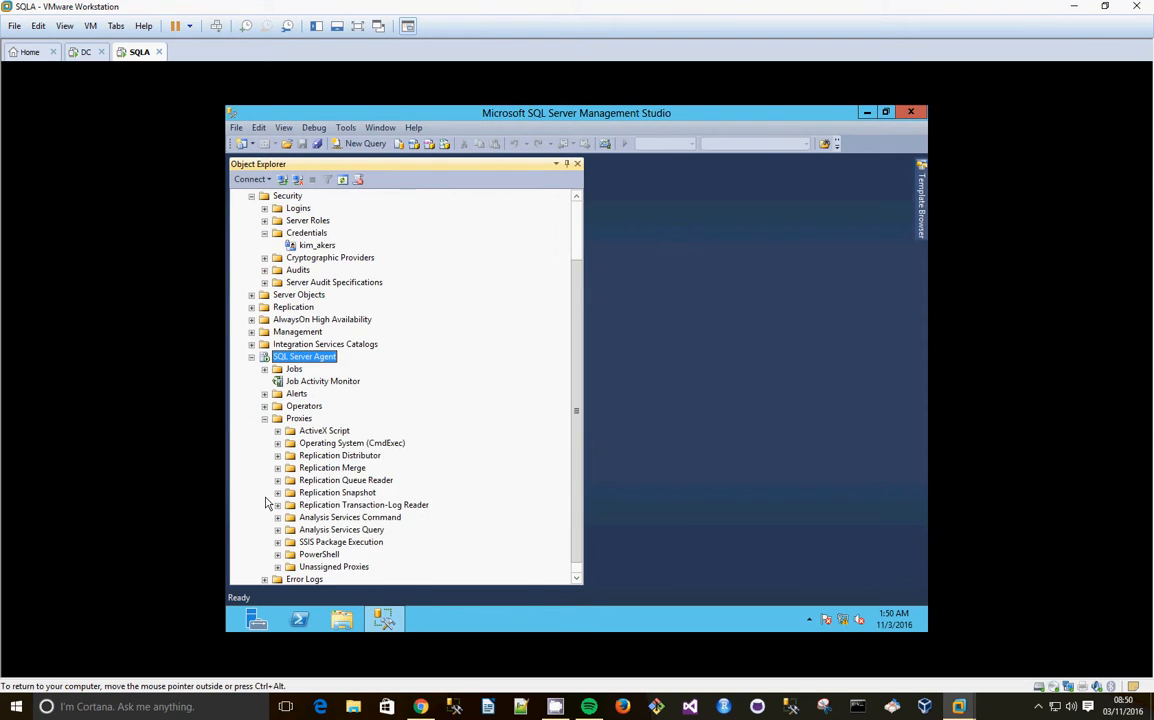
- Create a new agent proxy using the kim_akers credential, active for SQL Server Integration Services Package
right_click(300, 418)
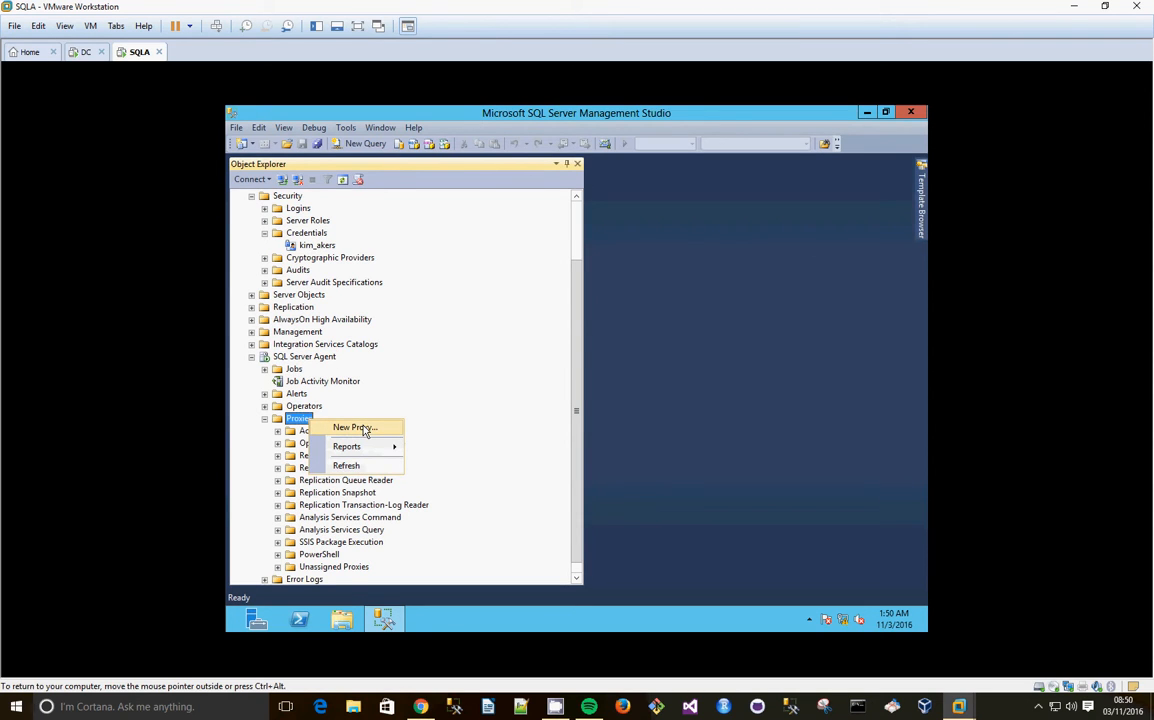
click(354, 428)
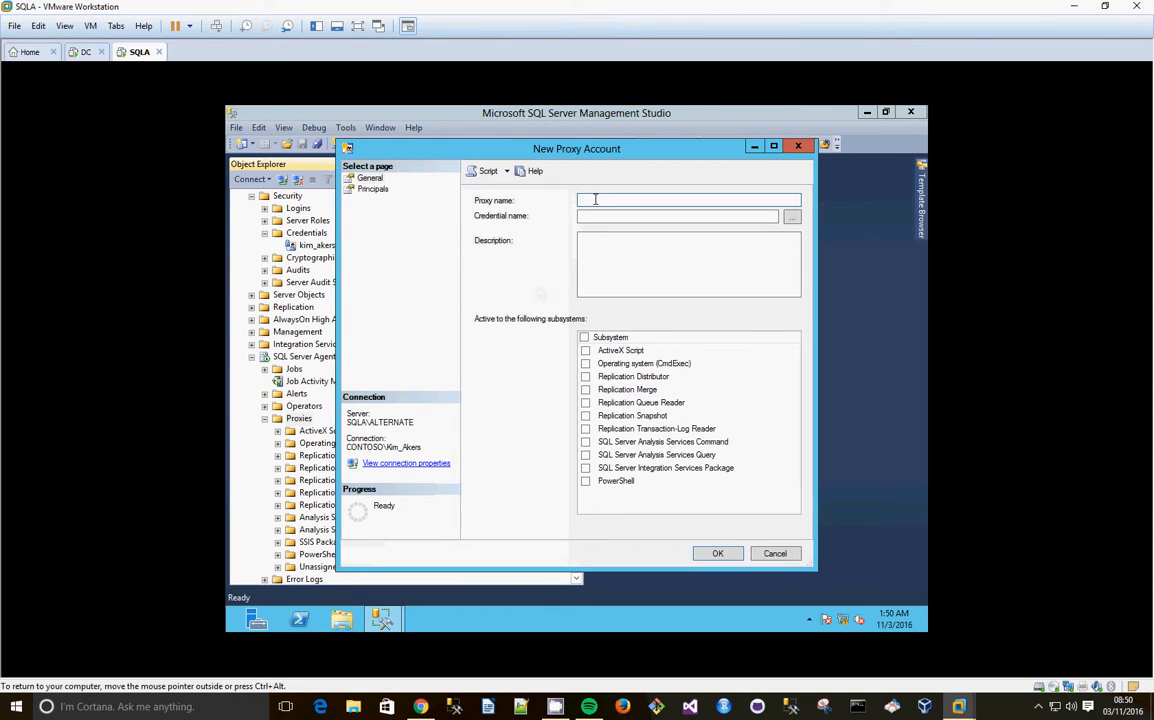
text(kim_akers])
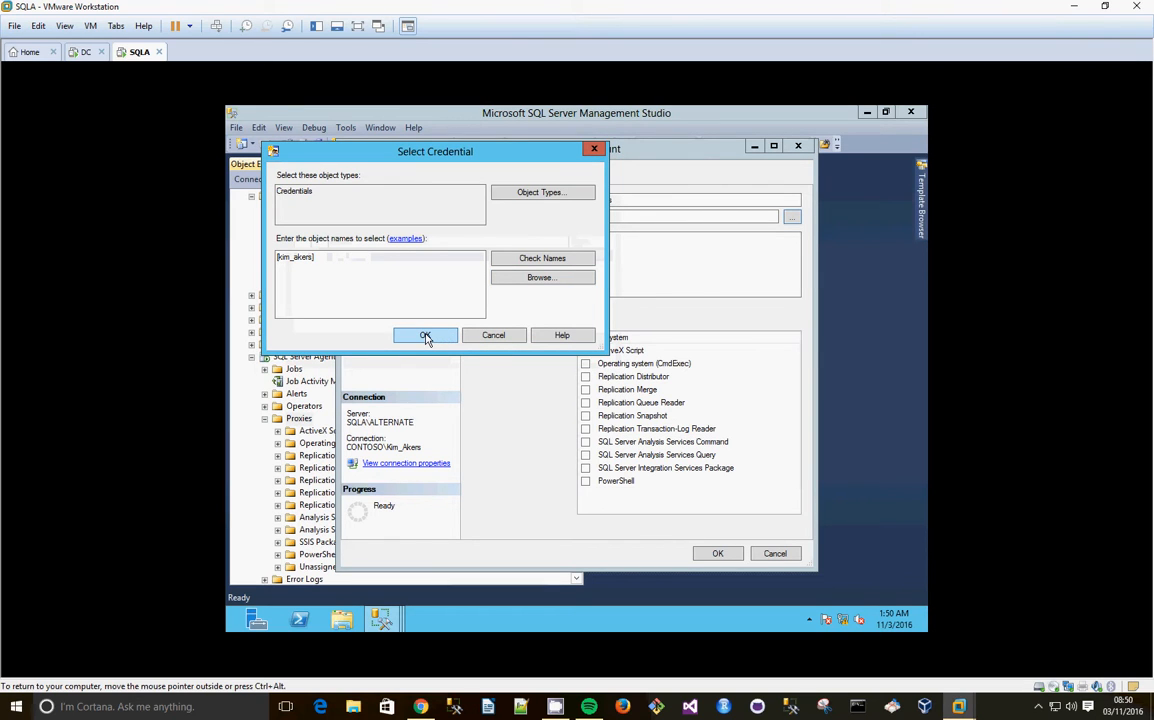
click(424, 336)
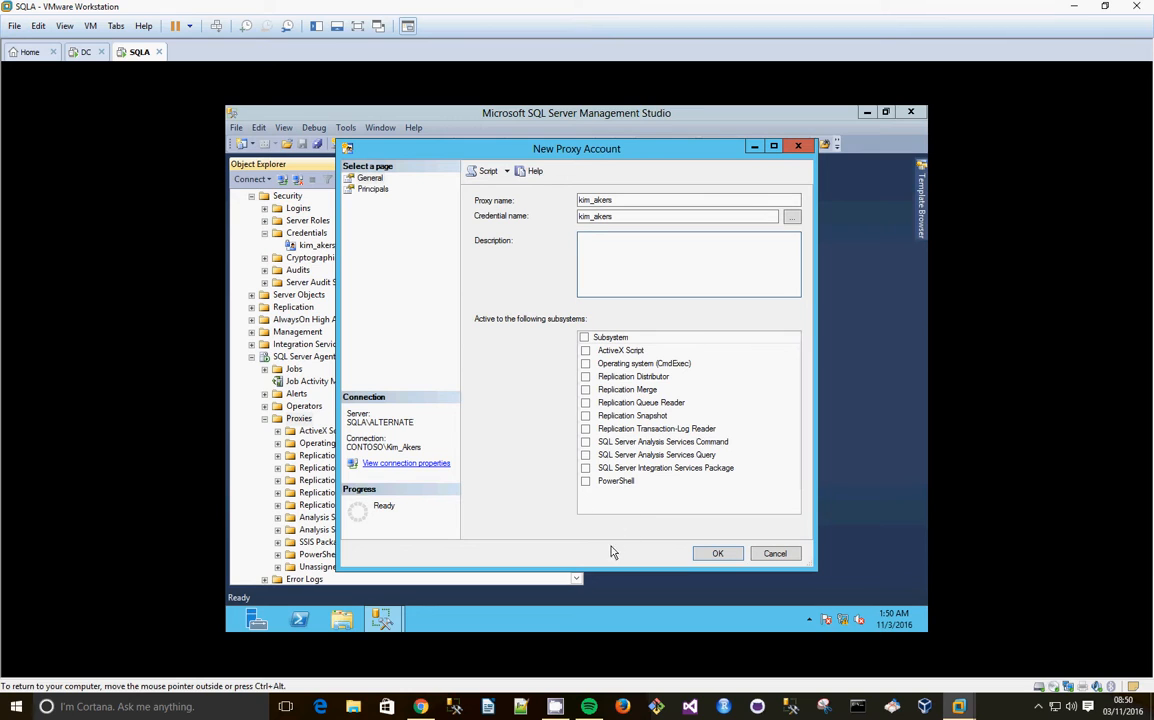
click(586, 468)
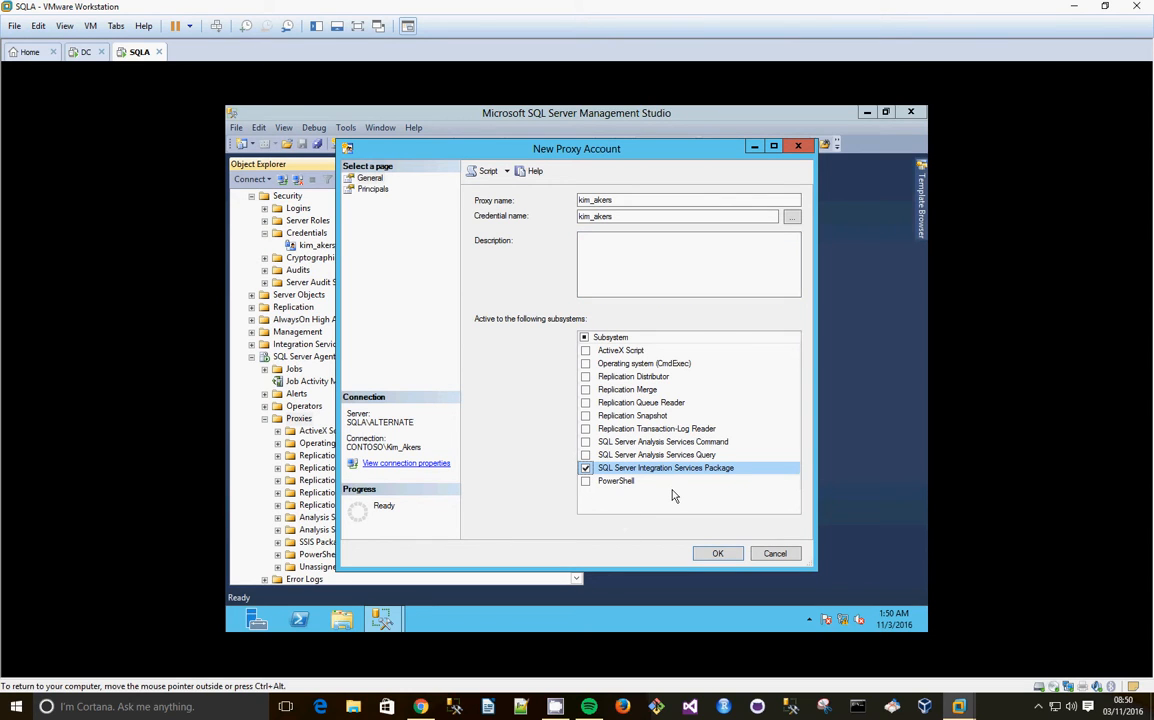
mouse_move(718, 552)
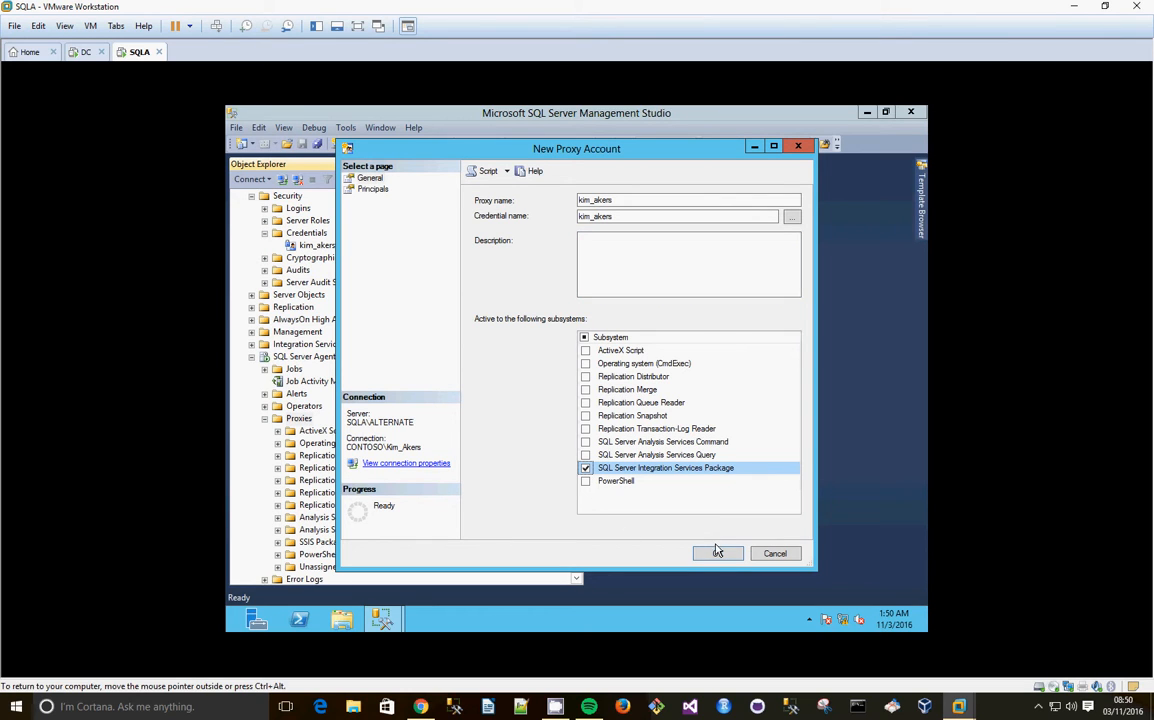
click(716, 552)
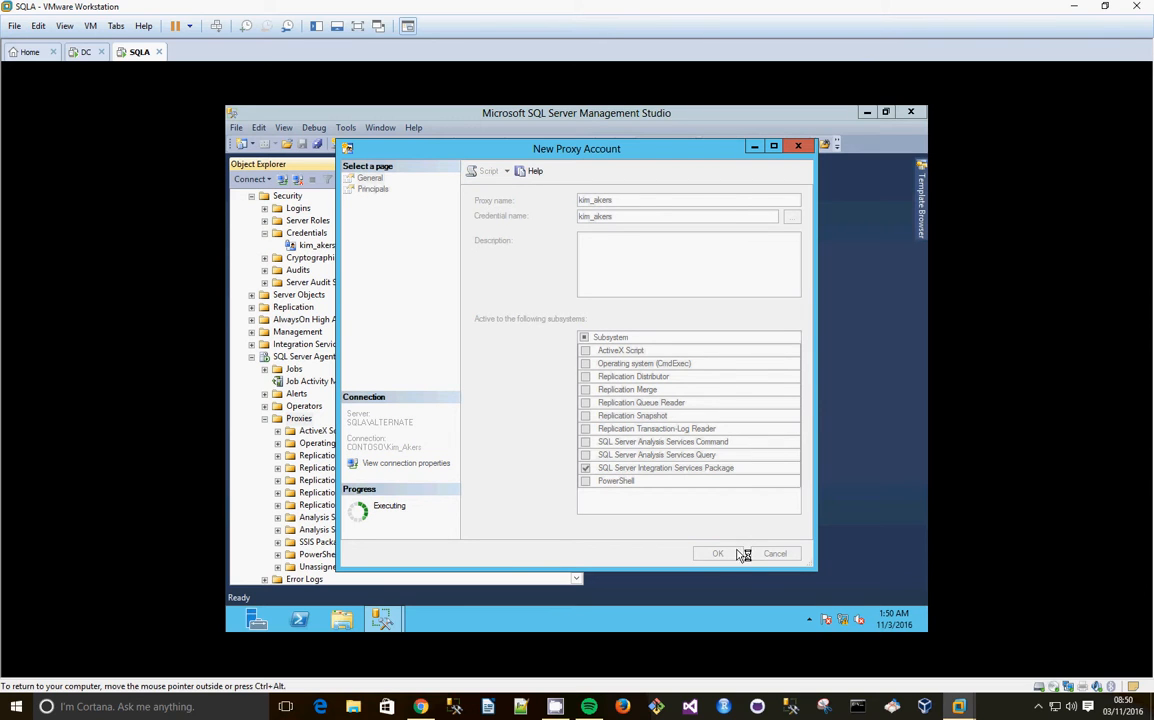
click(716, 552)
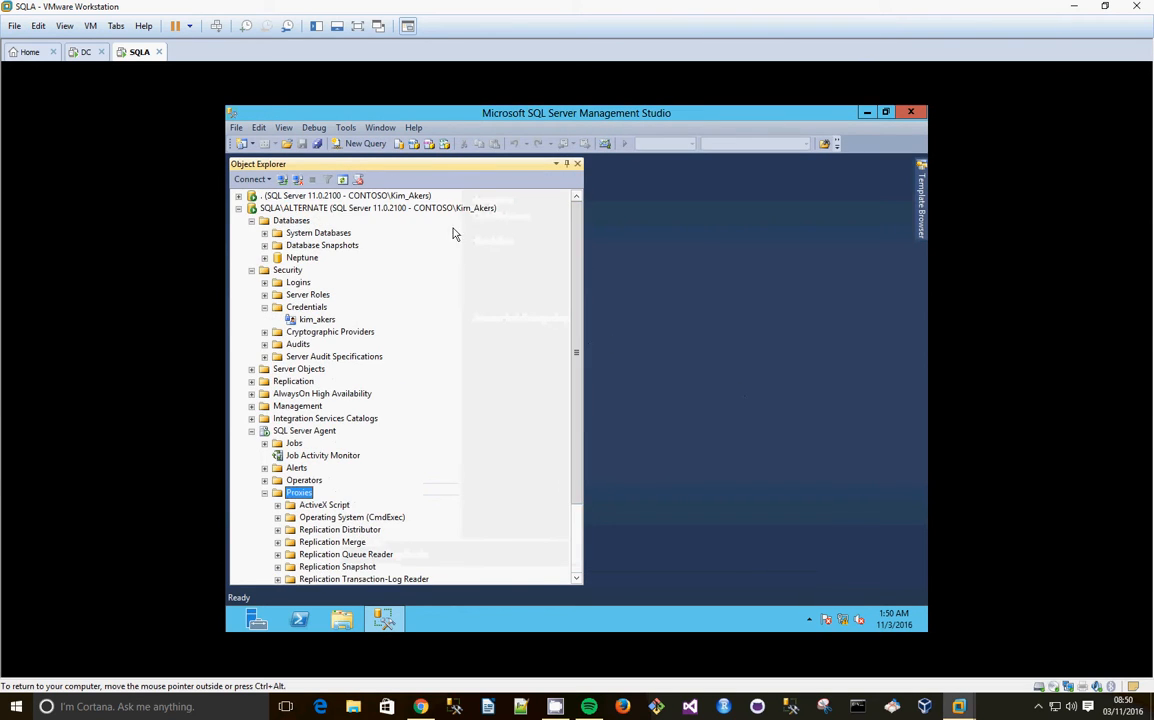
- Switch to the default instance and start its SQL Server Agent service, accepting UAC
click(240, 208)
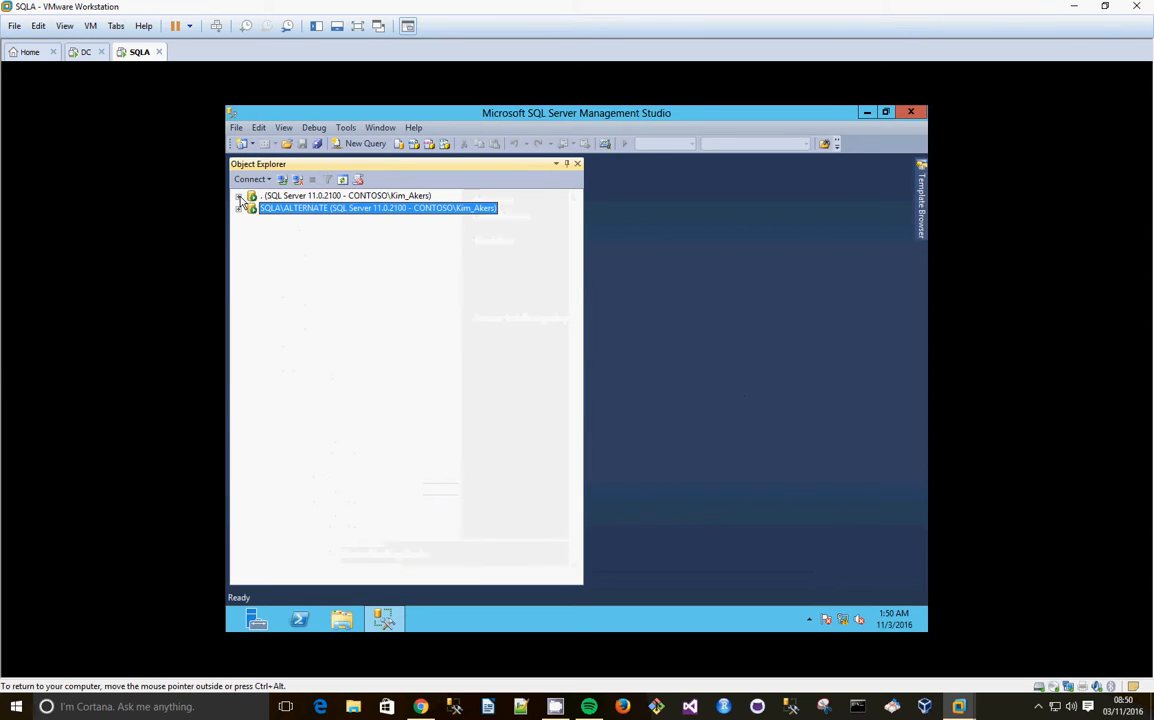
click(240, 196)
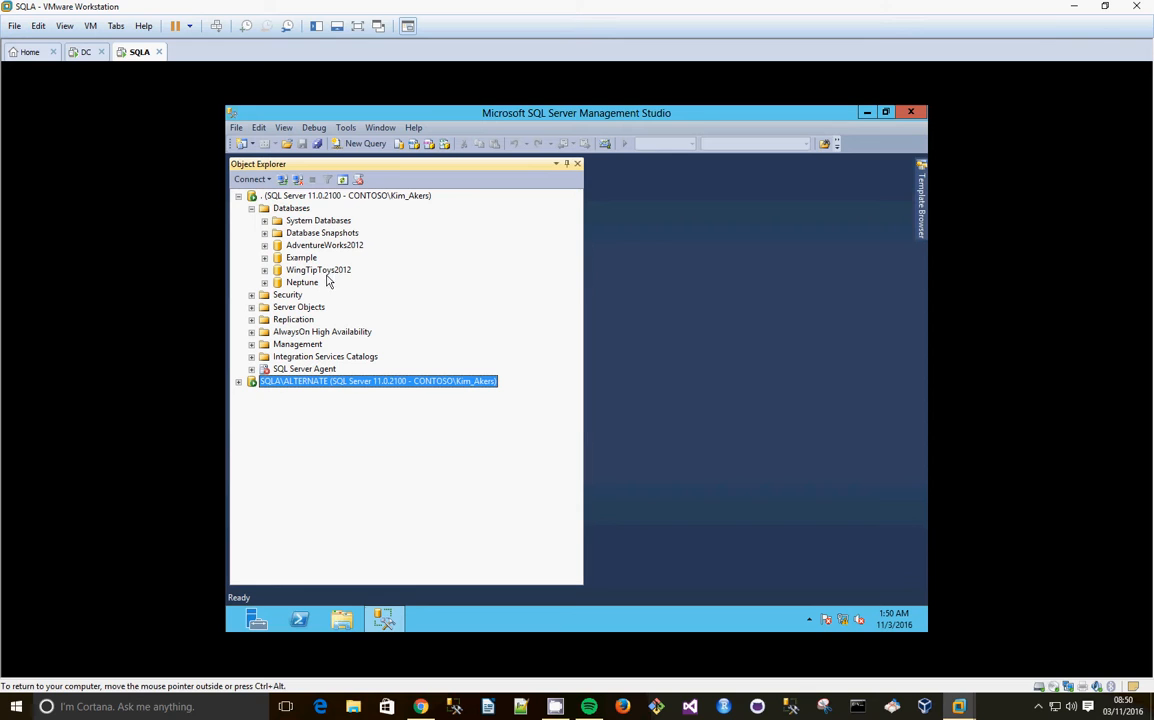
mouse_move(344, 292)
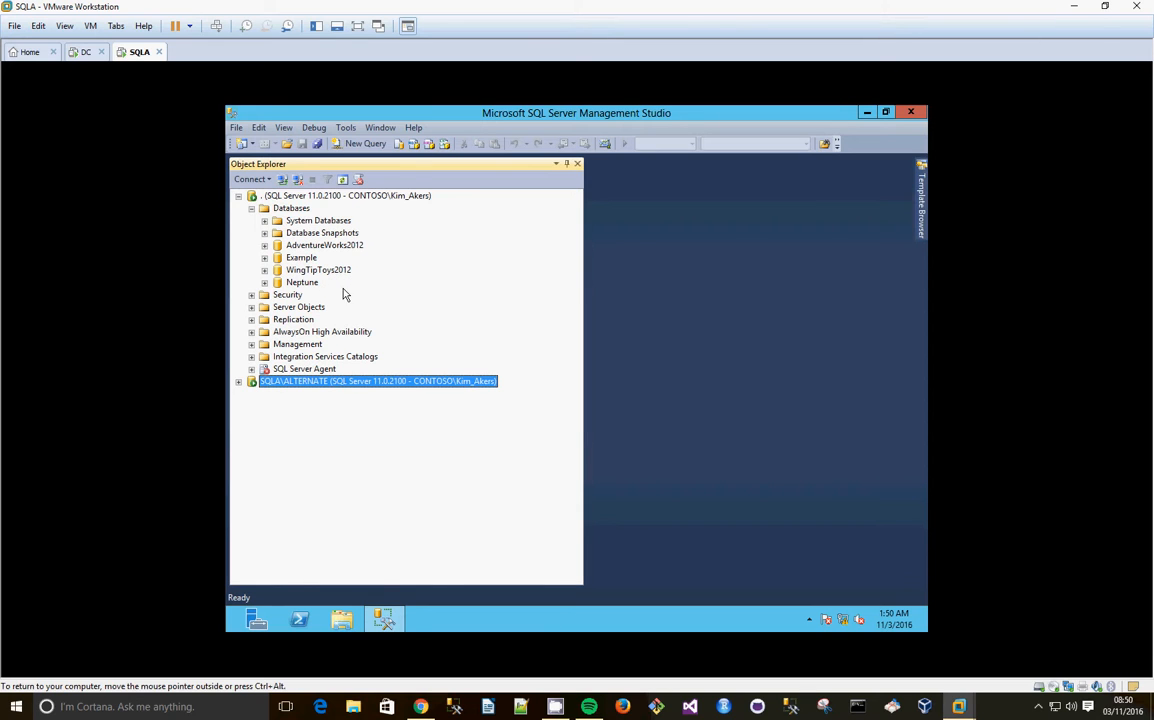
right_click(304, 368)
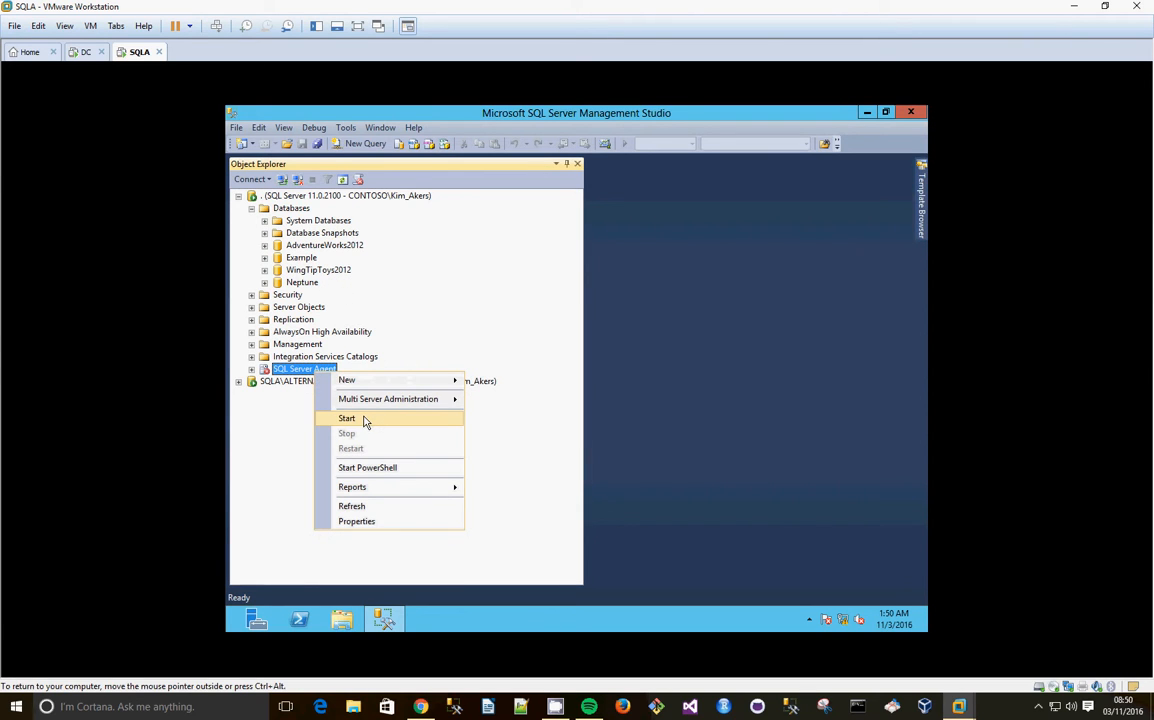
click(348, 418)
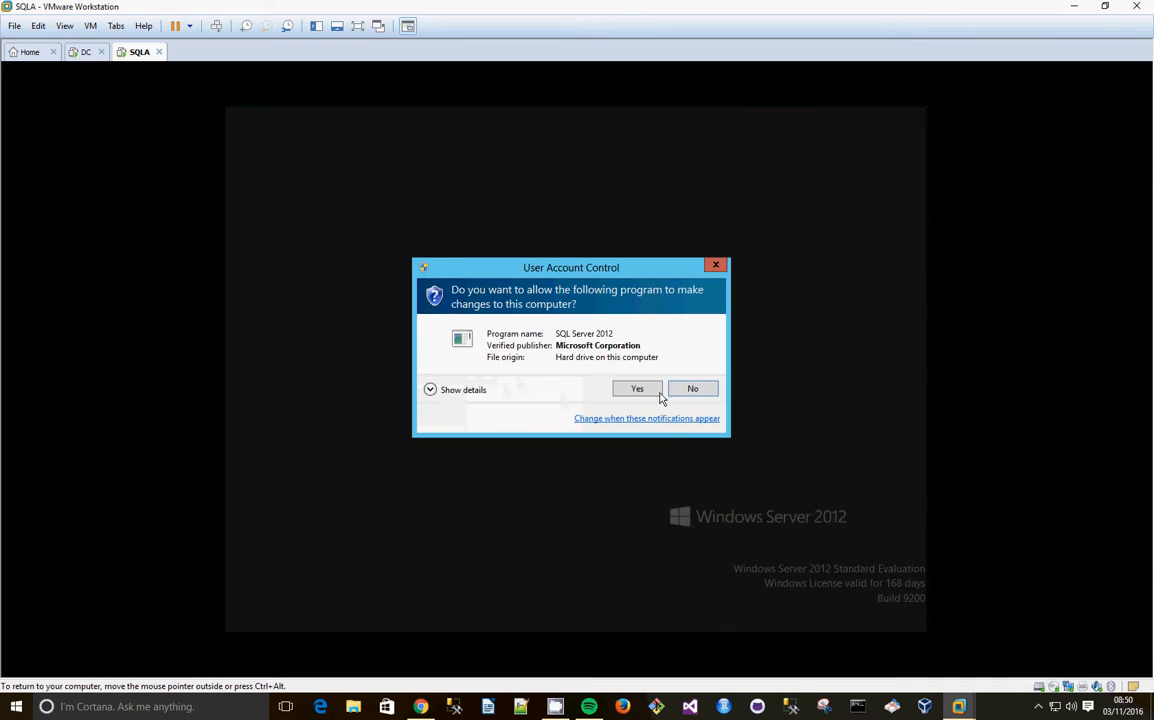
click(636, 388)
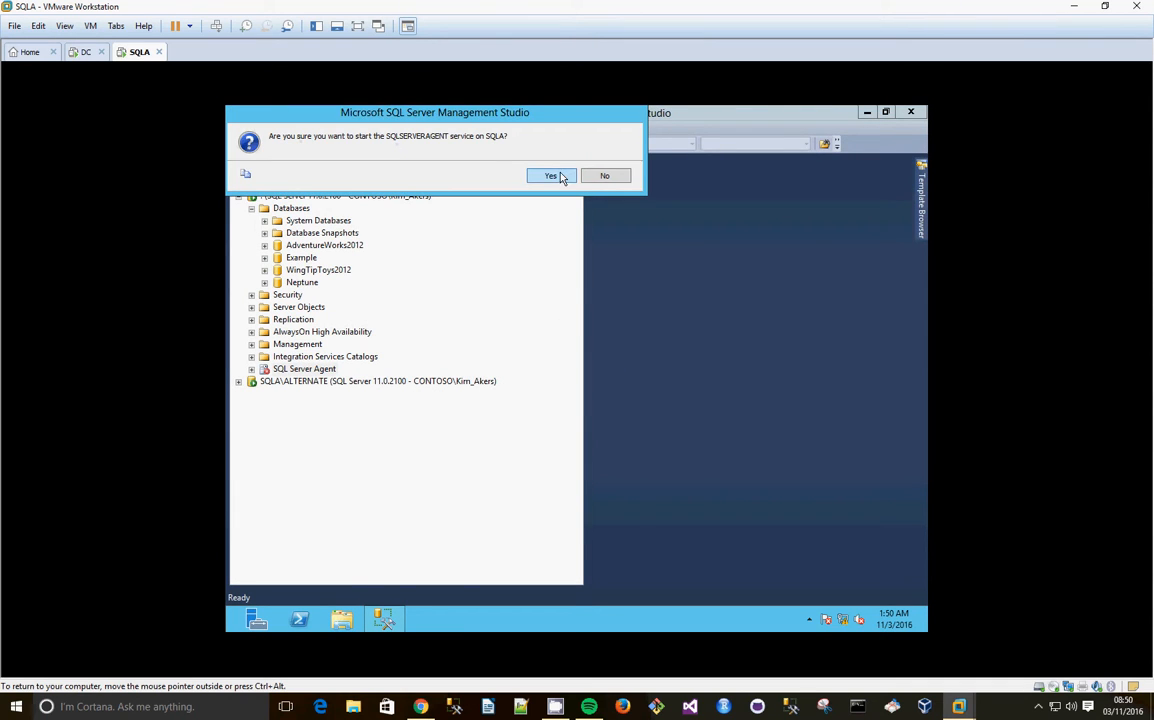
click(548, 176)
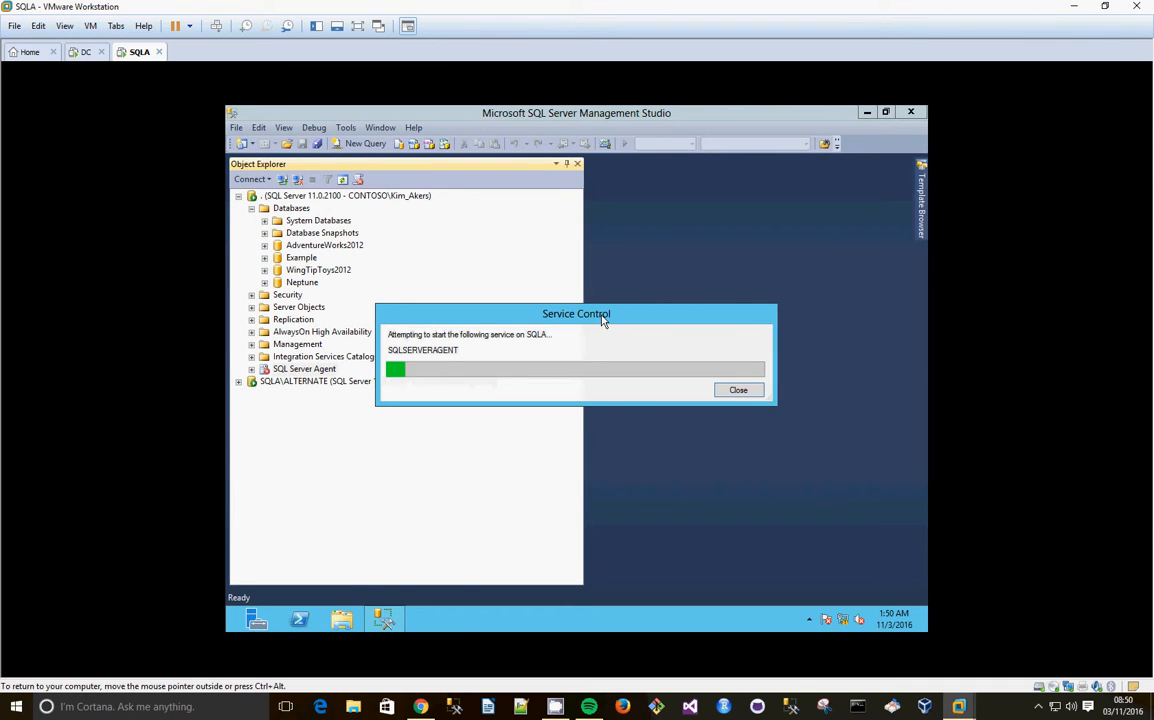
click(738, 388)
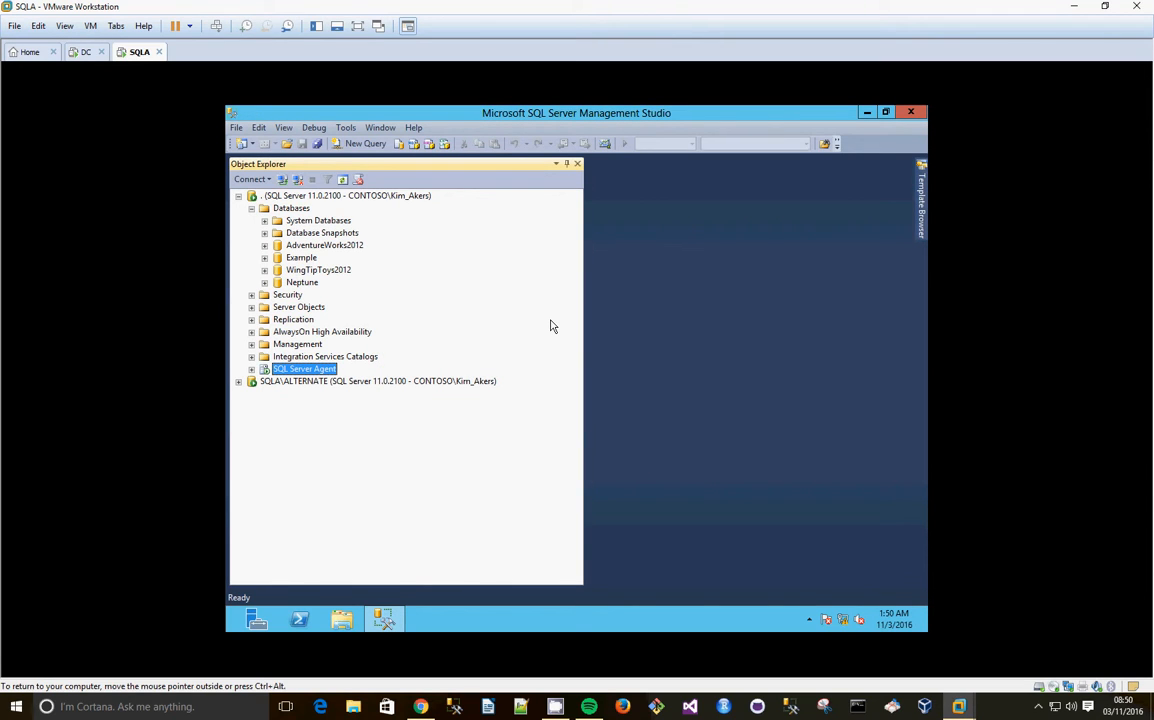
- Start the Copy Database Wizard for WingTipToys2012 with destination SQLALTERNATE and the SQL Management Object method
right_click(318, 268)
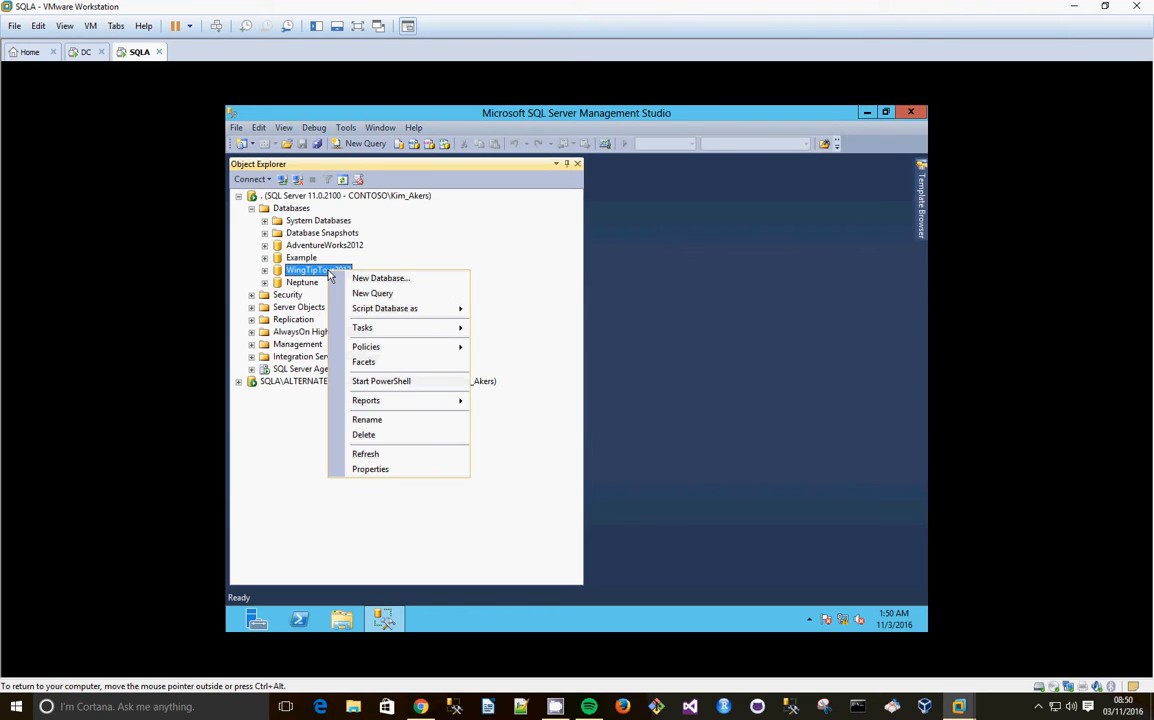
mouse_move(362, 328)
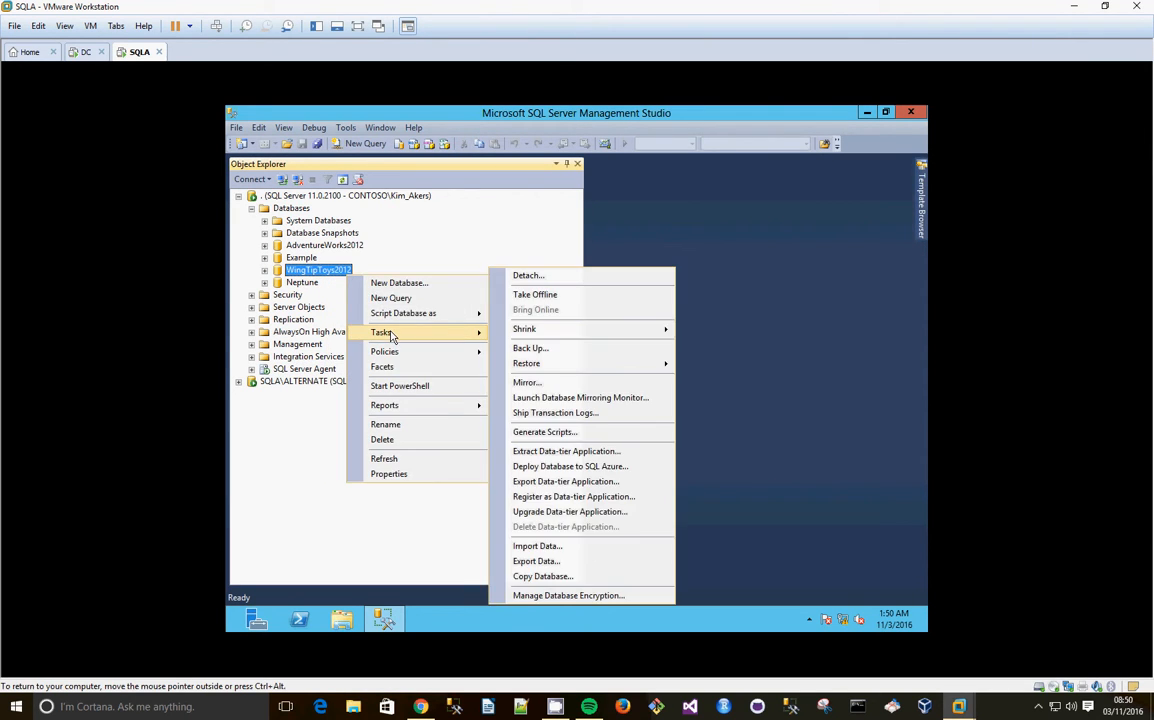
mouse_move(536, 544)
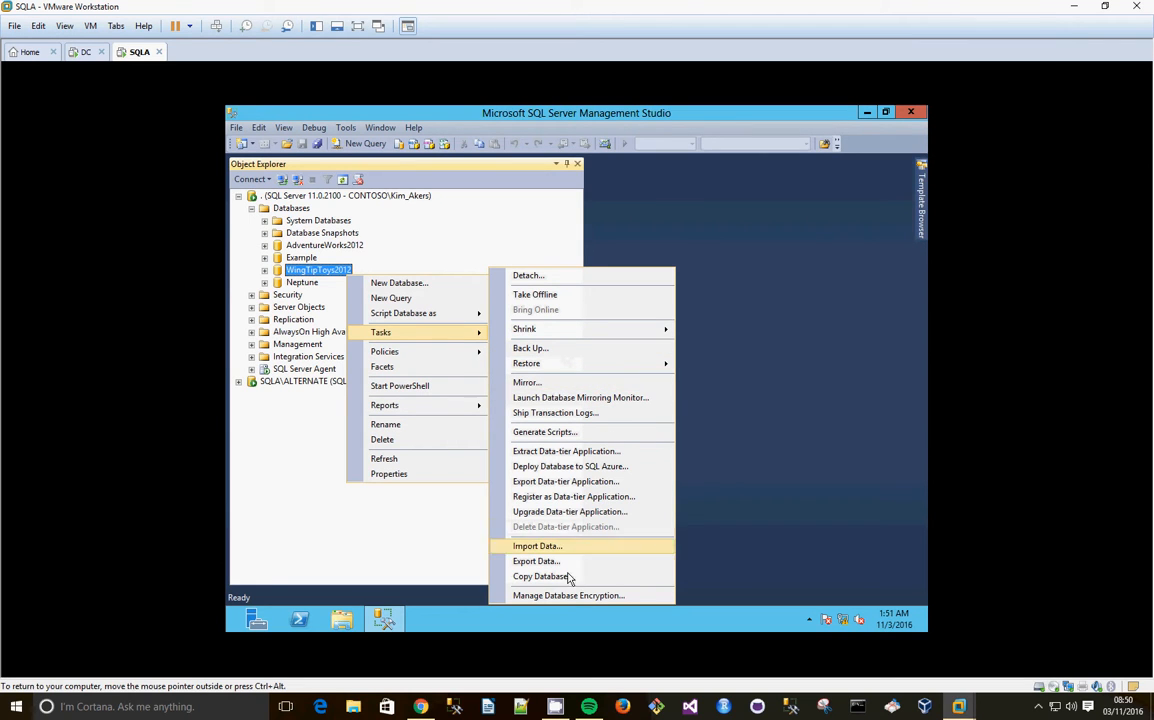
click(544, 576)
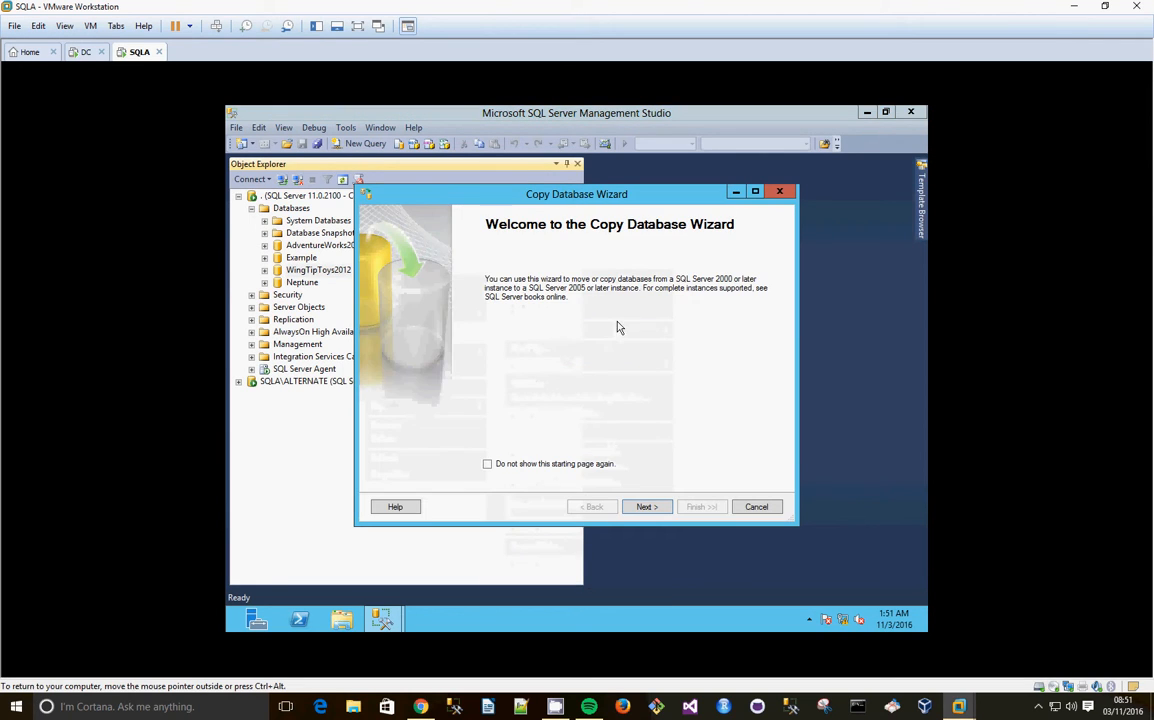
click(646, 506)
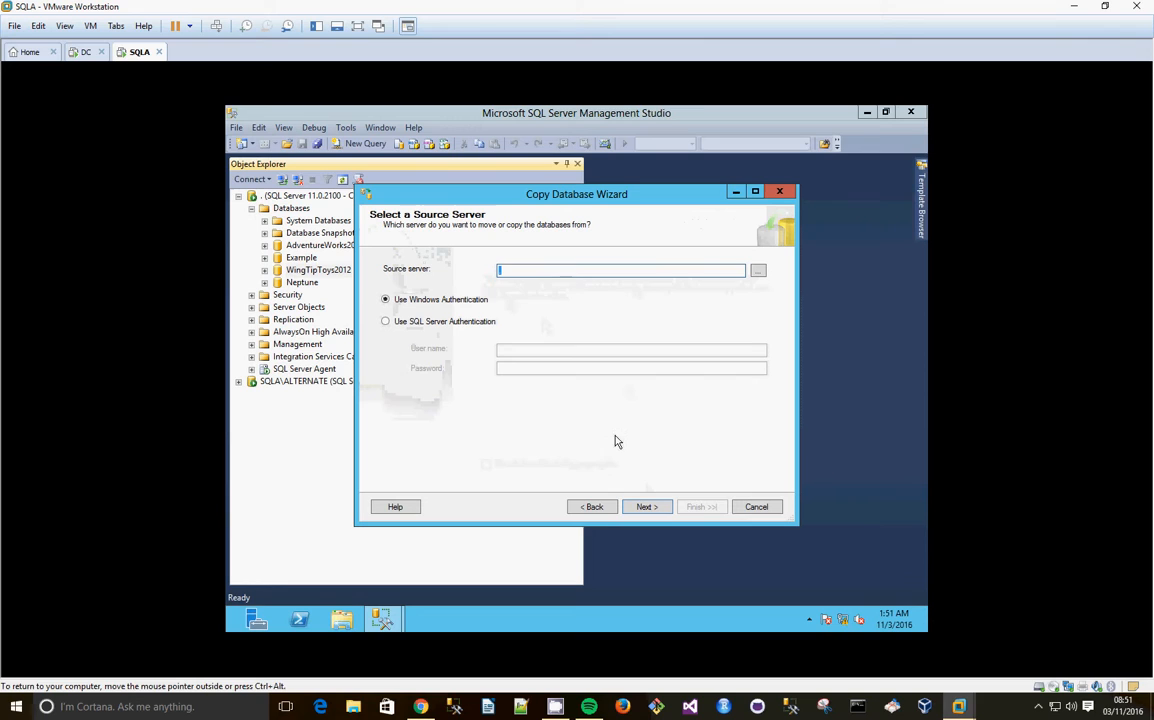
click(644, 506)
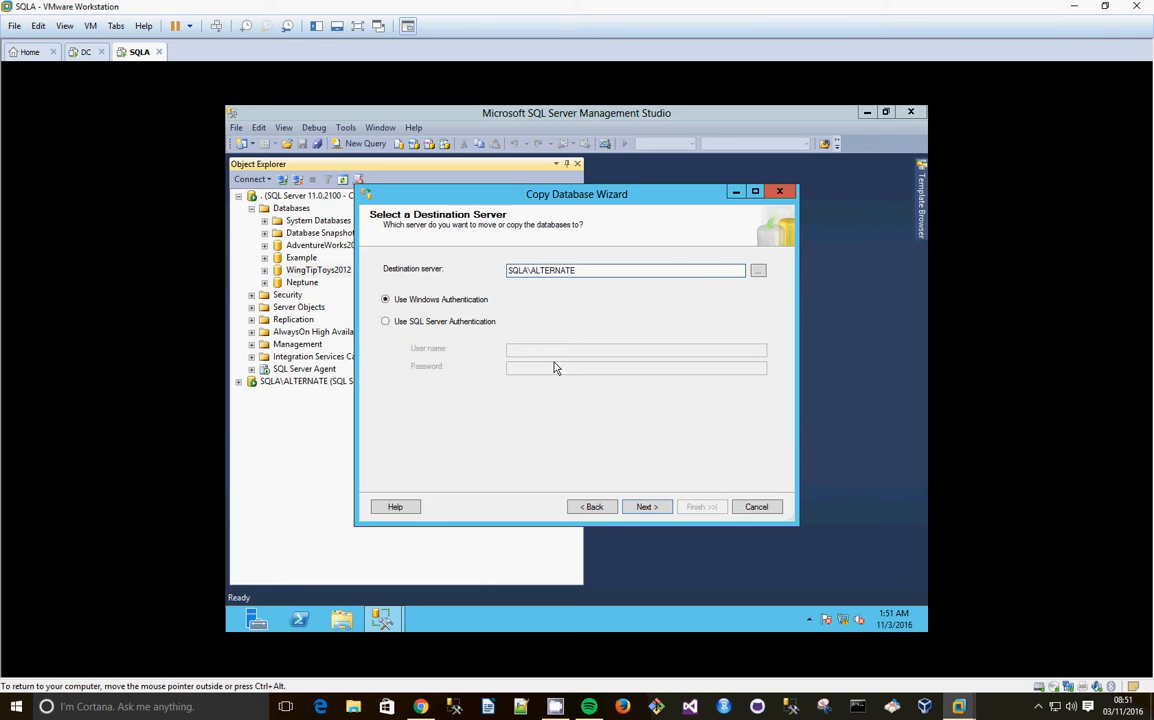
click(646, 506)
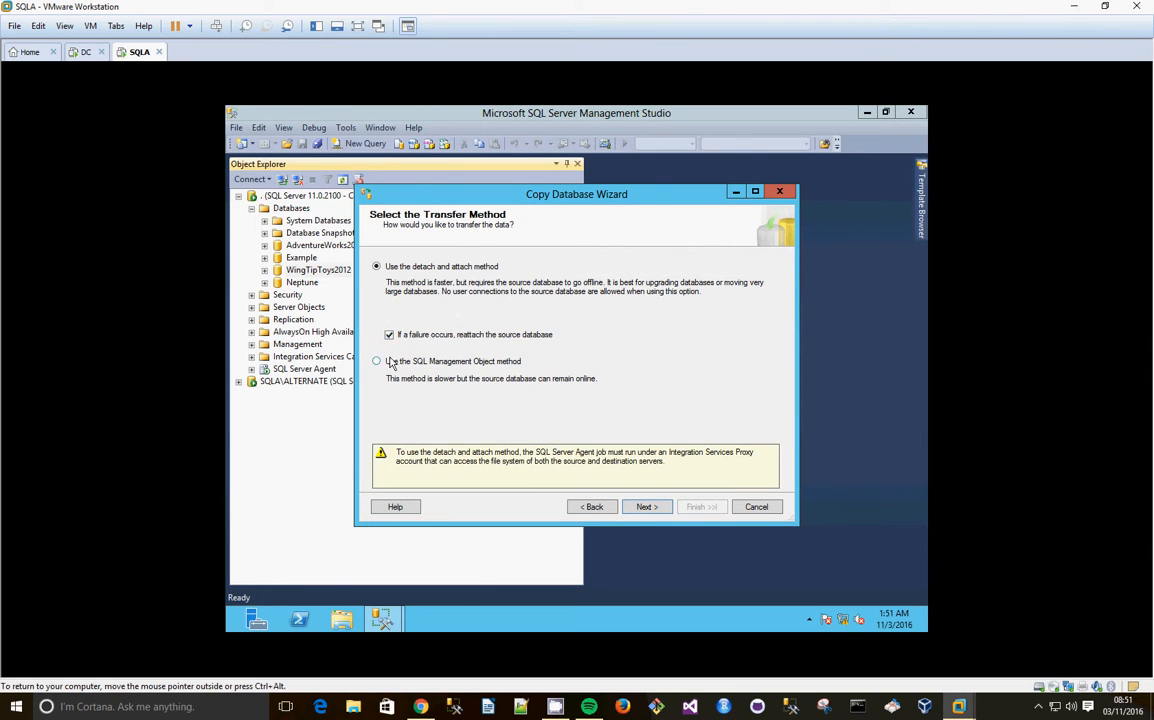
click(376, 360)
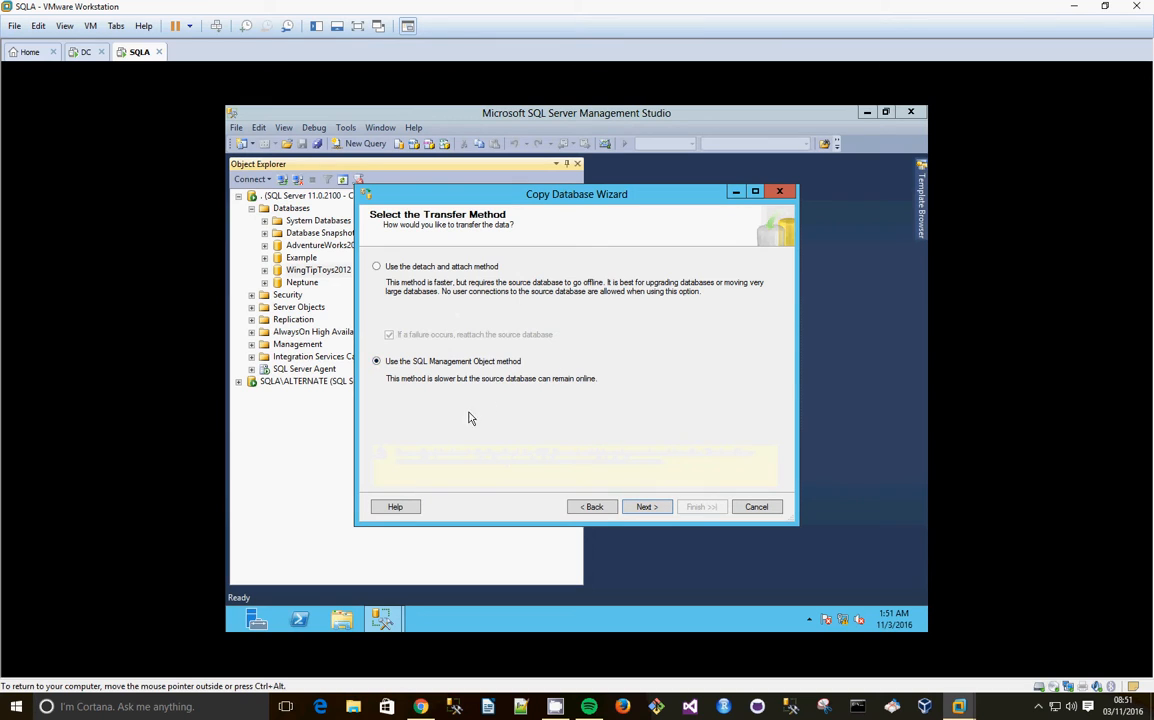
click(646, 506)
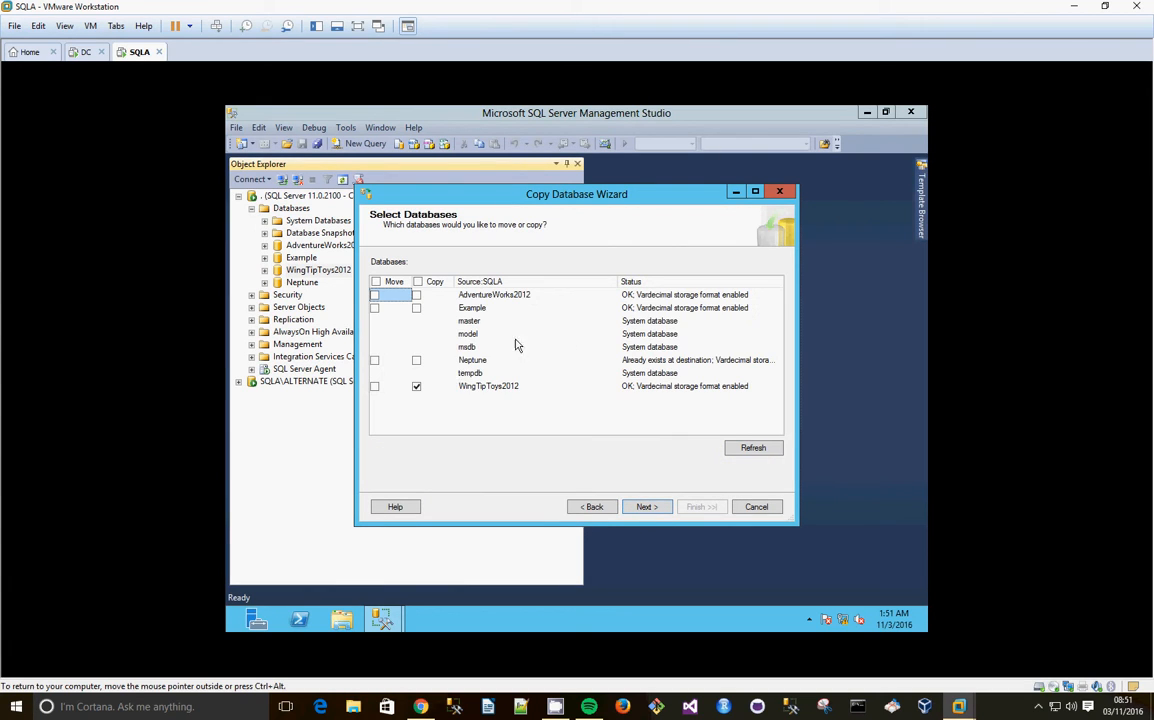
mouse_move(488, 384)
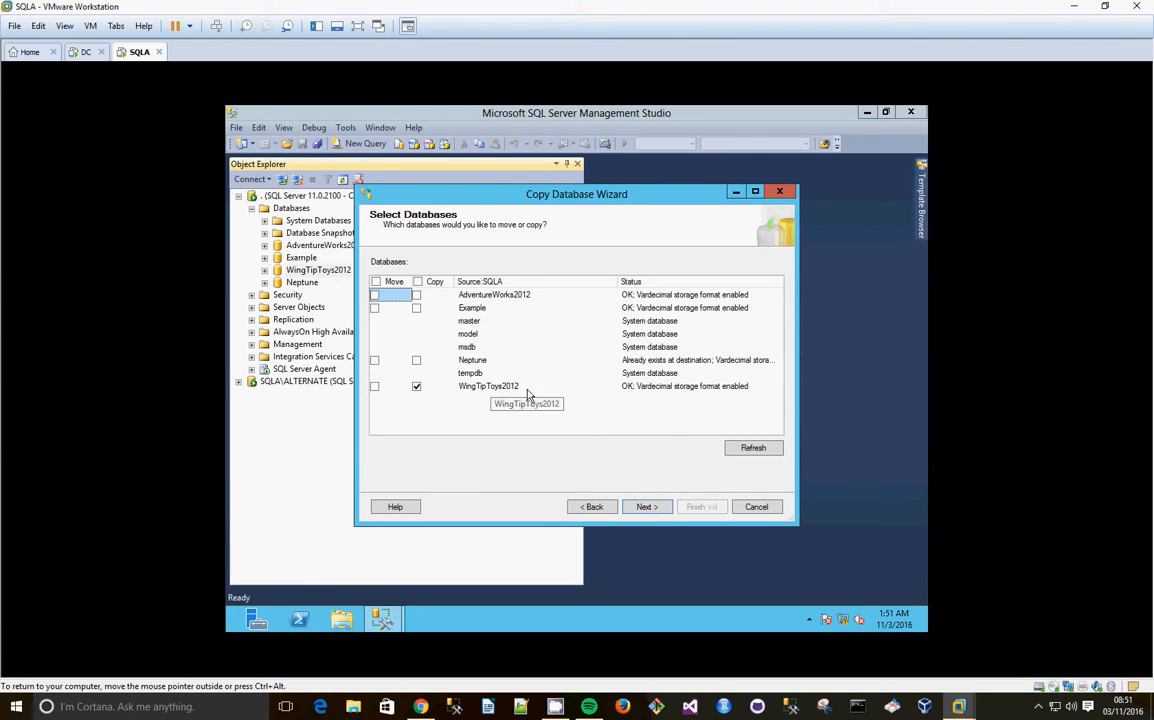
click(646, 506)
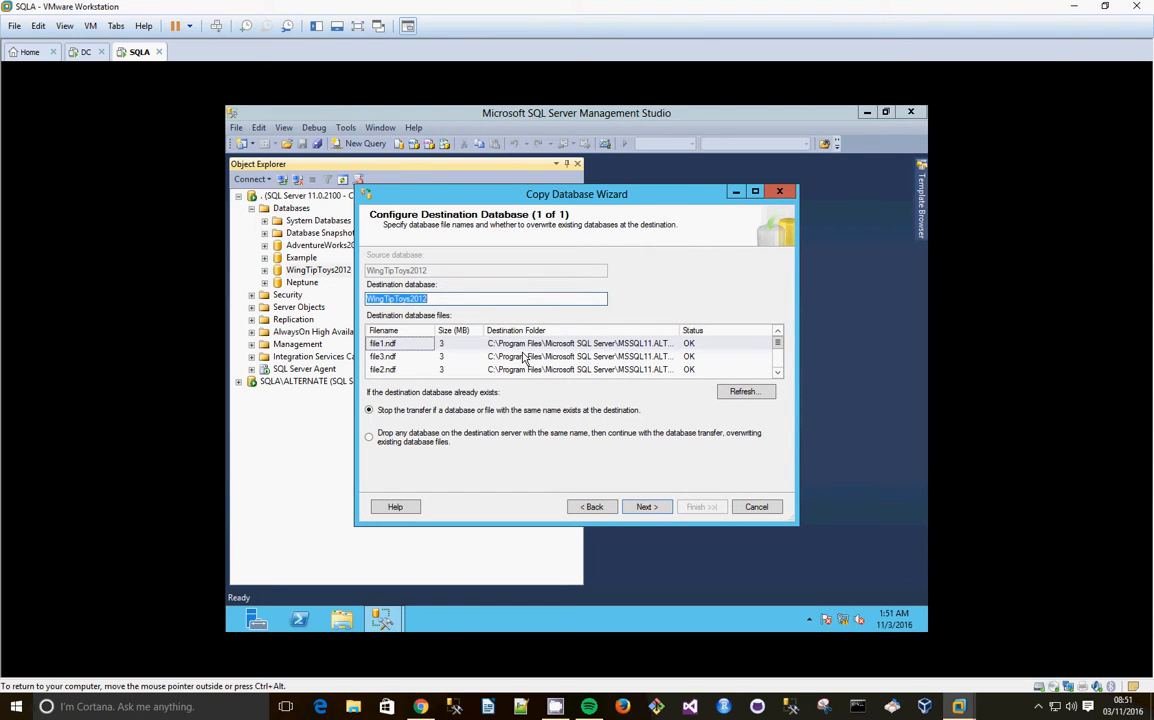
click(646, 506)
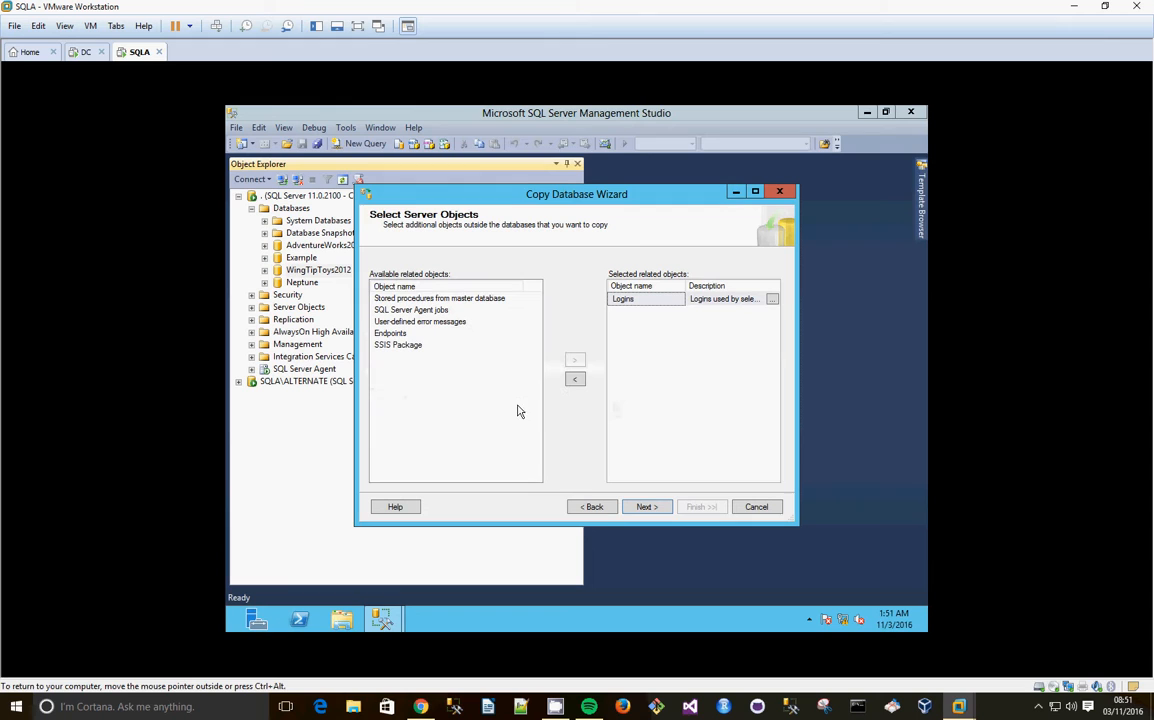
mouse_move(484, 300)
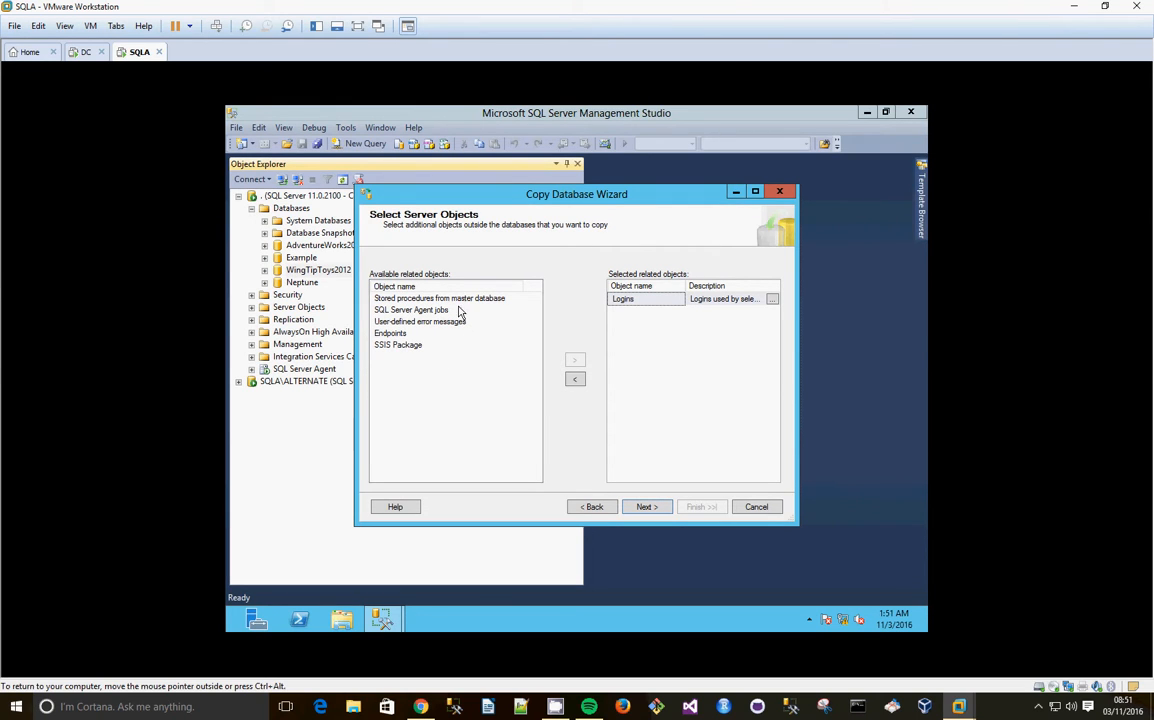
- Name the package CopyDefaultToAlter, schedule it to run immediately under the proxy account, and reach the summary
click(646, 508)
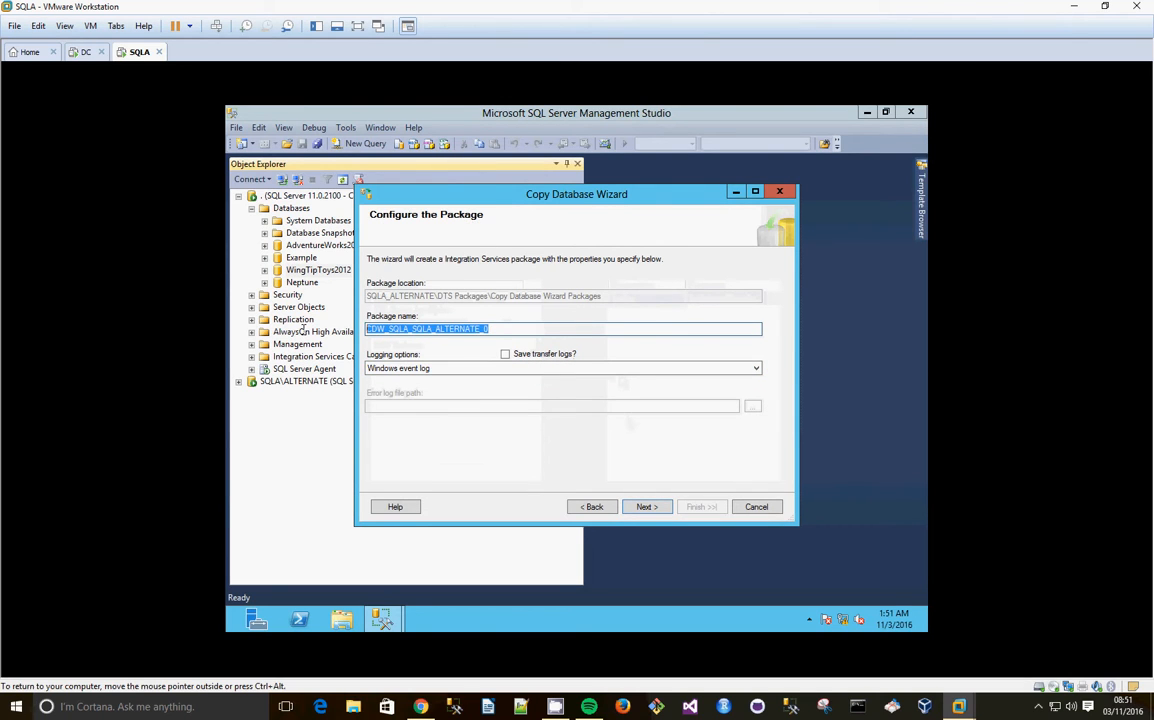
text(CopyWingtipDB)
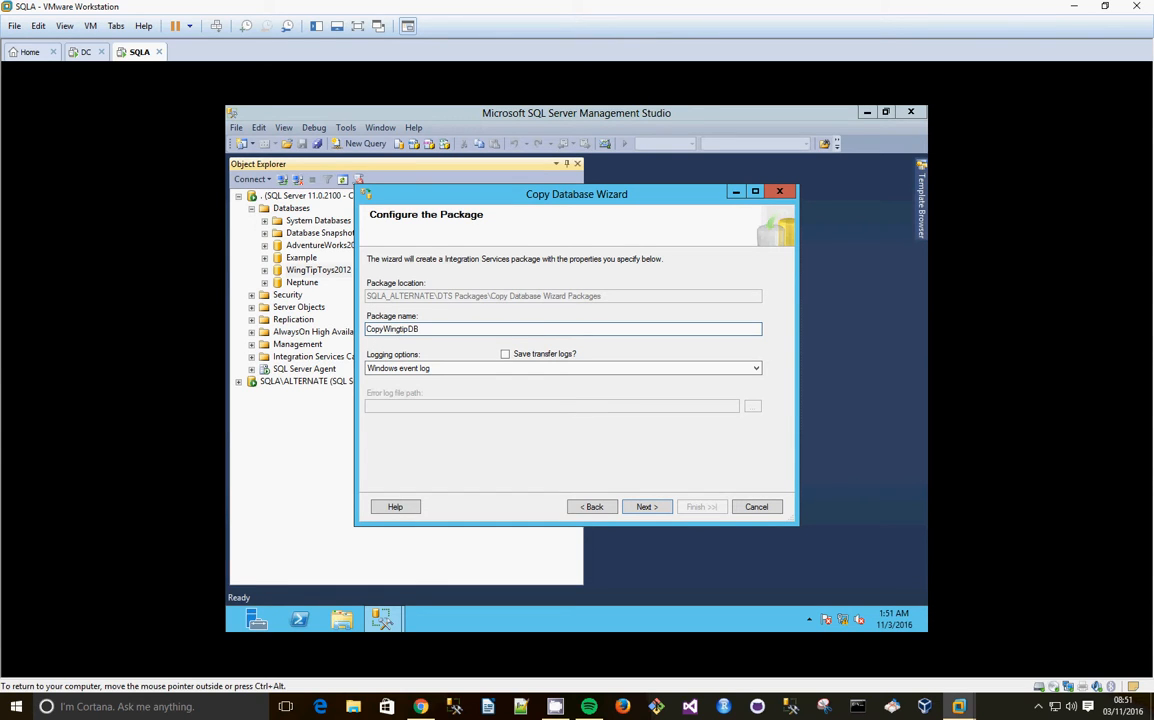
text(DefaultTo)
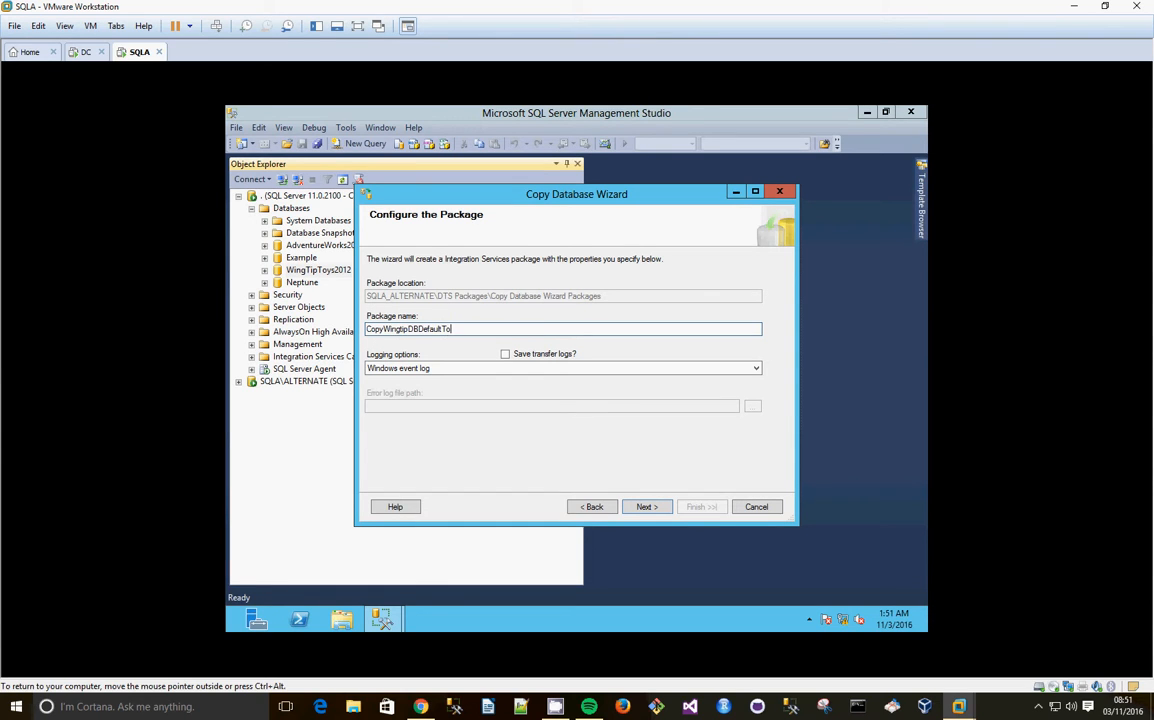
text(AlternateInstance)
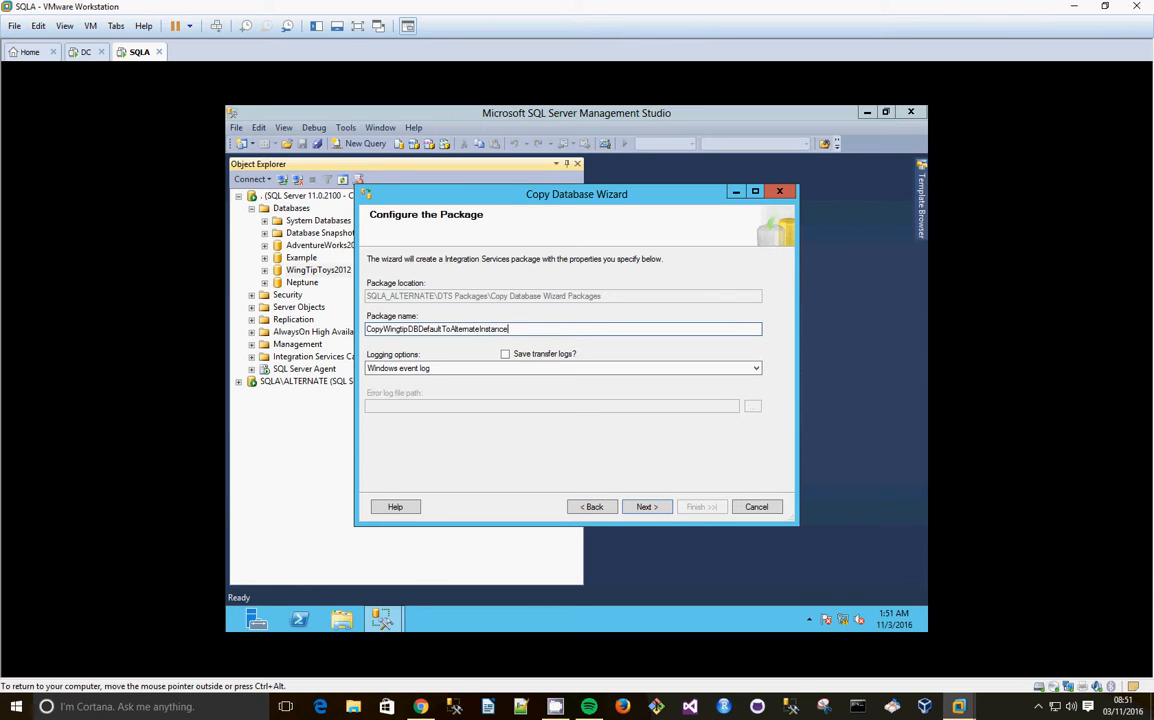
mouse_move(596, 450)
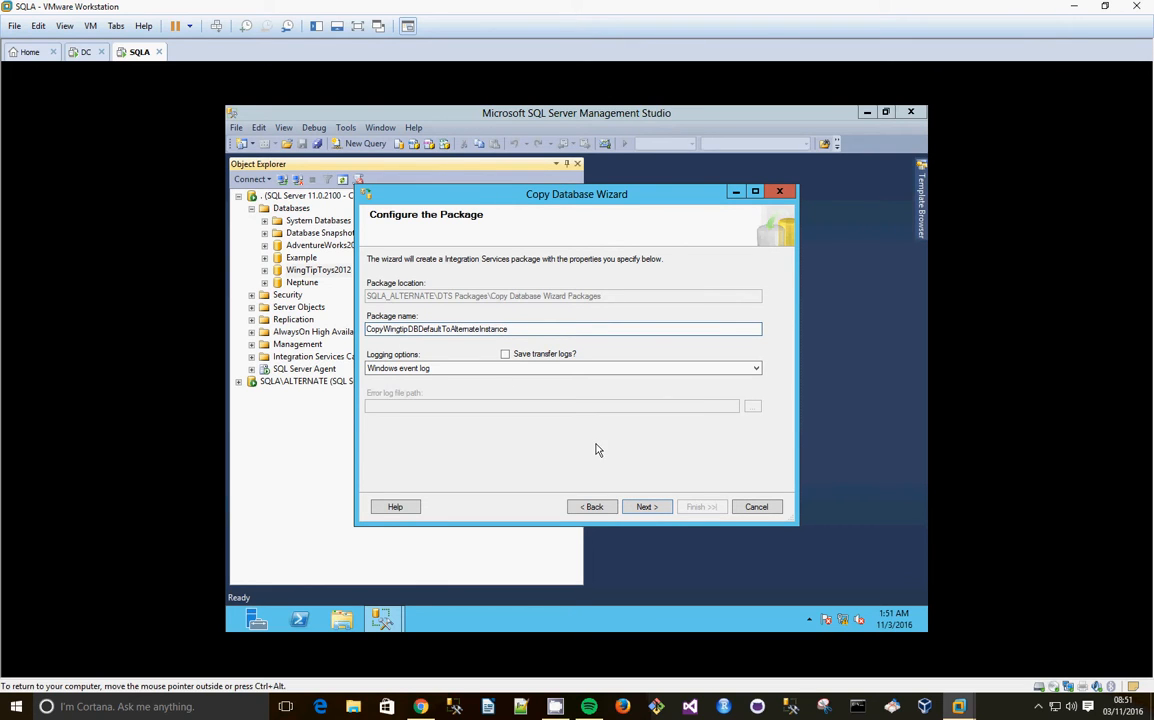
click(644, 506)
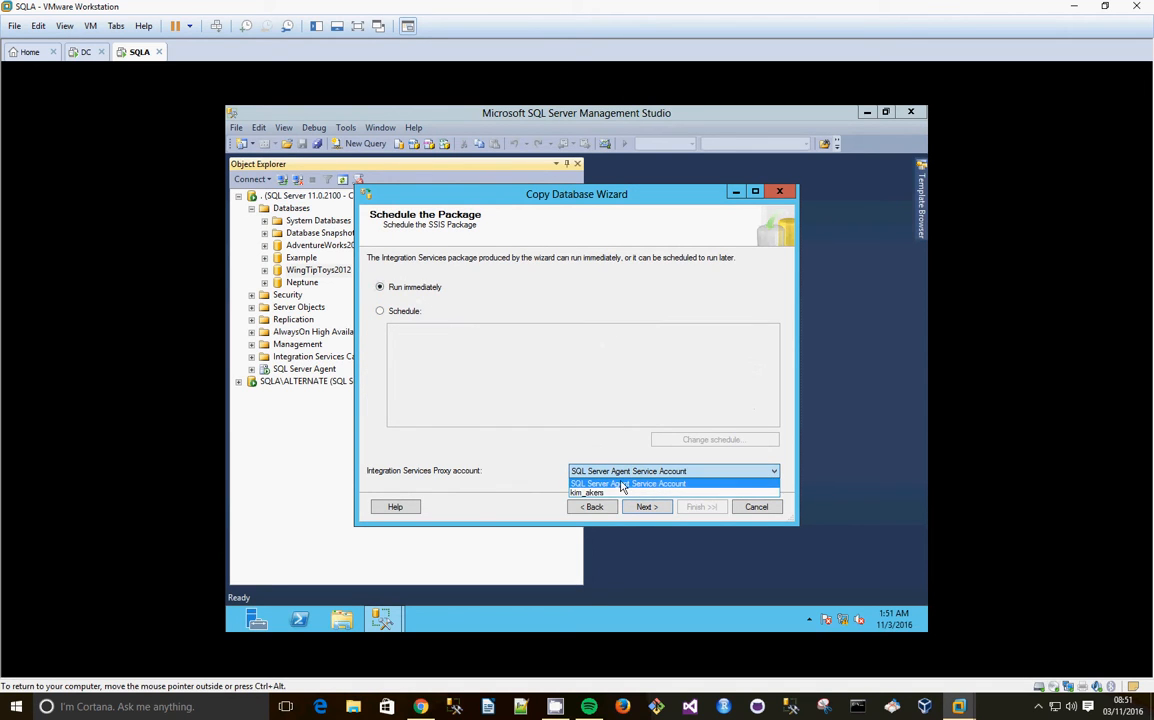
click(588, 492)
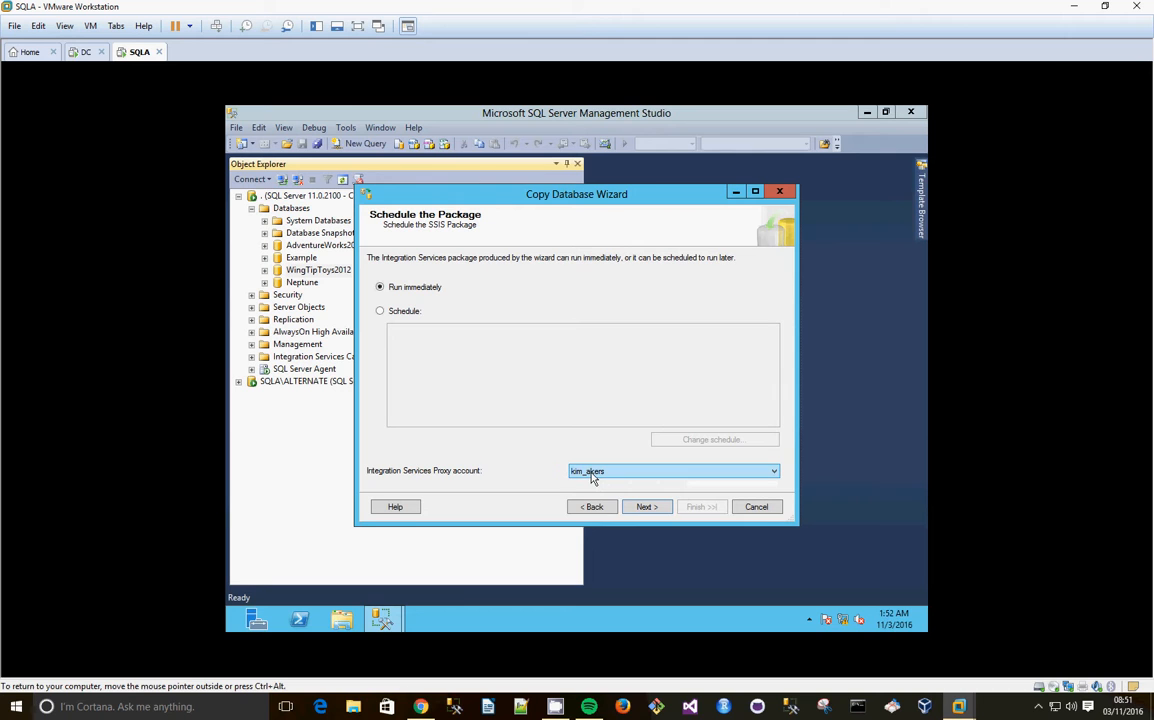
click(646, 506)
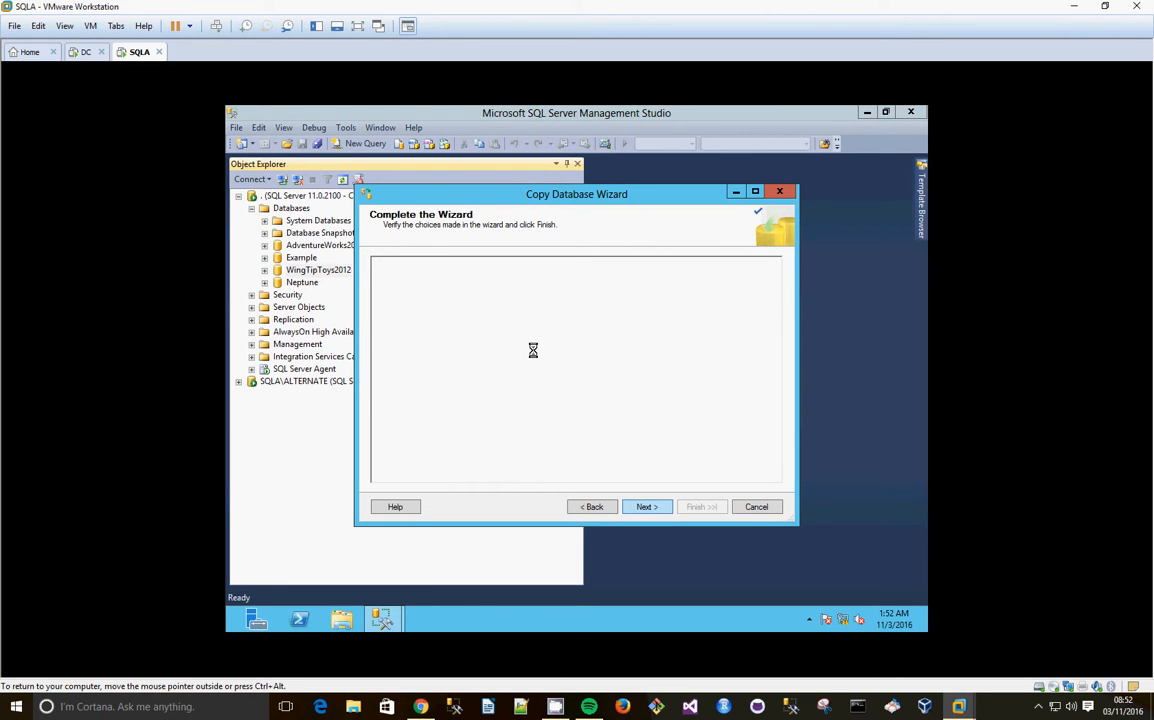
click(646, 506)
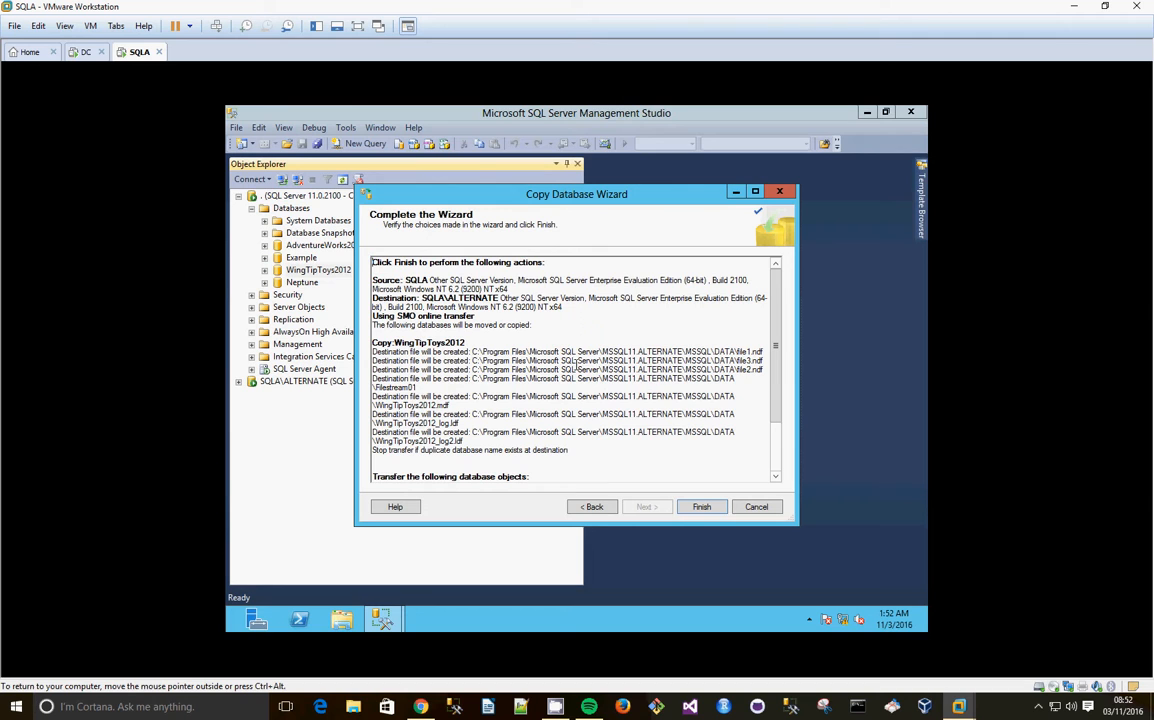
scroll(down, 3)
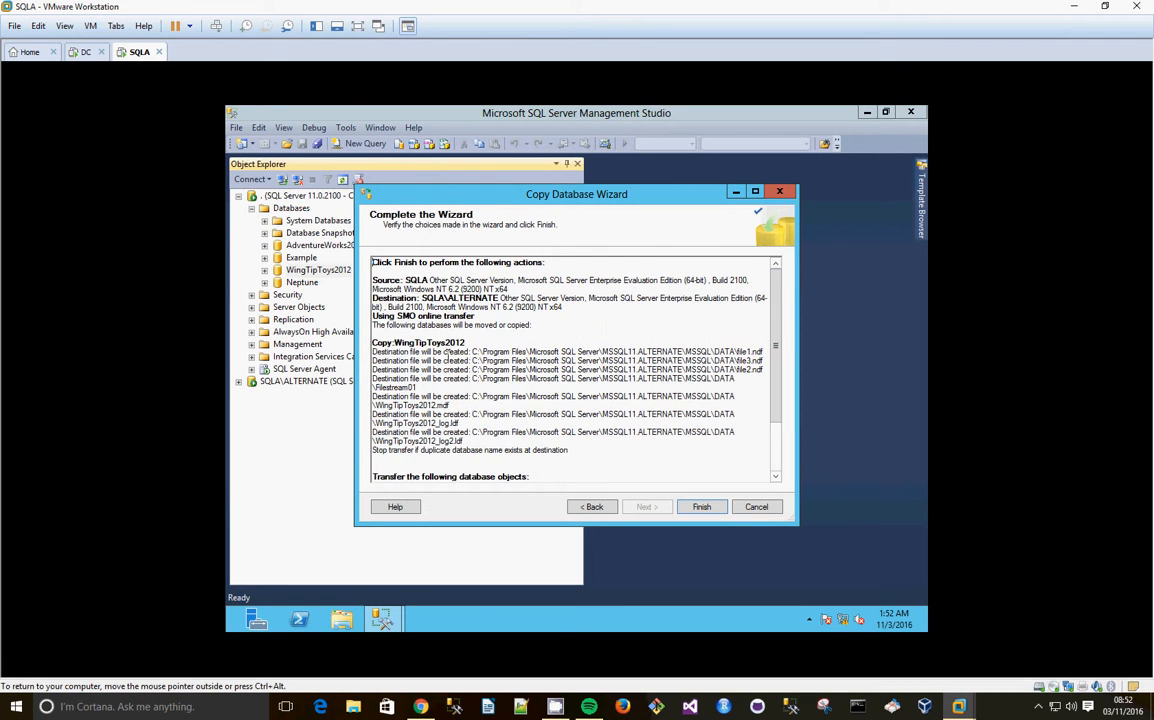
mouse_move(702, 506)
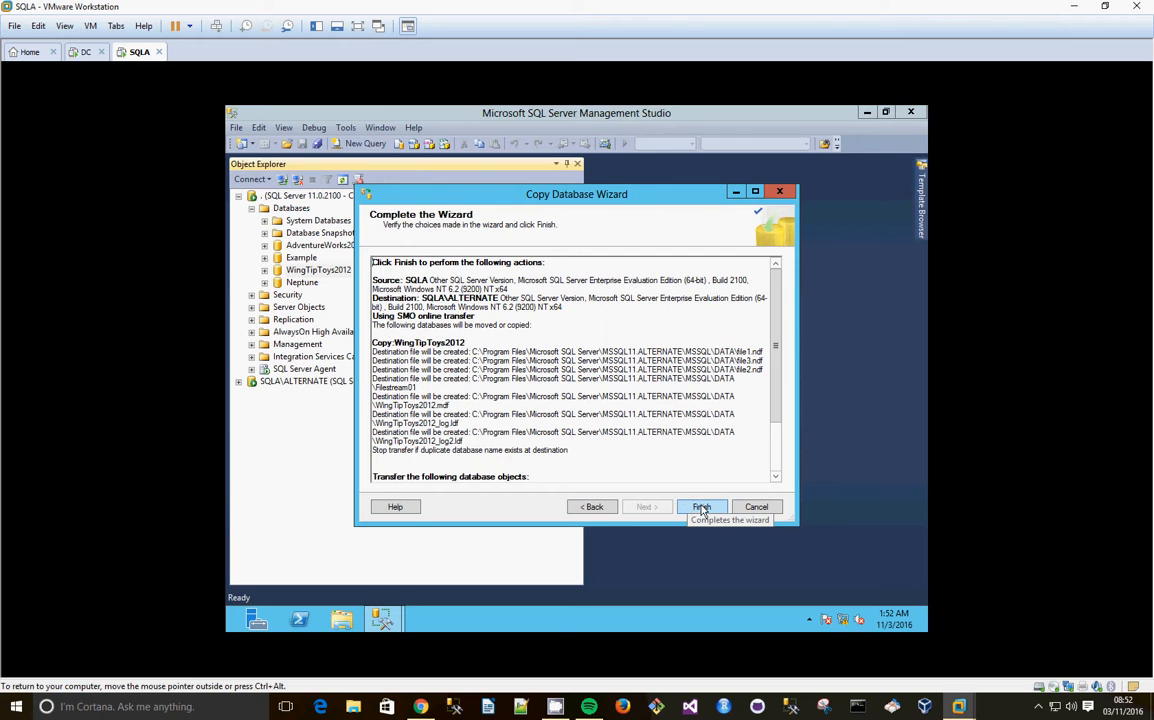
- Finish the wizard to run the copy, read the failed agent job error, and close the wizard
click(702, 506)
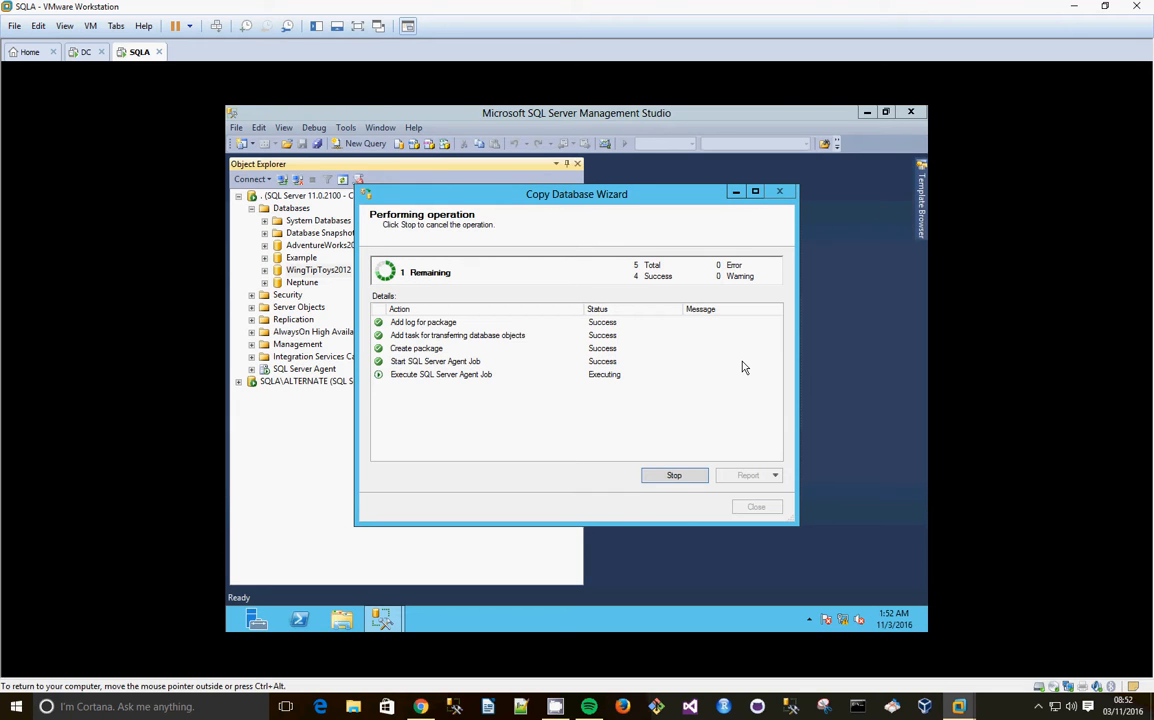
mouse_move(744, 392)
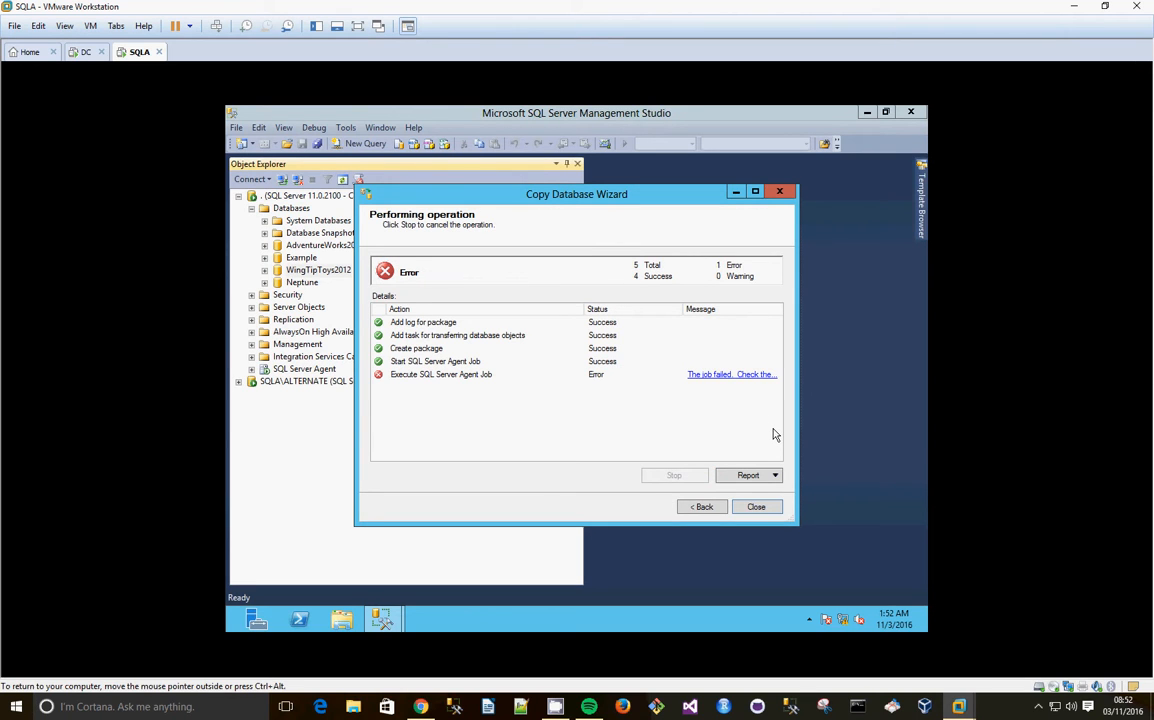
click(732, 374)
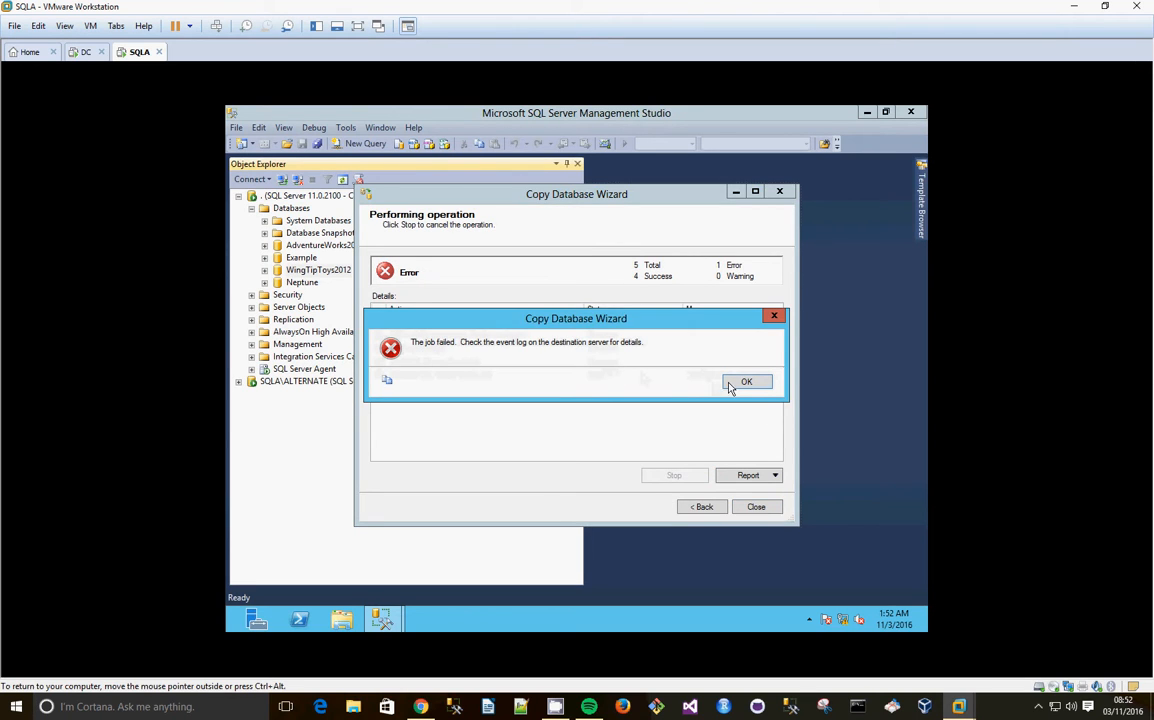
click(748, 380)
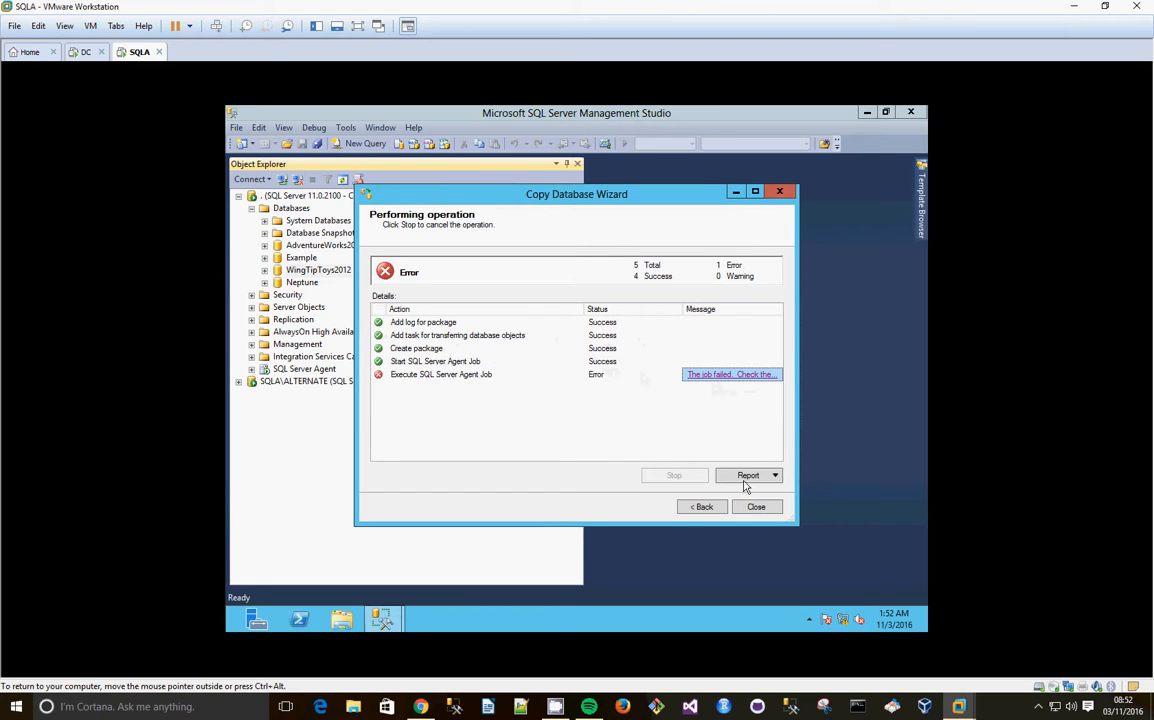
click(756, 506)
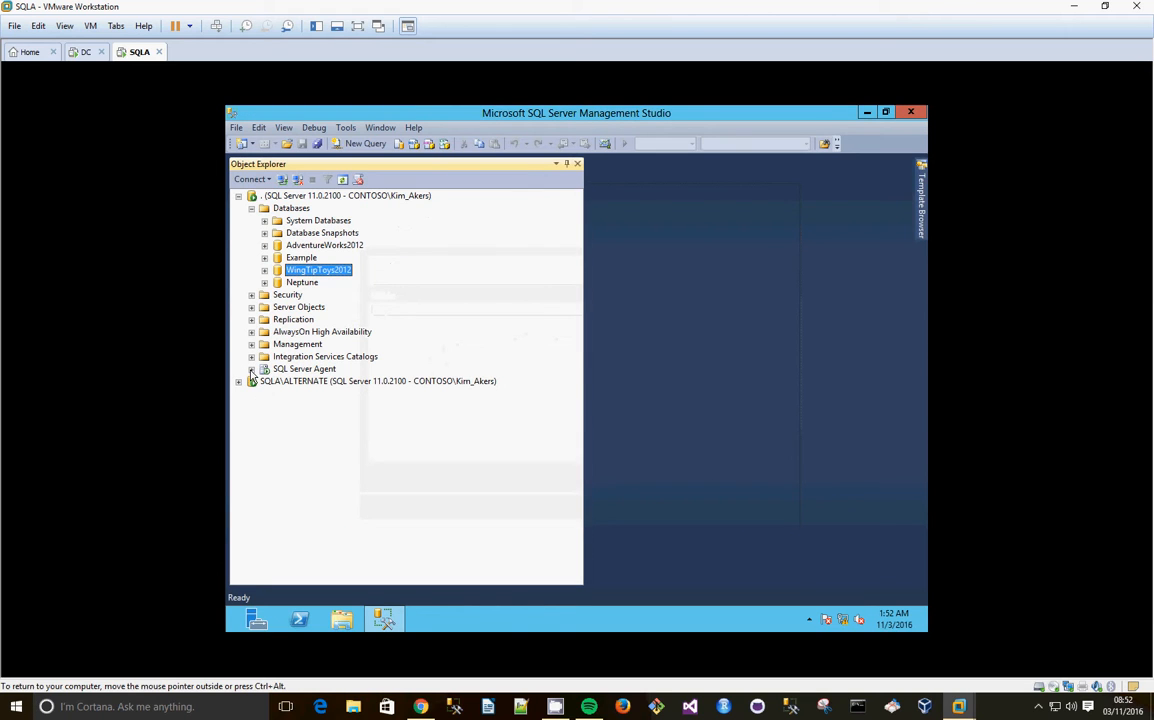
- Open Job Activity Monitor on SQLALTERNATE, view the failed copy job's history log, then close it
click(252, 368)
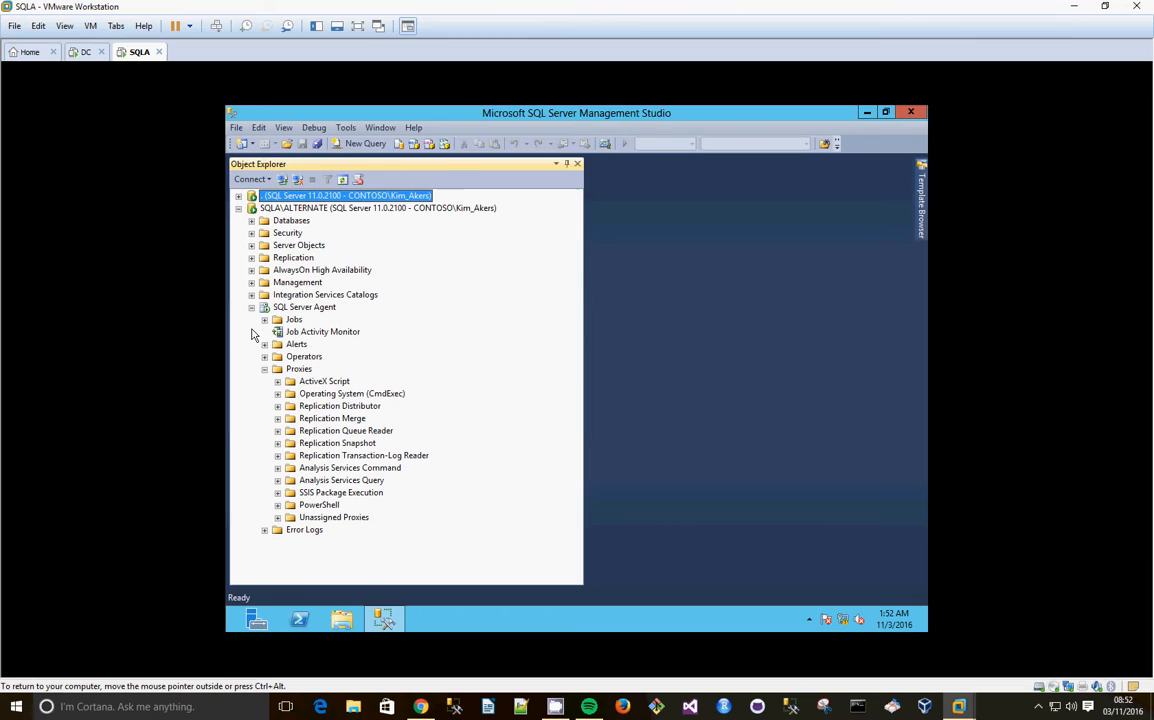
double_click(324, 332)
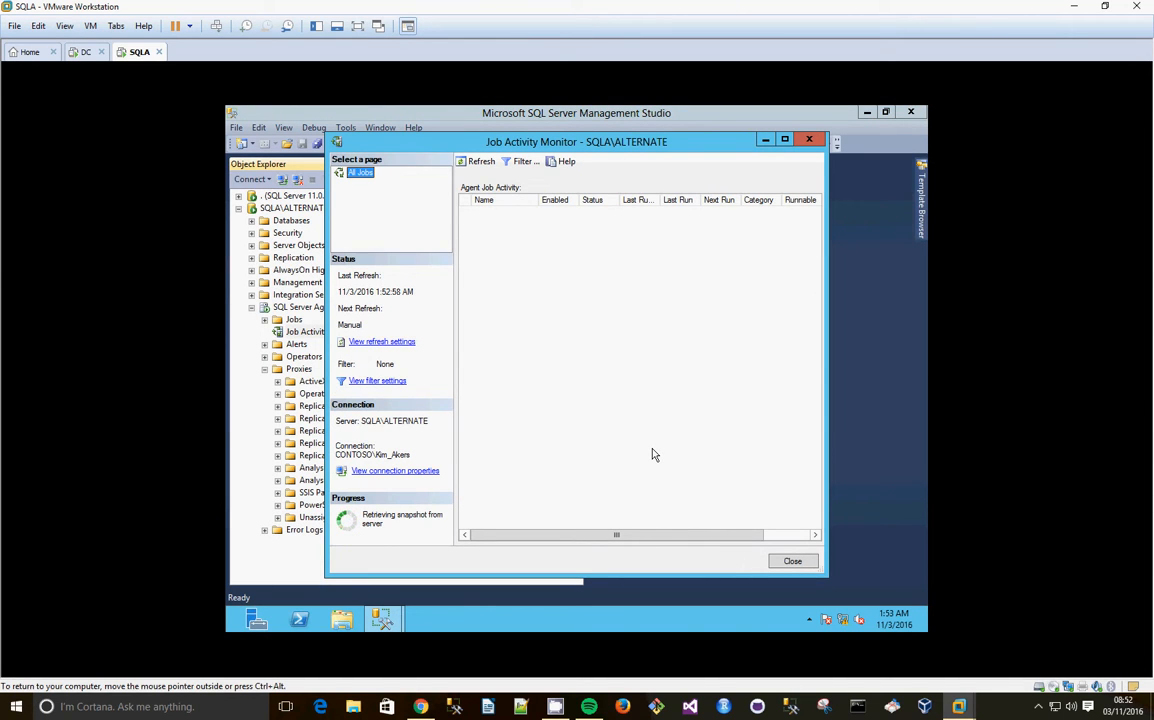
mouse_move(656, 454)
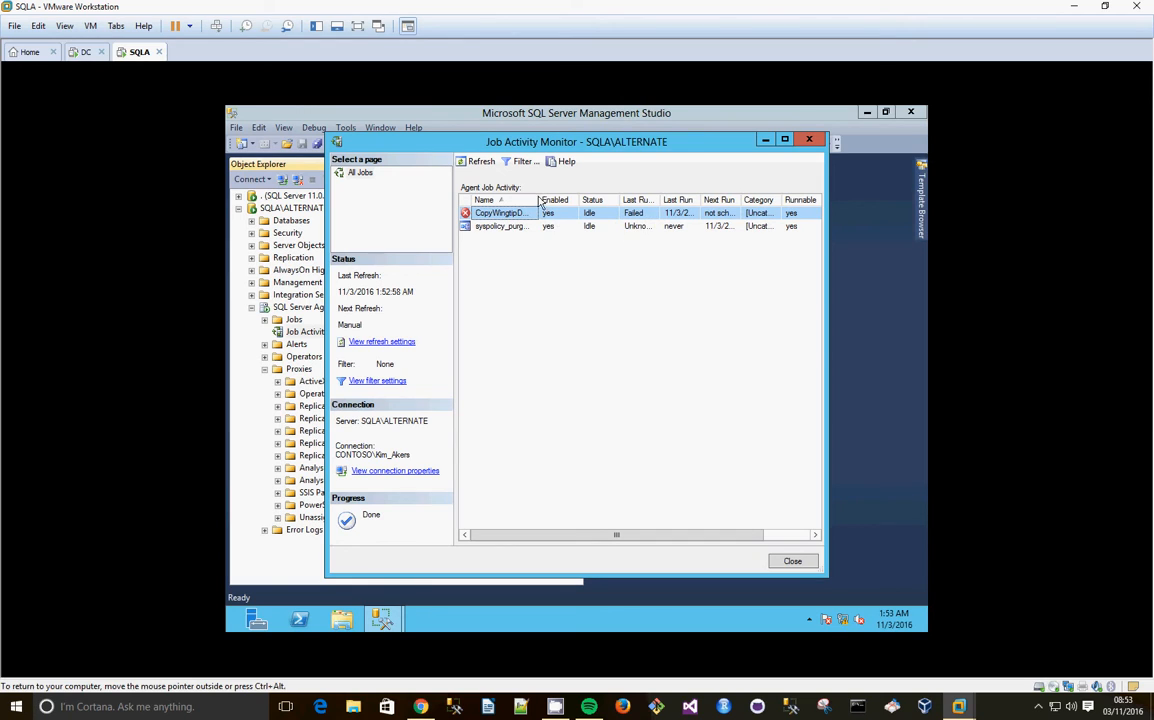
mouse_move(556, 228)
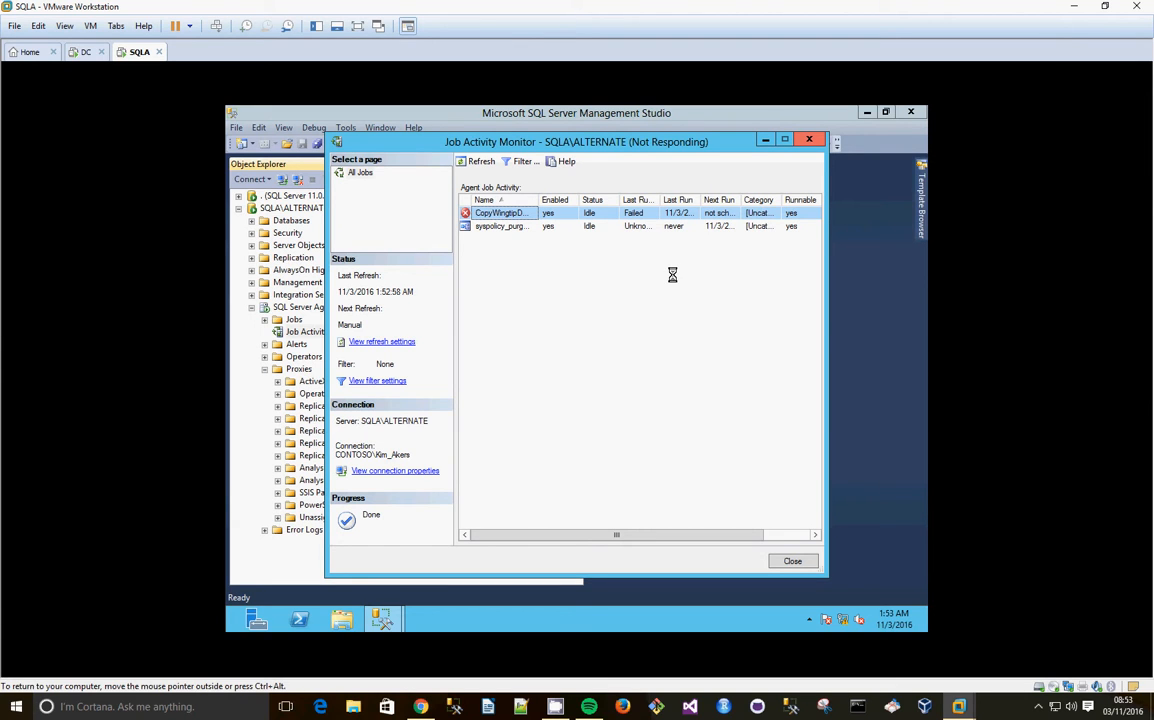
mouse_move(642, 292)
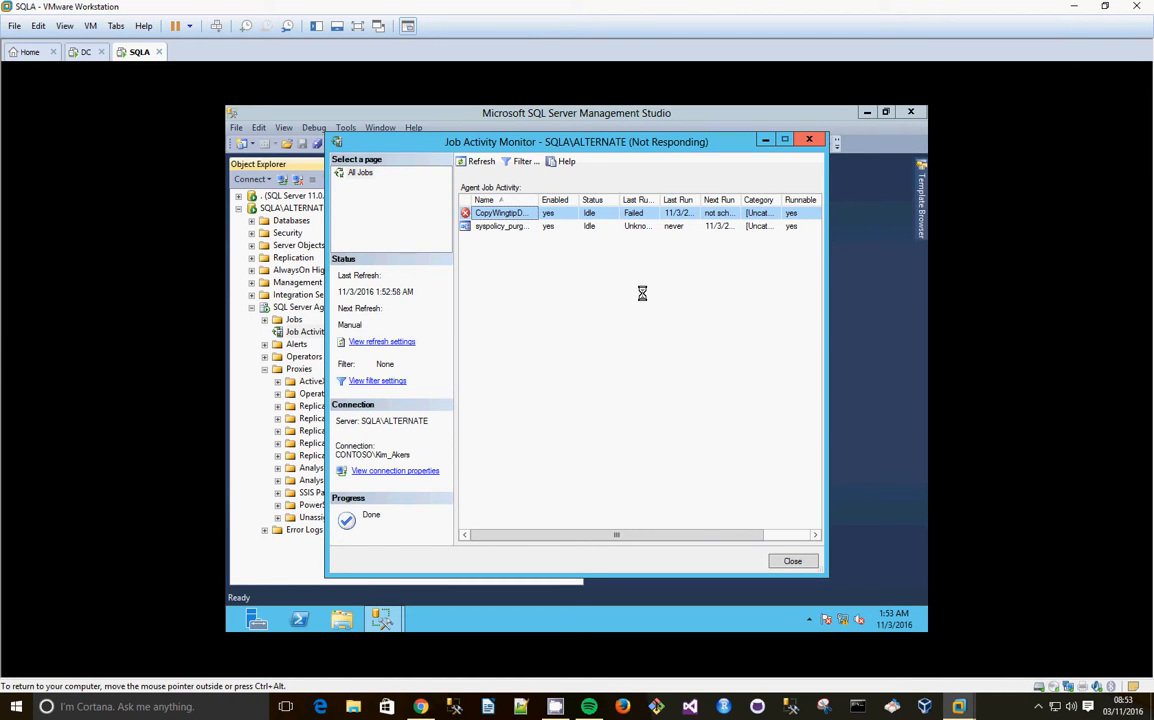
double_click(500, 212)
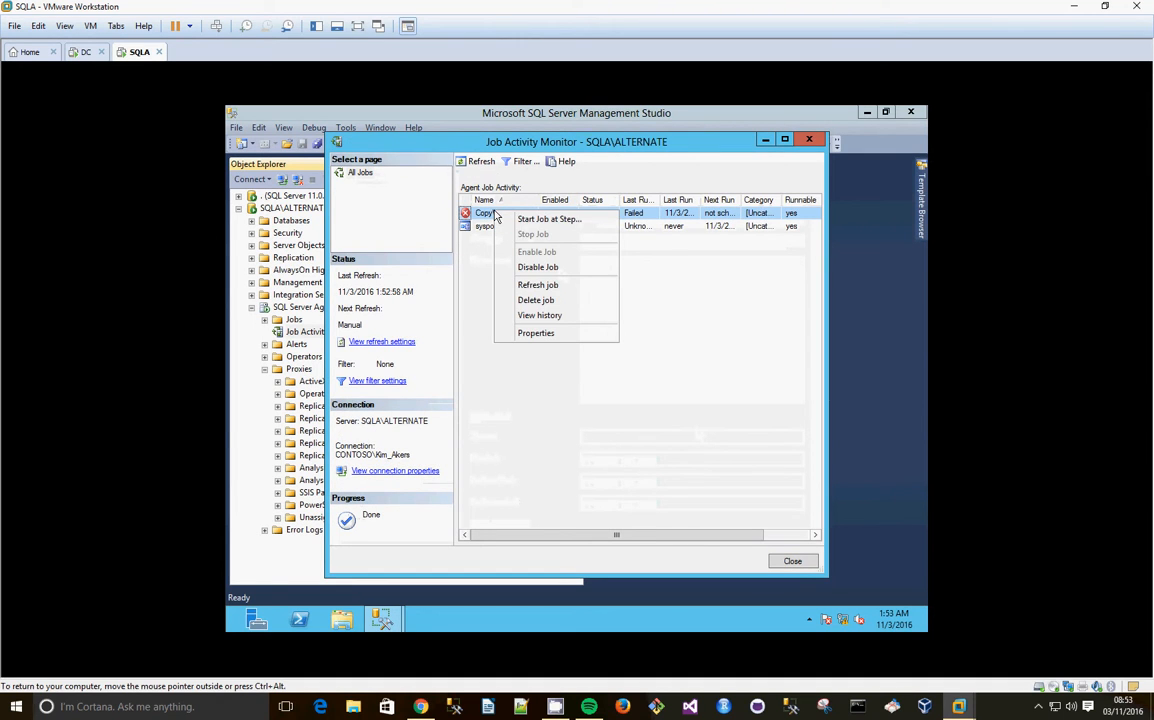
click(540, 316)
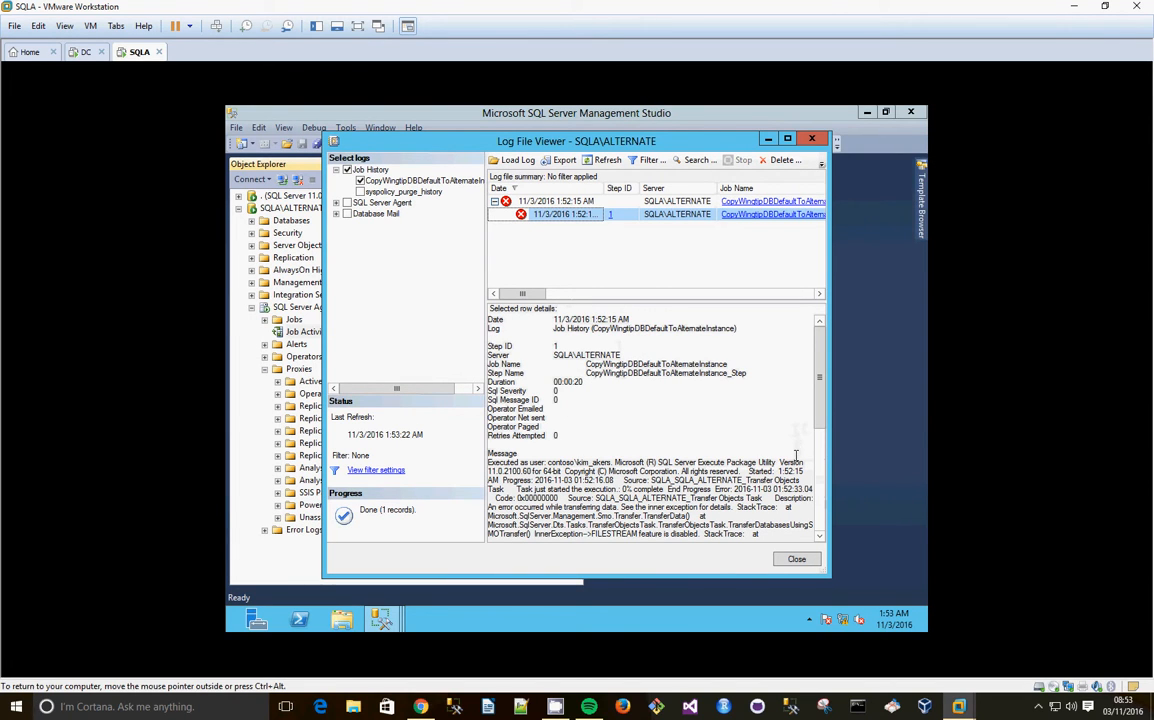
scroll(down, 3)
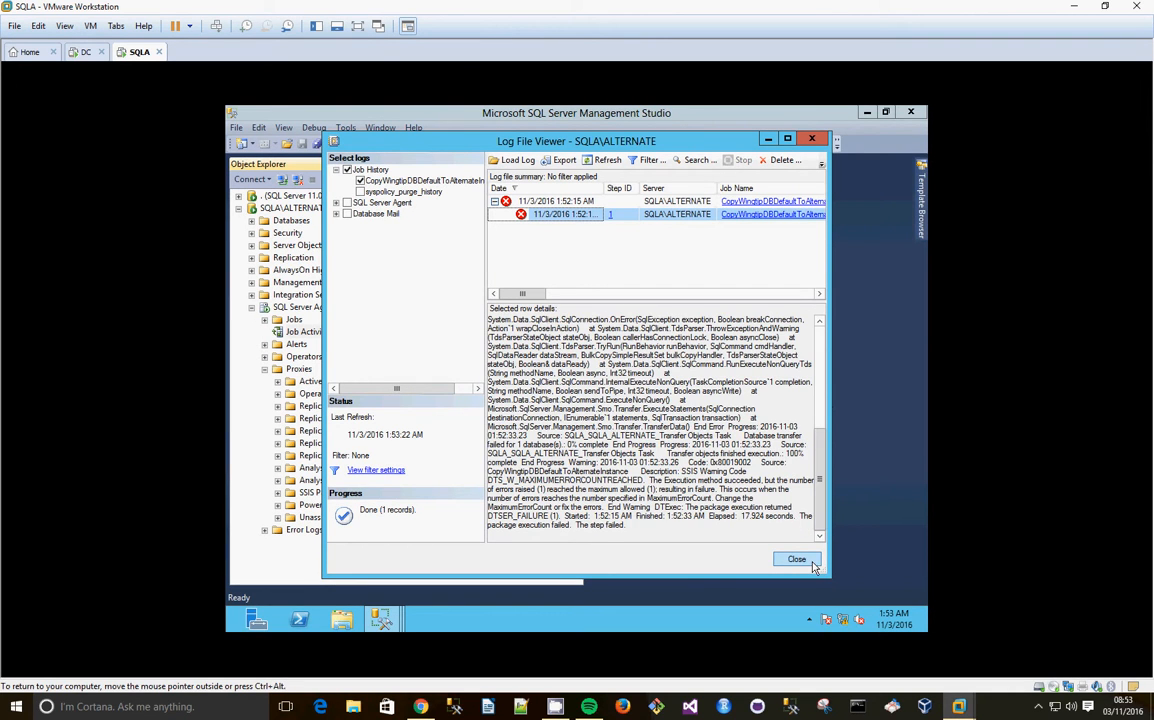
click(796, 560)
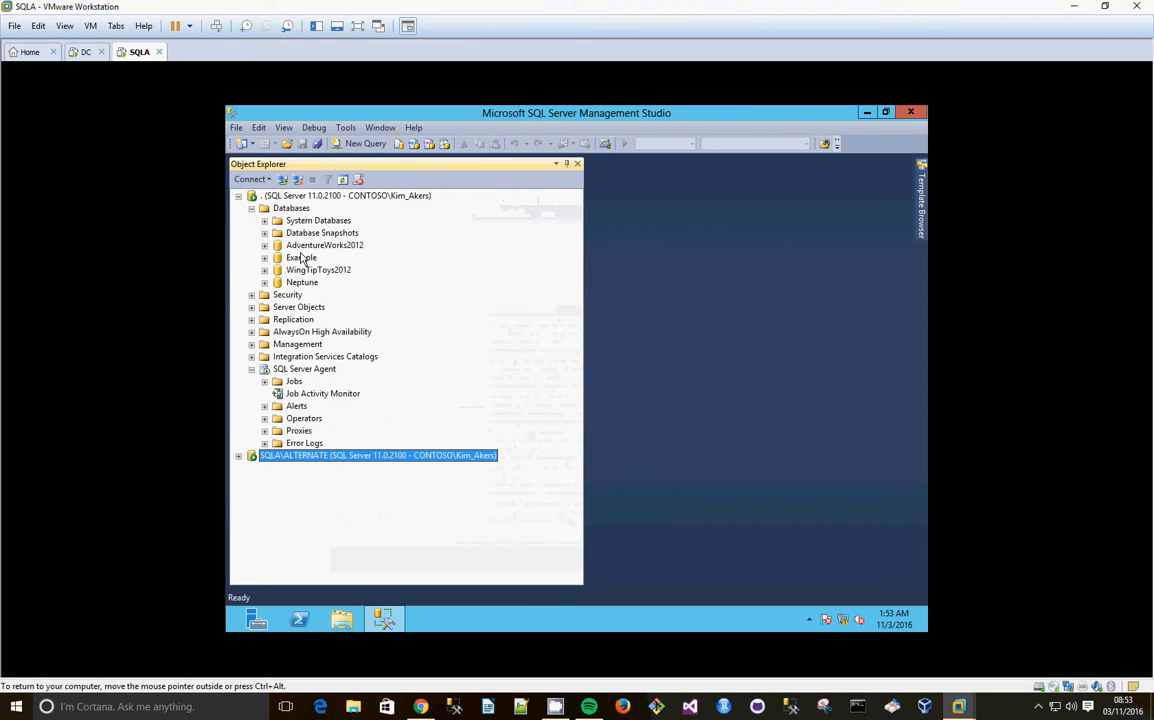
- Start the Copy Database Wizard for Example with destination SQLA\ALTERNATE and the online SMO transfer method
right_click(300, 256)
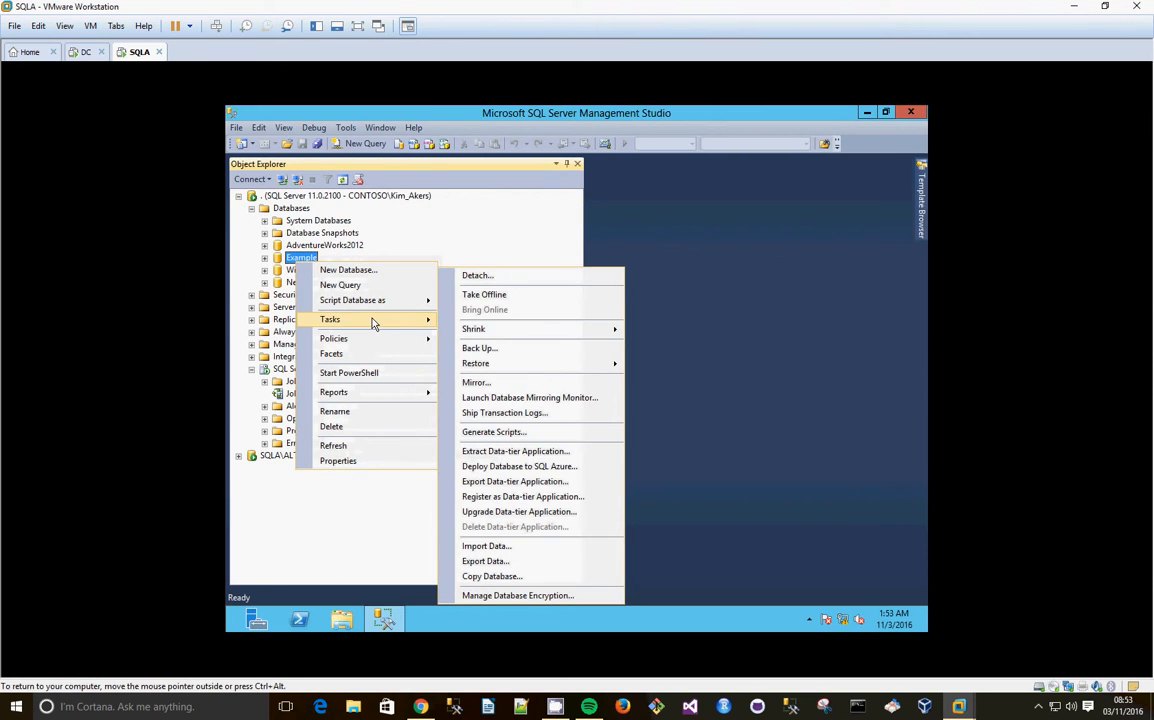
mouse_move(492, 576)
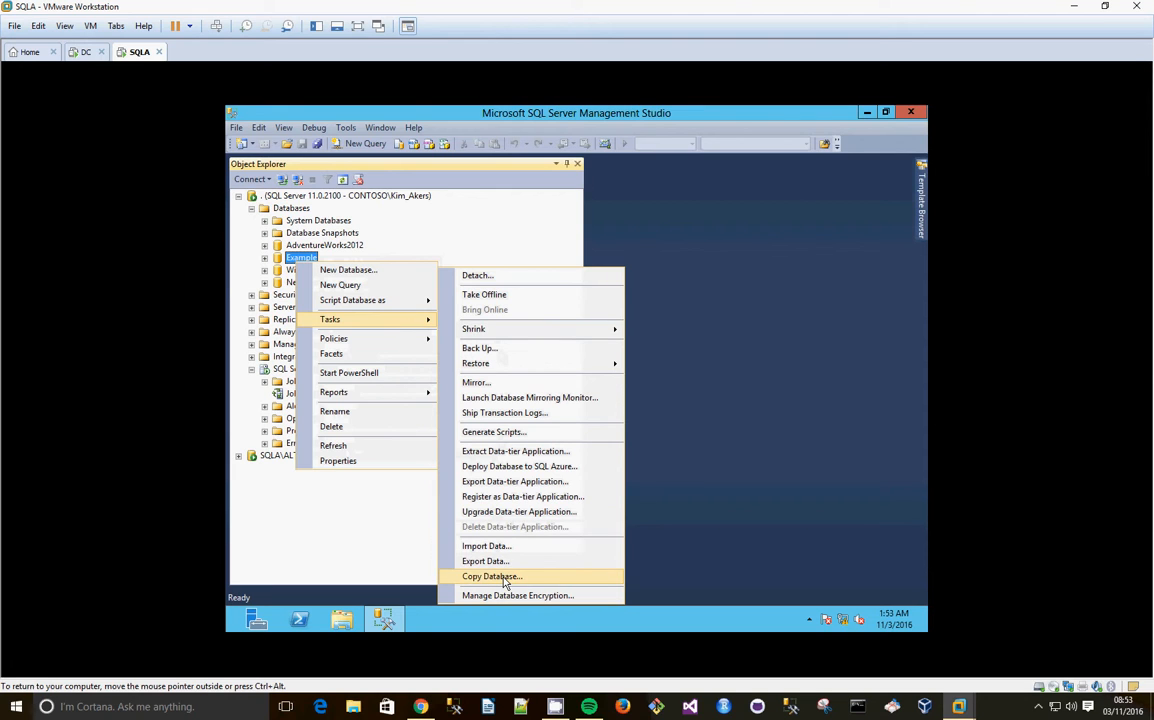
click(488, 576)
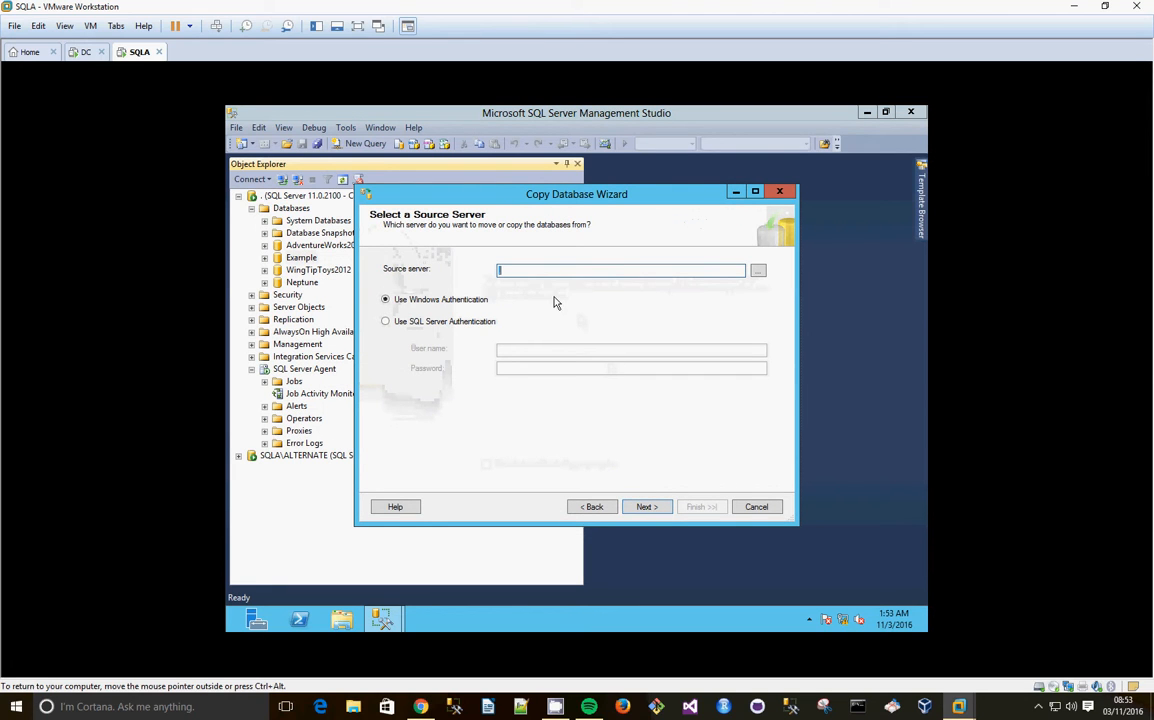
click(646, 506)
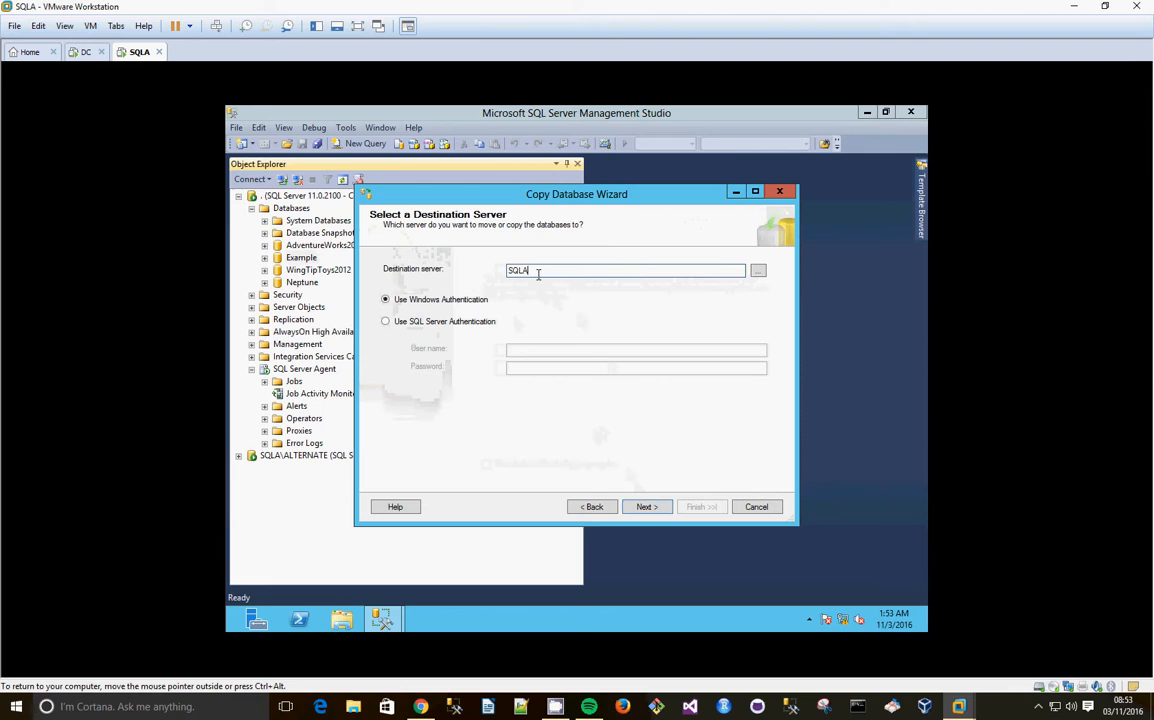
text(\ALTERNATE)
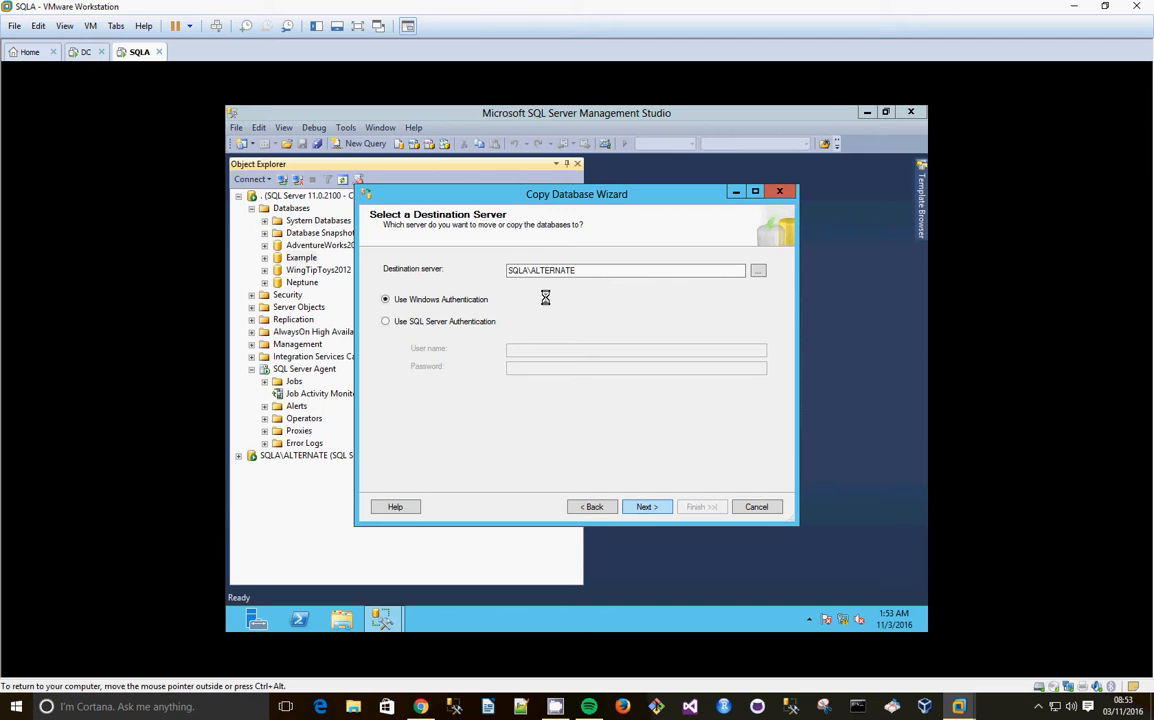
click(646, 506)
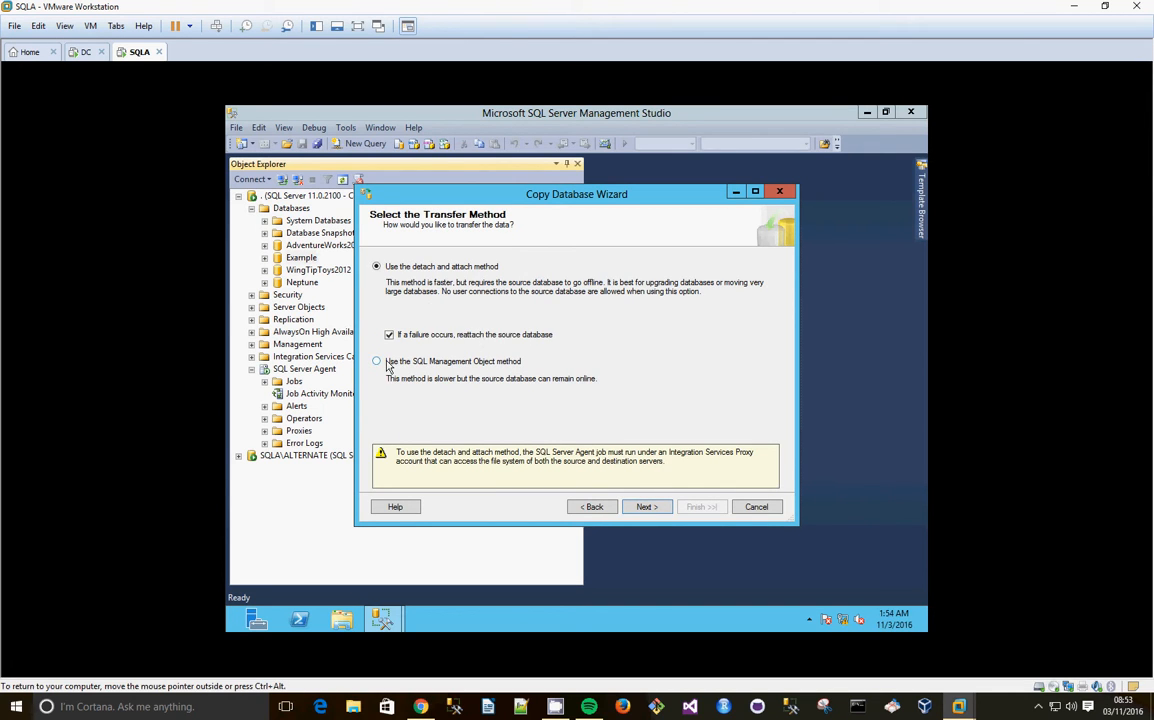
click(646, 506)
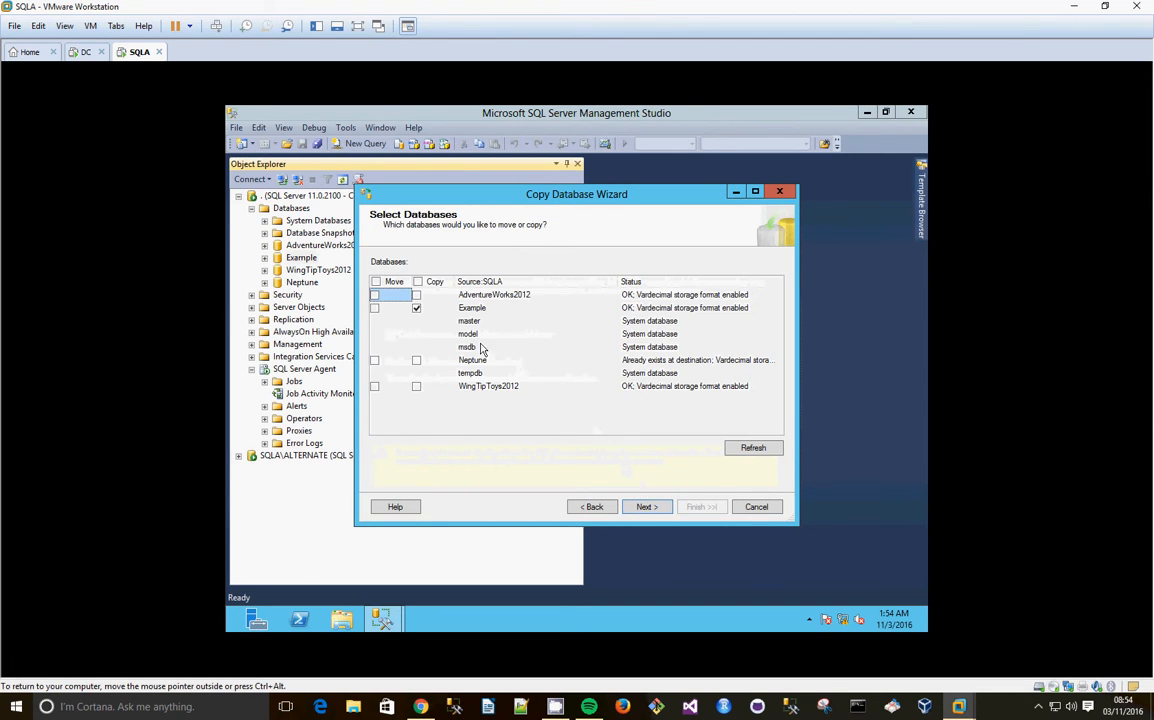
click(646, 506)
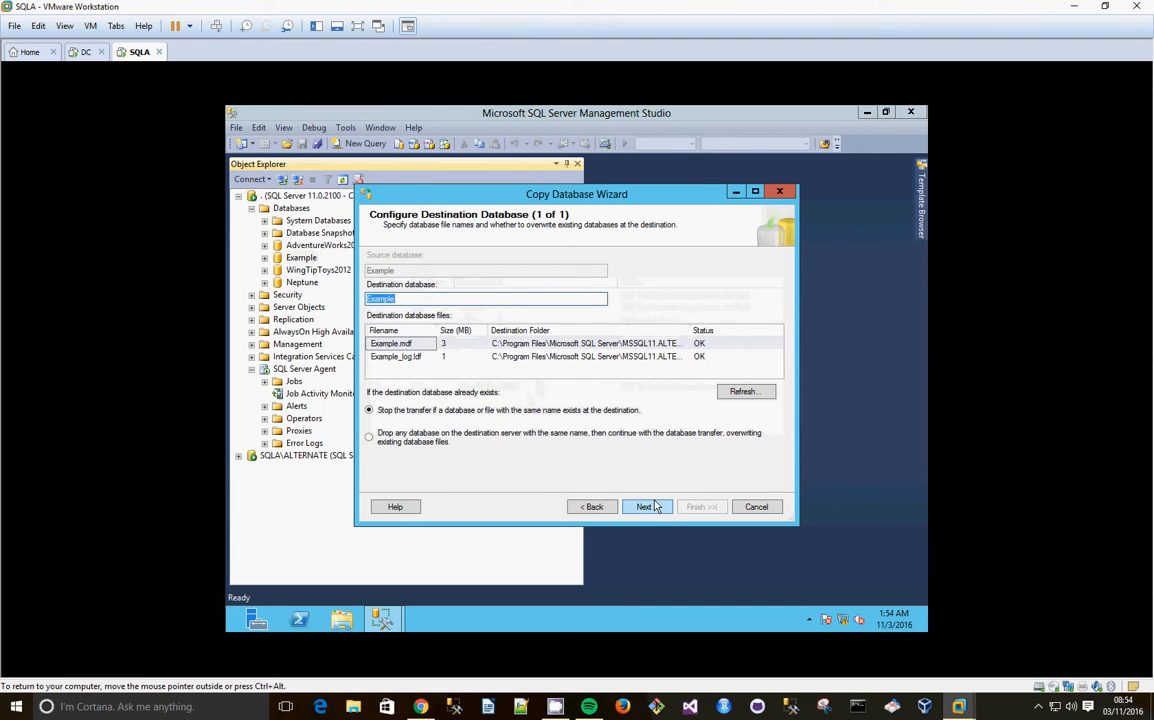
click(644, 506)
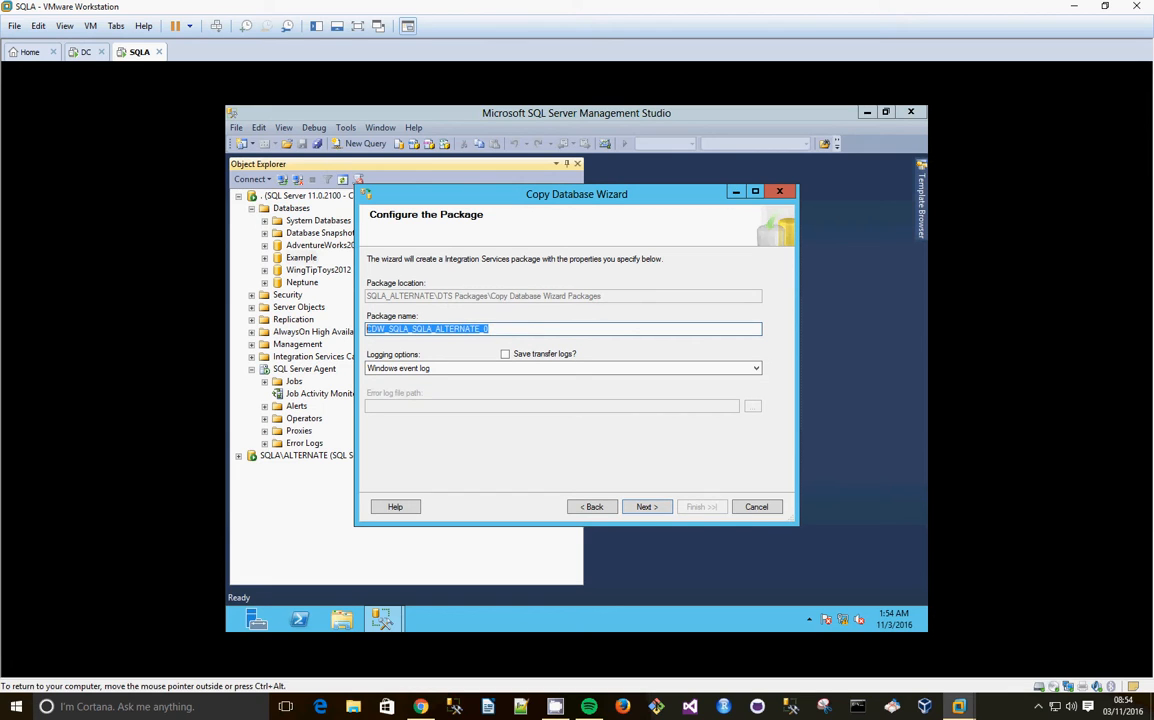
- Name the package CopyExampleDBDef, keep Run immediately, and reach the summary
text(CopyExampleD)
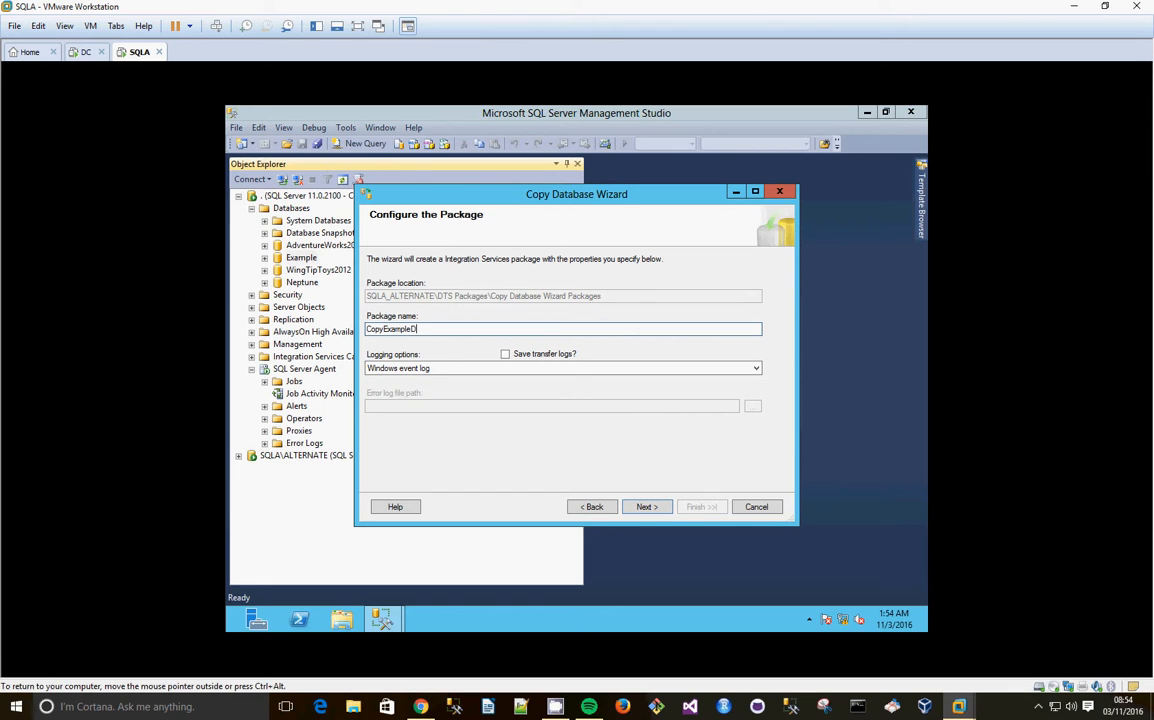
text(BDefaultAlternateIn)
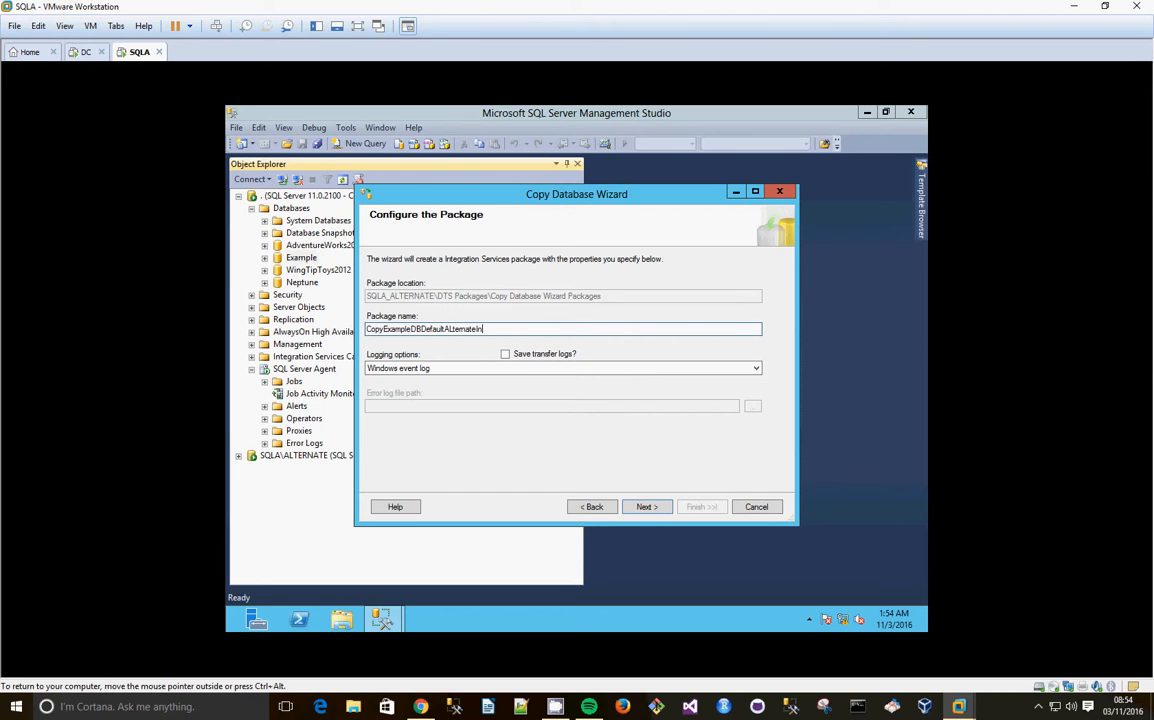
click(646, 506)
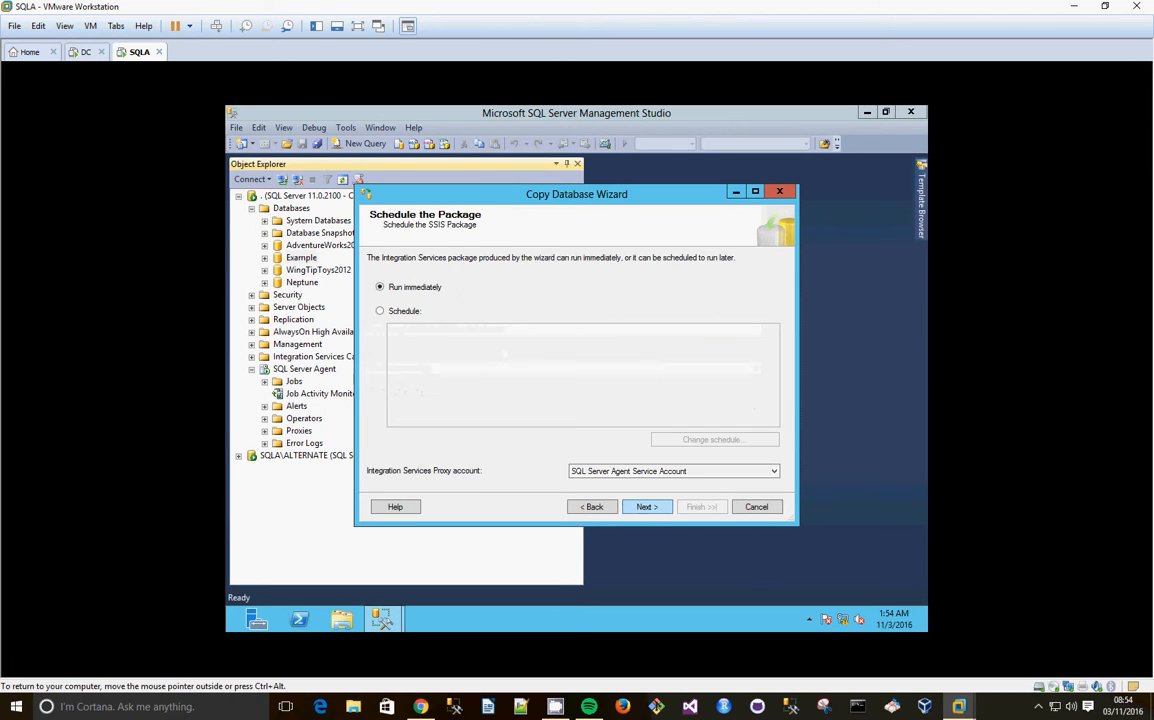
click(646, 506)
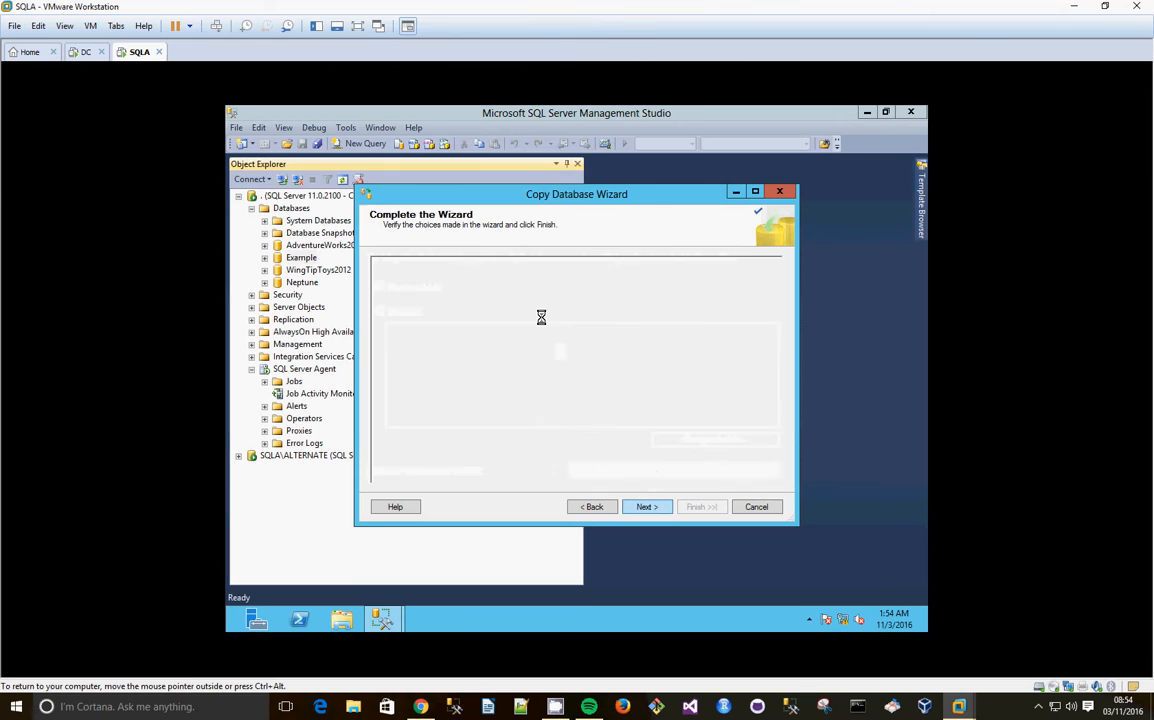
mouse_move(506, 308)
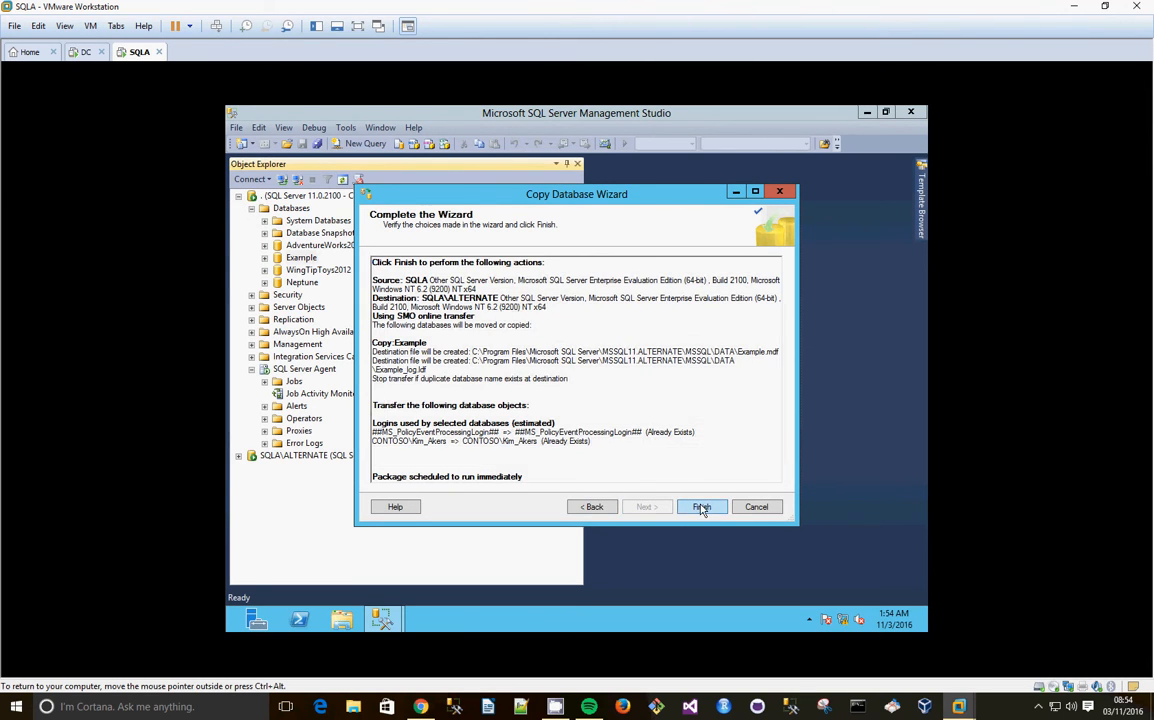
- Finish the wizard to run the Example copy, read the failed agent job error, and close the wizard
click(700, 506)
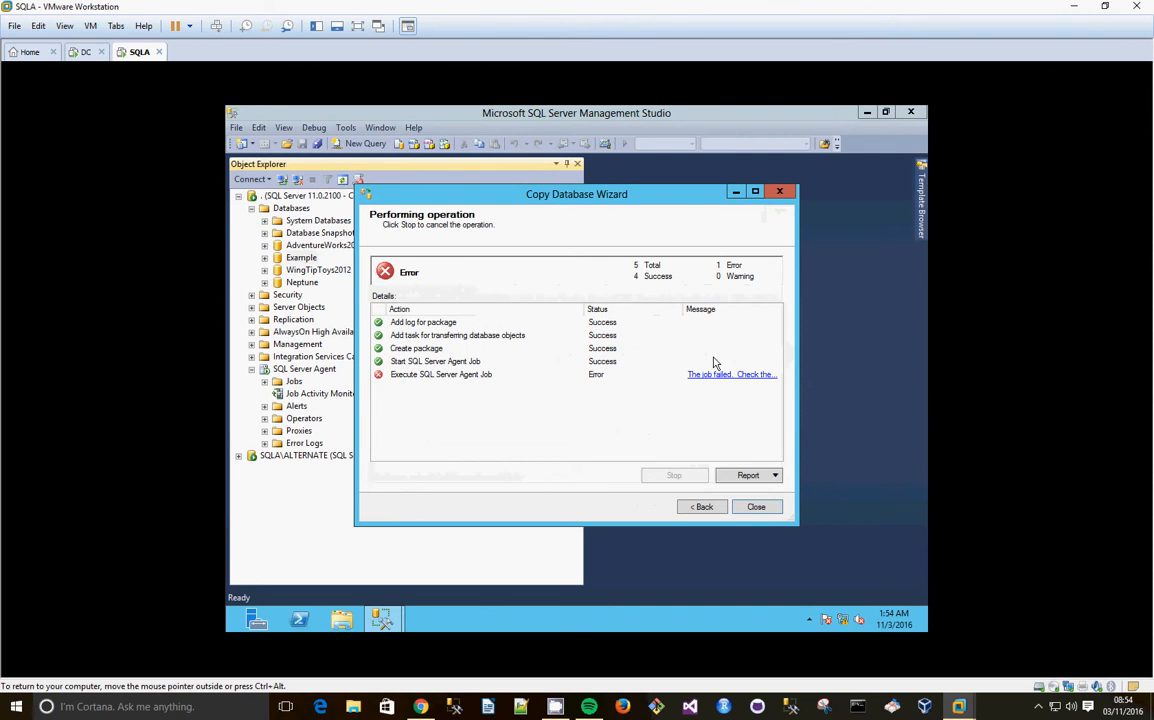
click(730, 374)
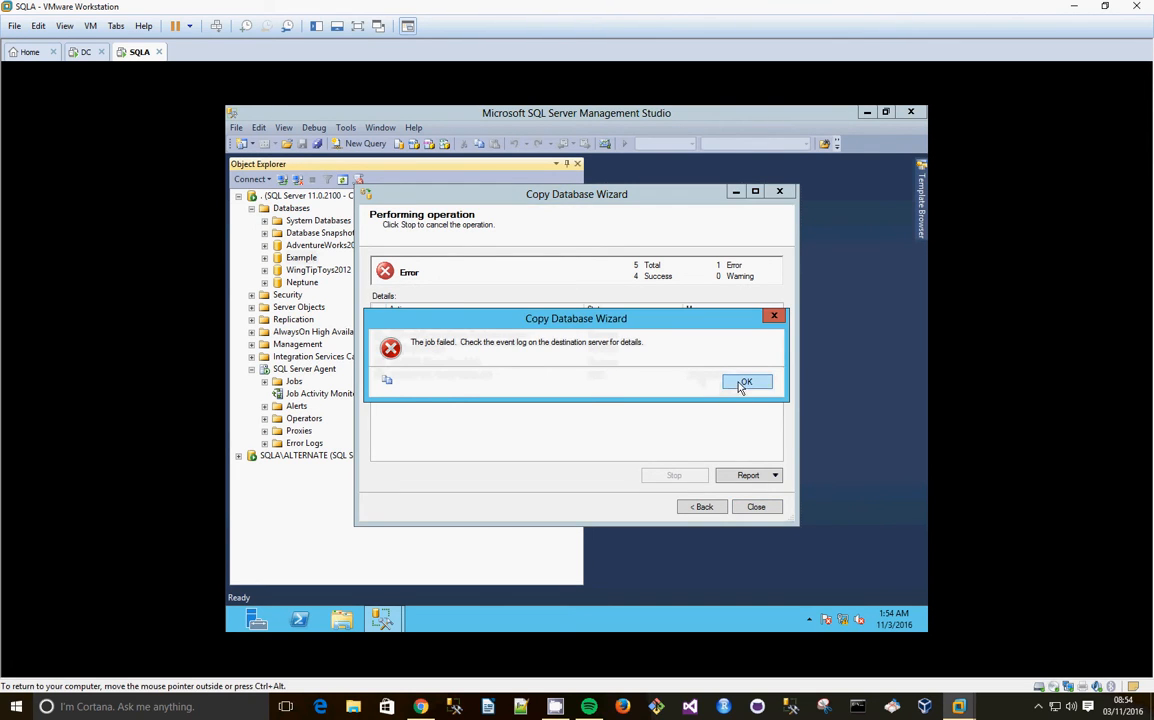
click(746, 382)
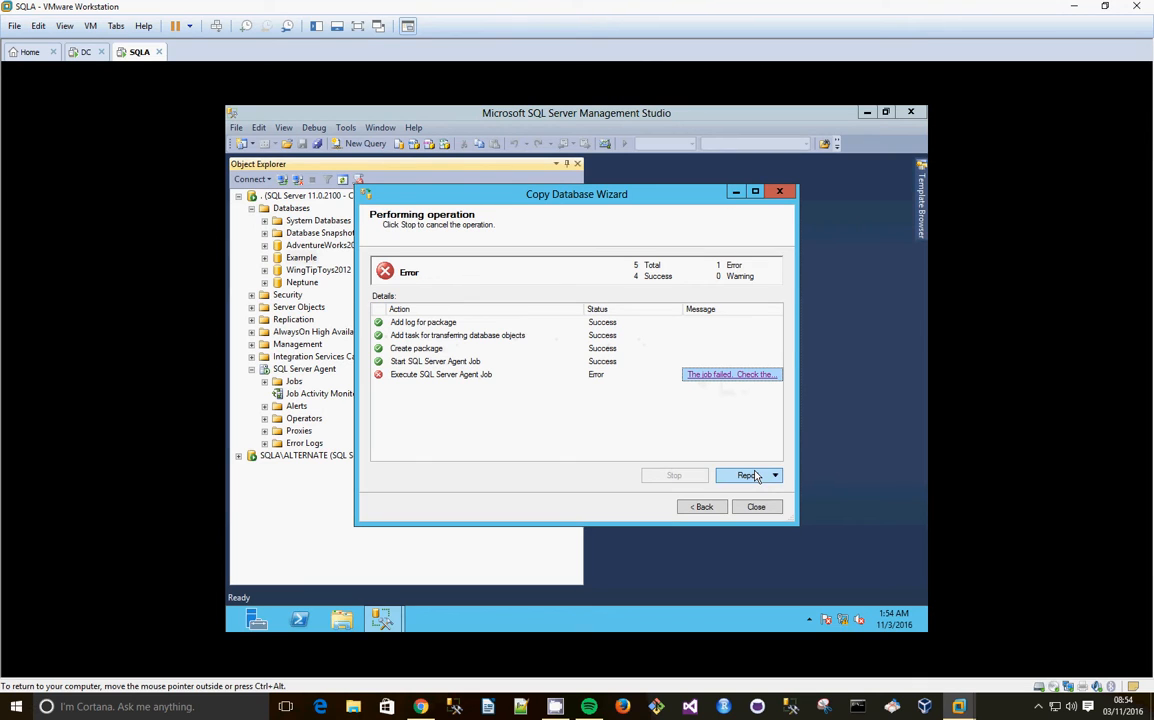
click(756, 506)
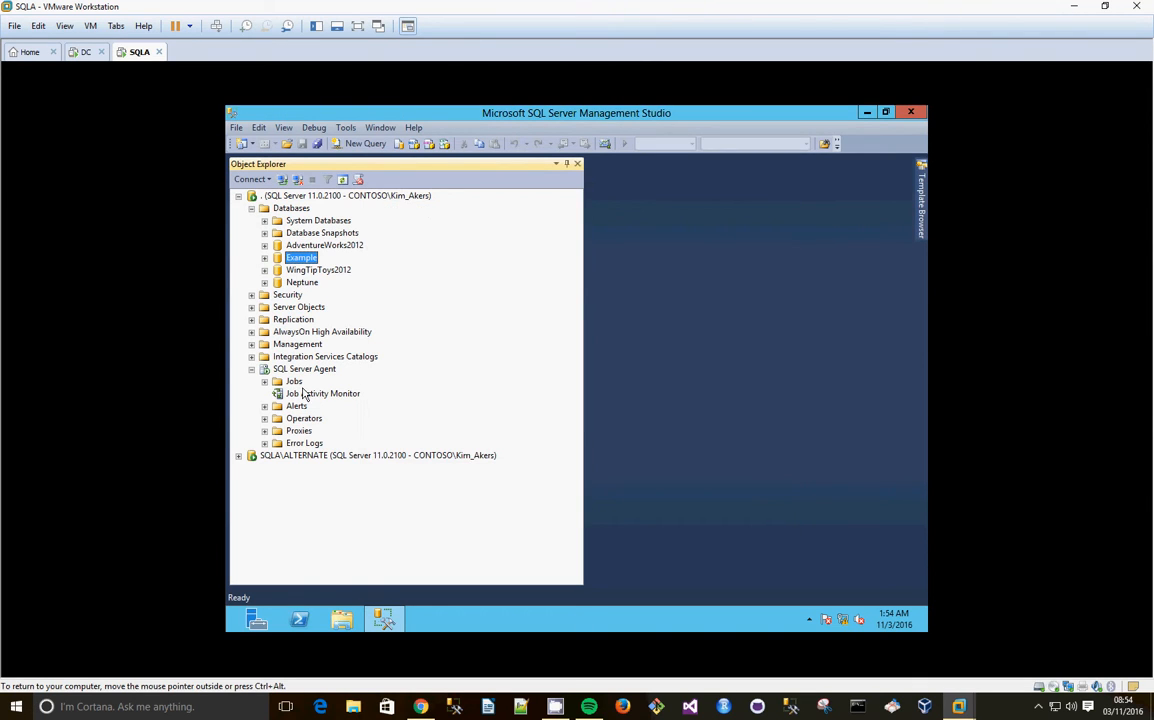
right_click(322, 392)
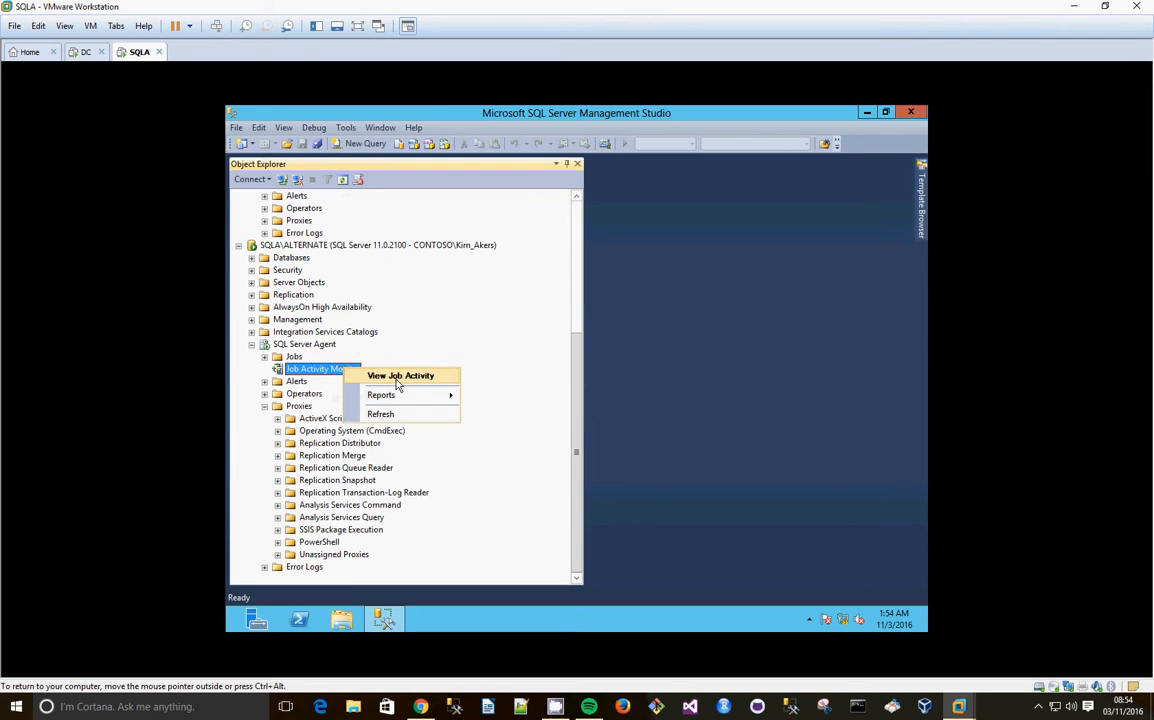
- View job activity on SQLALTERNATE, scroll through the failed CopyExampleDB job's history message, then close both windows
click(400, 376)
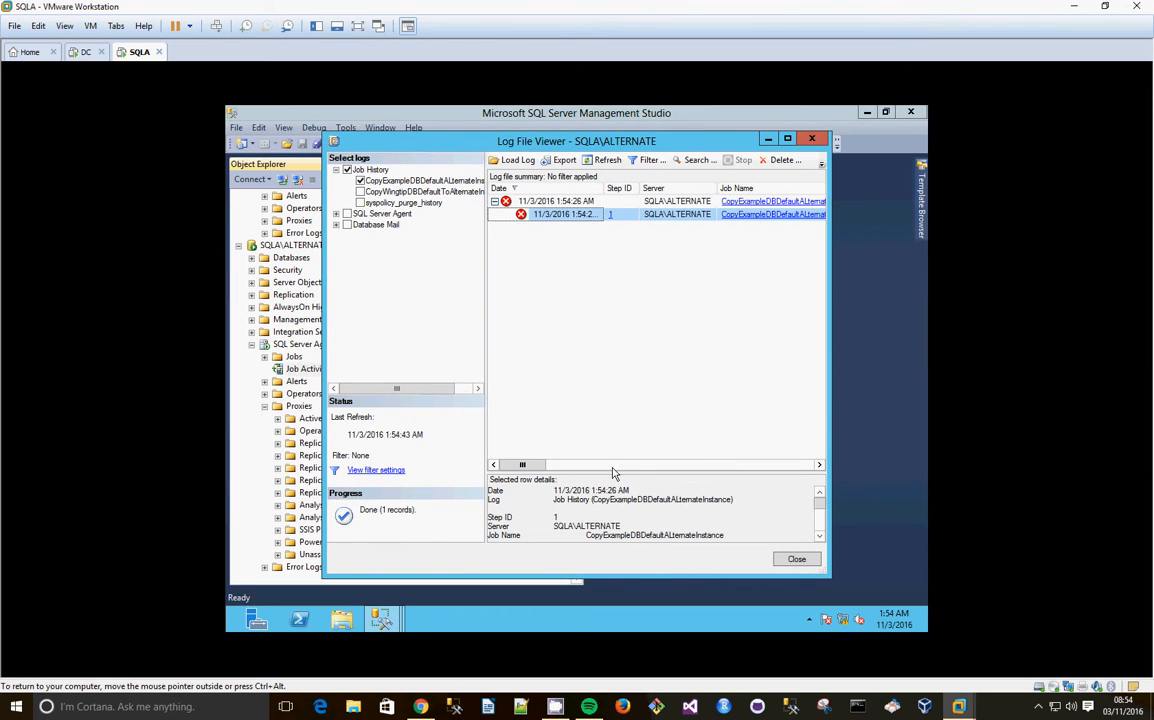
click(564, 214)
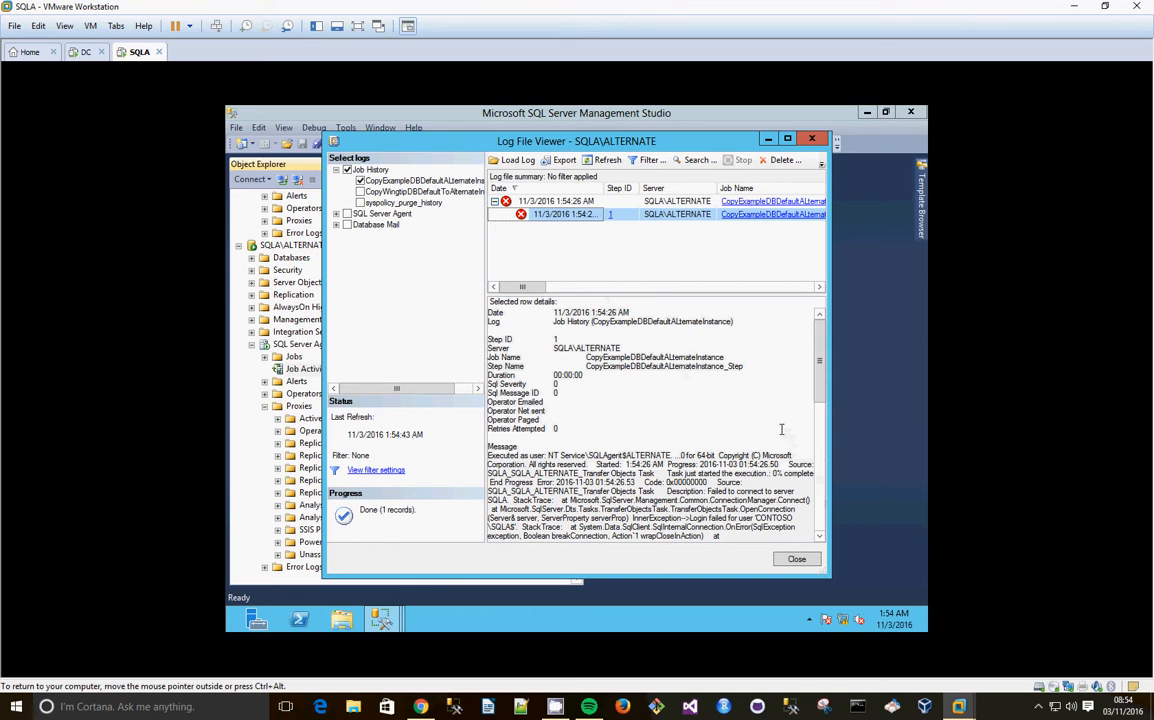
mouse_move(828, 388)
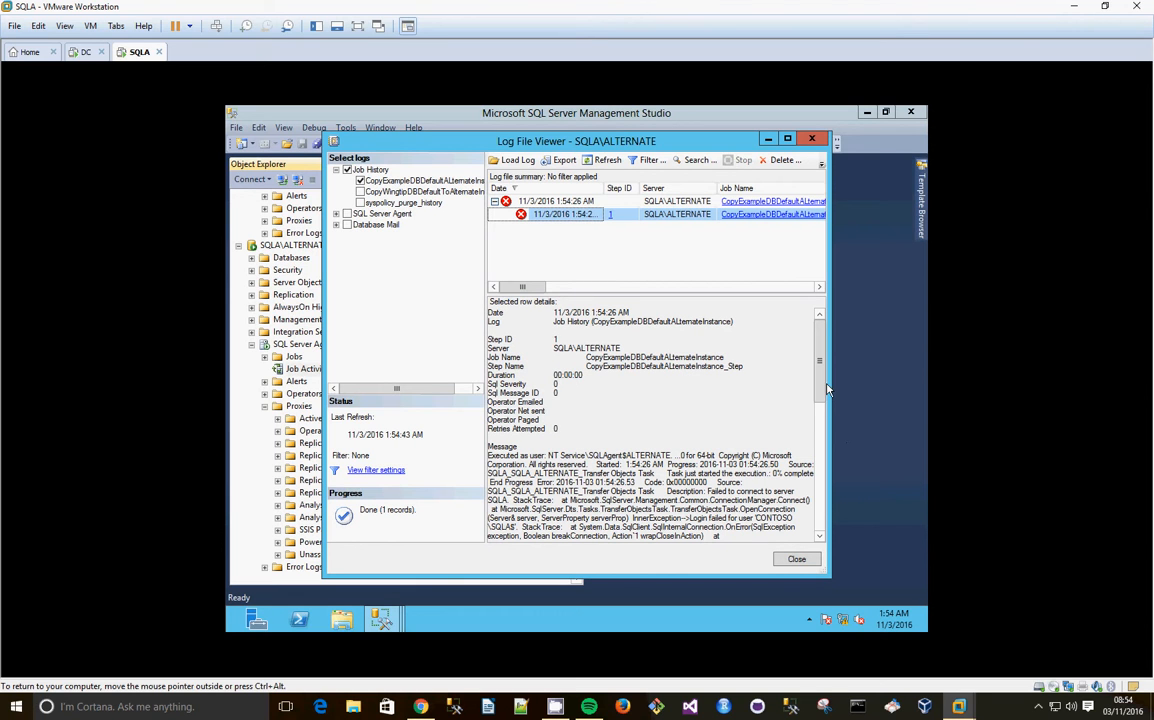
scroll(down, 3)
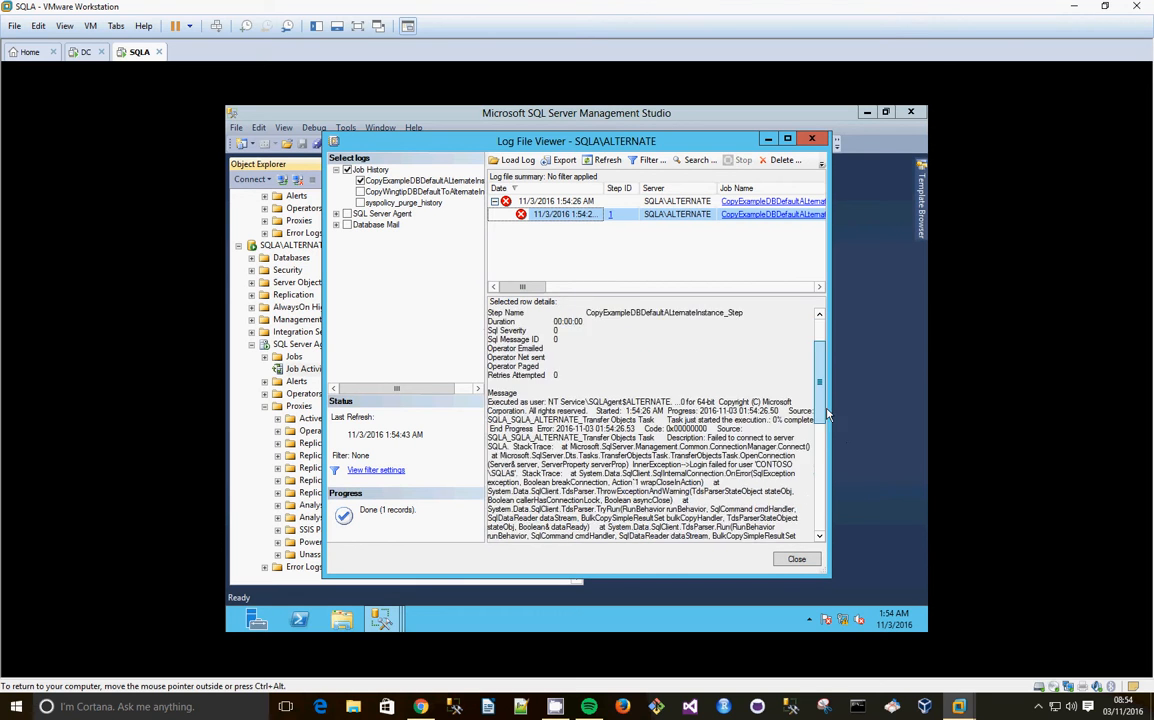
scroll(down, 3)
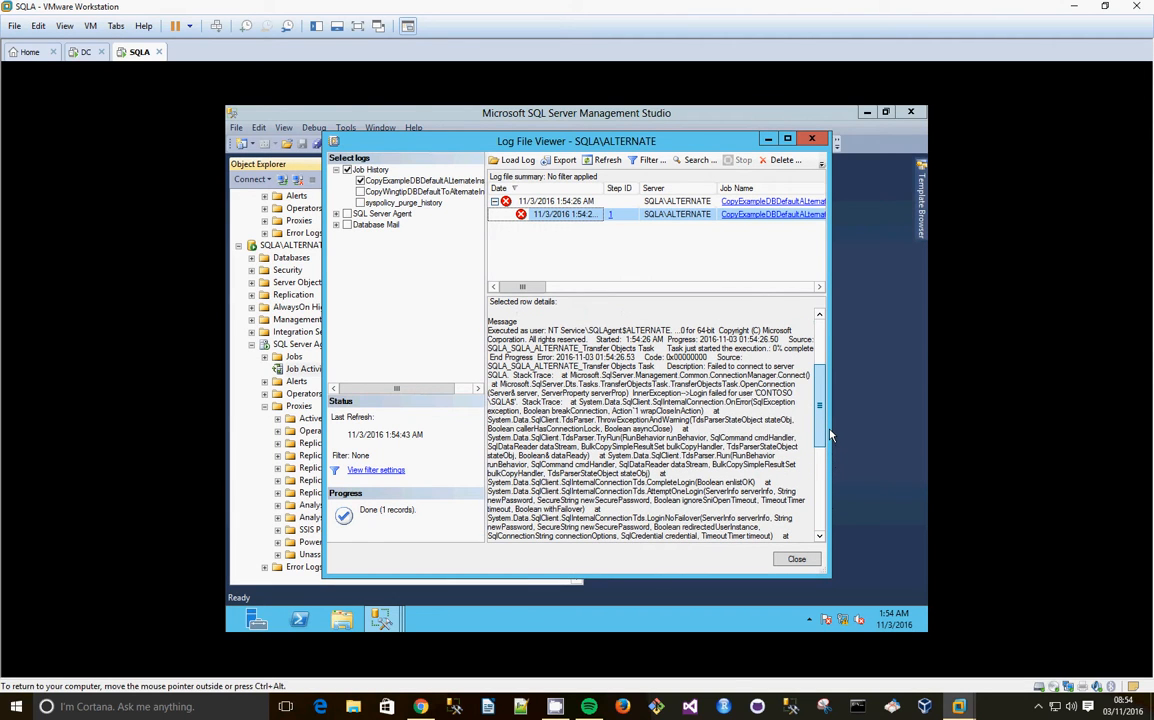
scroll(down, 3)
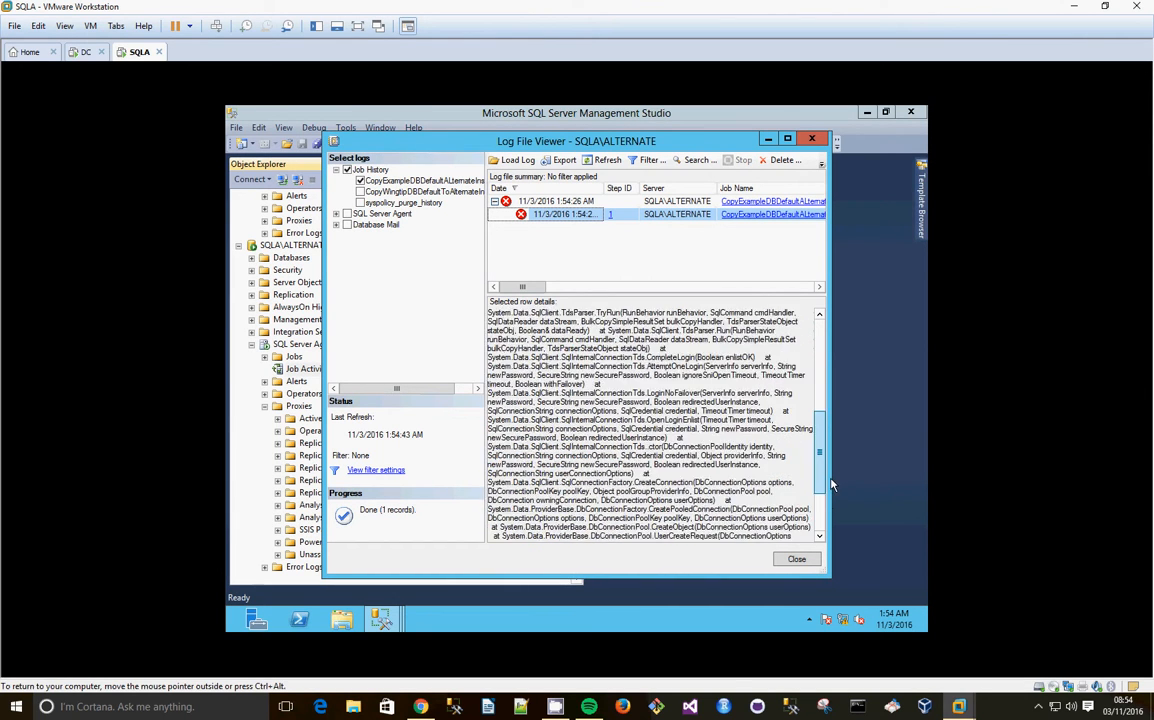
scroll(down, 3)
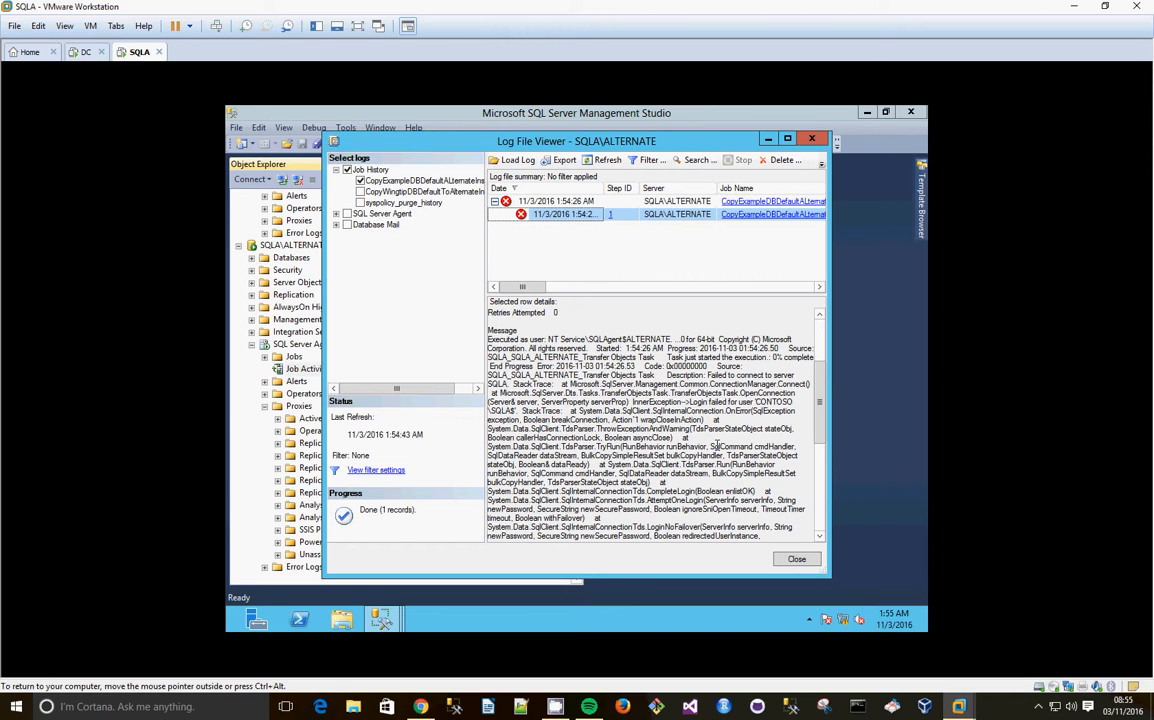
click(796, 560)
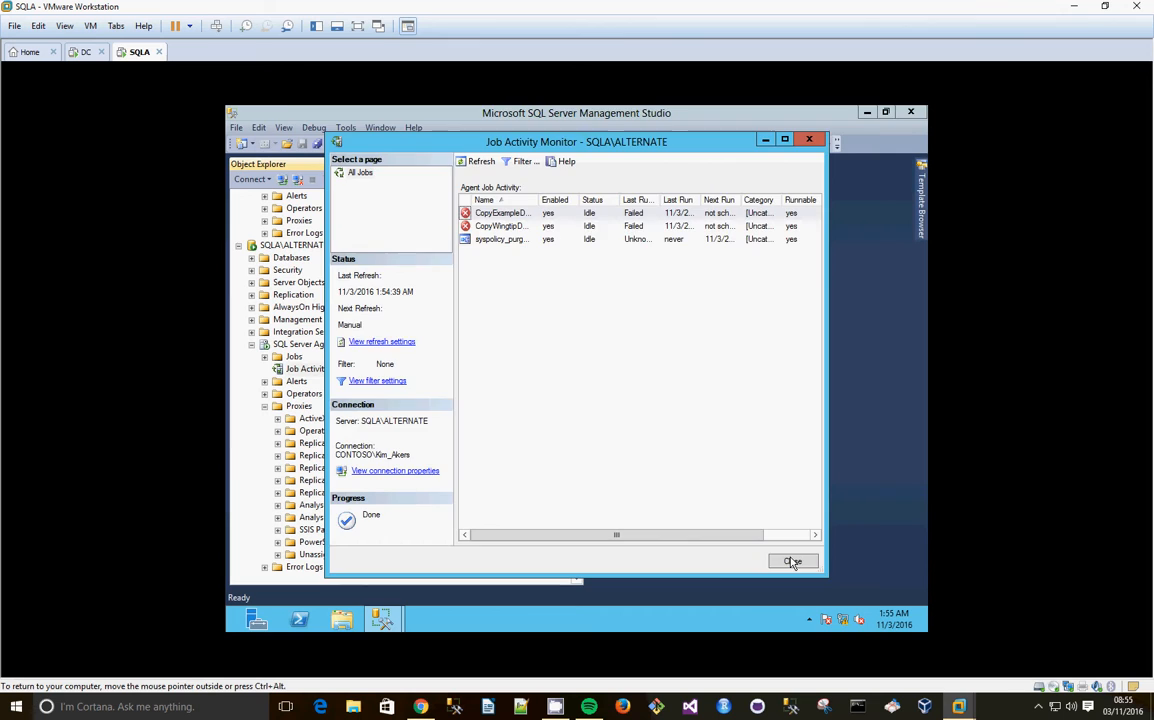
click(792, 560)
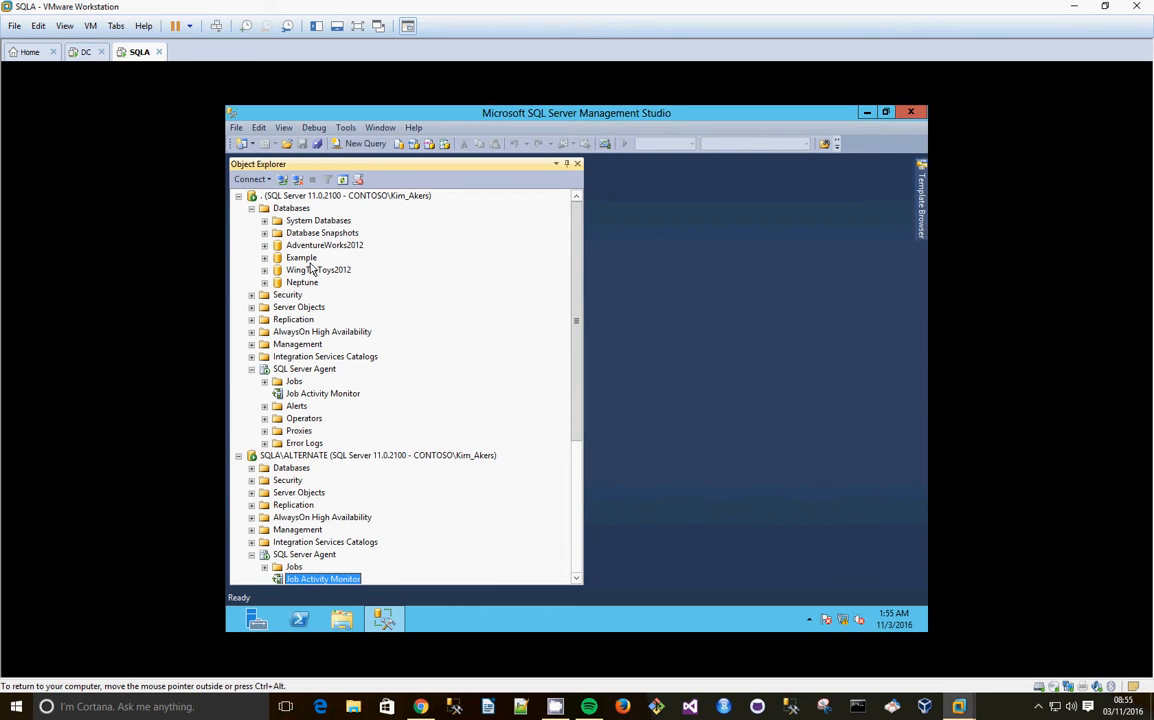
- Start copying Example to destination SQLALTERNATE with the SQL Management Object transfer method, accepting defaults
right_click(300, 256)
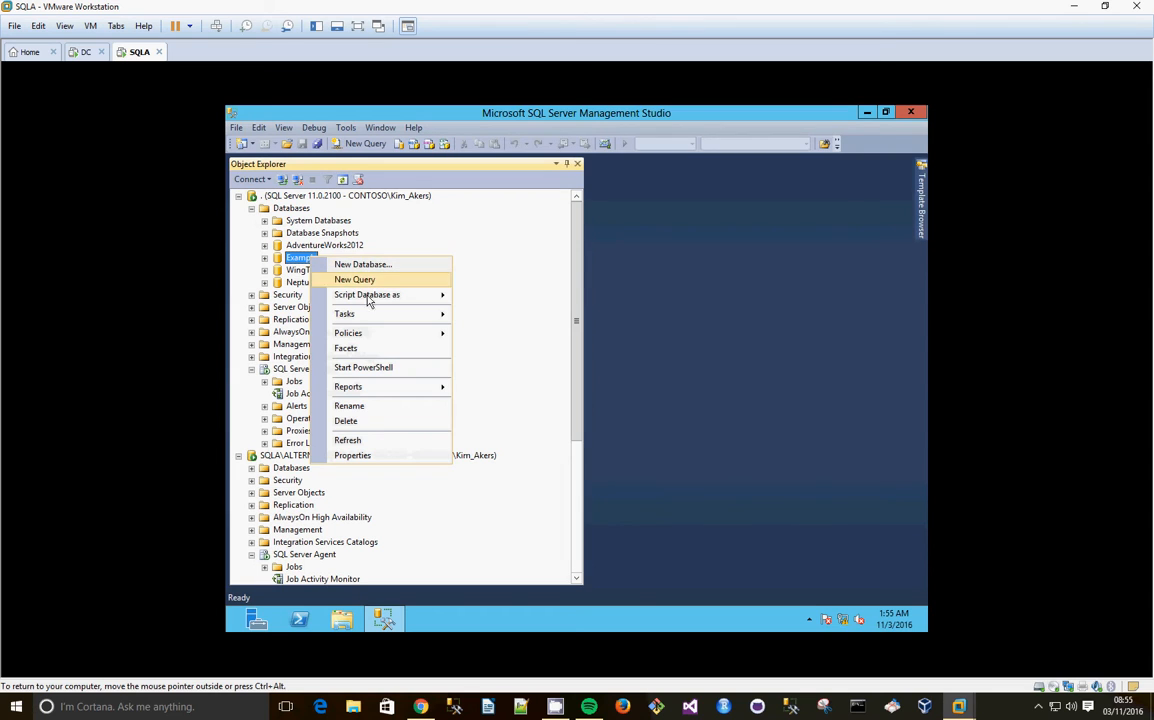
mouse_move(344, 314)
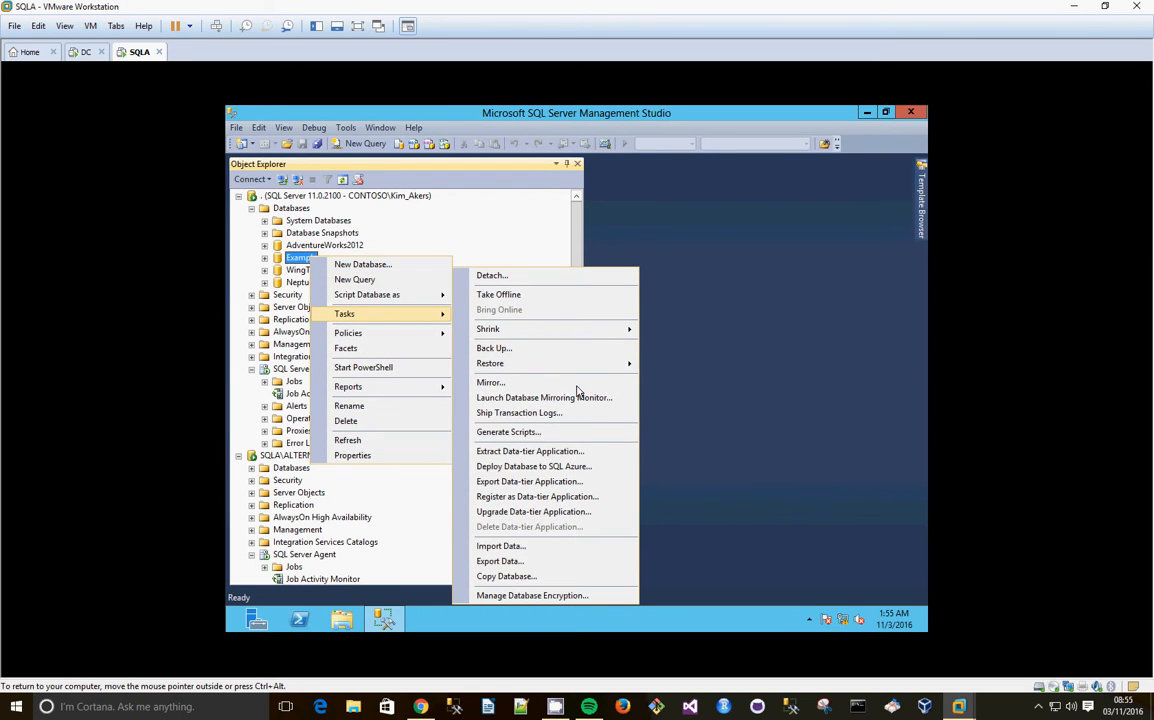
click(506, 576)
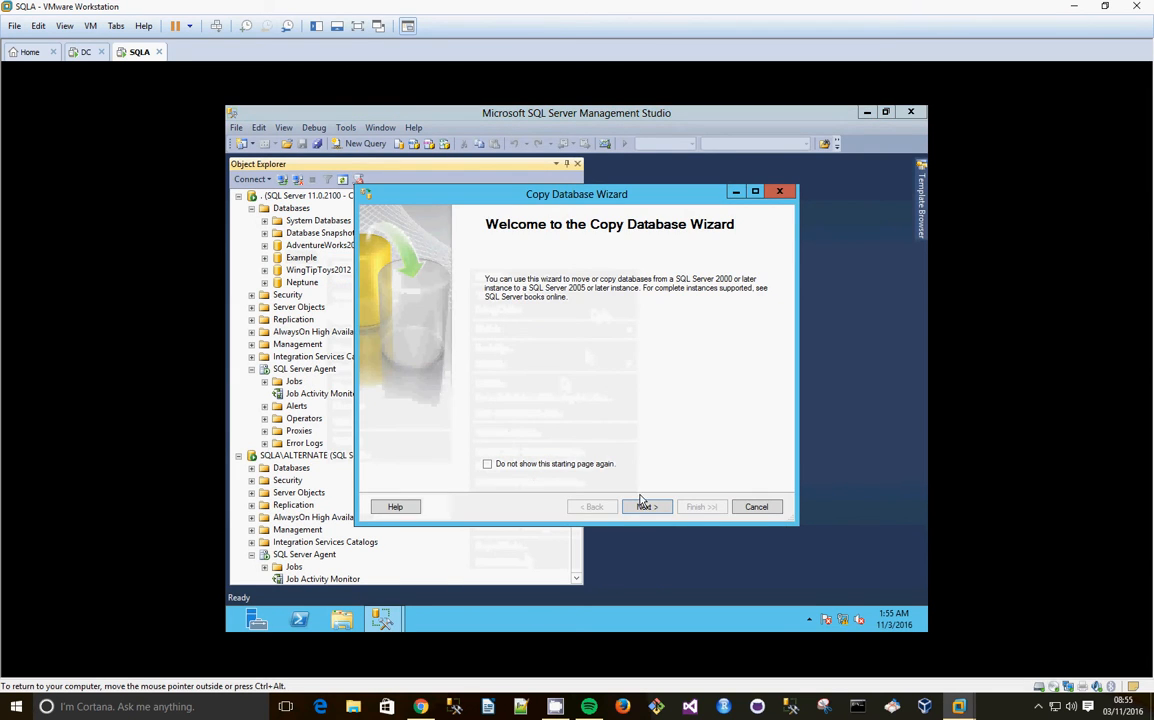
click(646, 506)
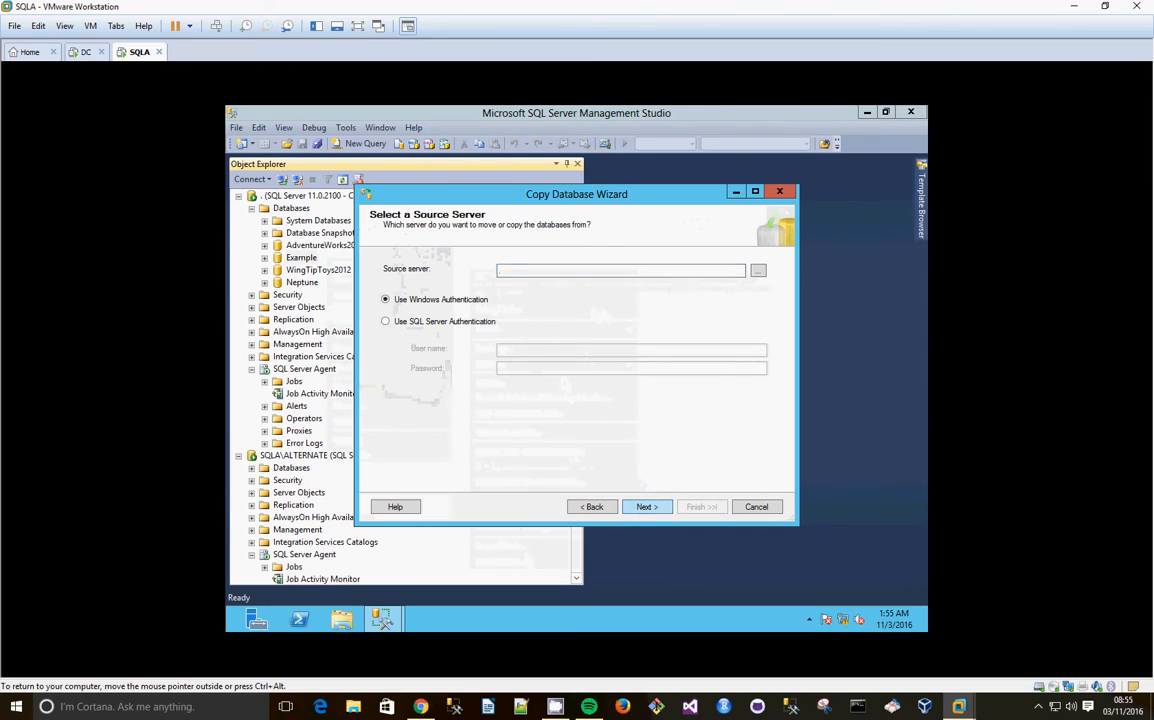
click(646, 506)
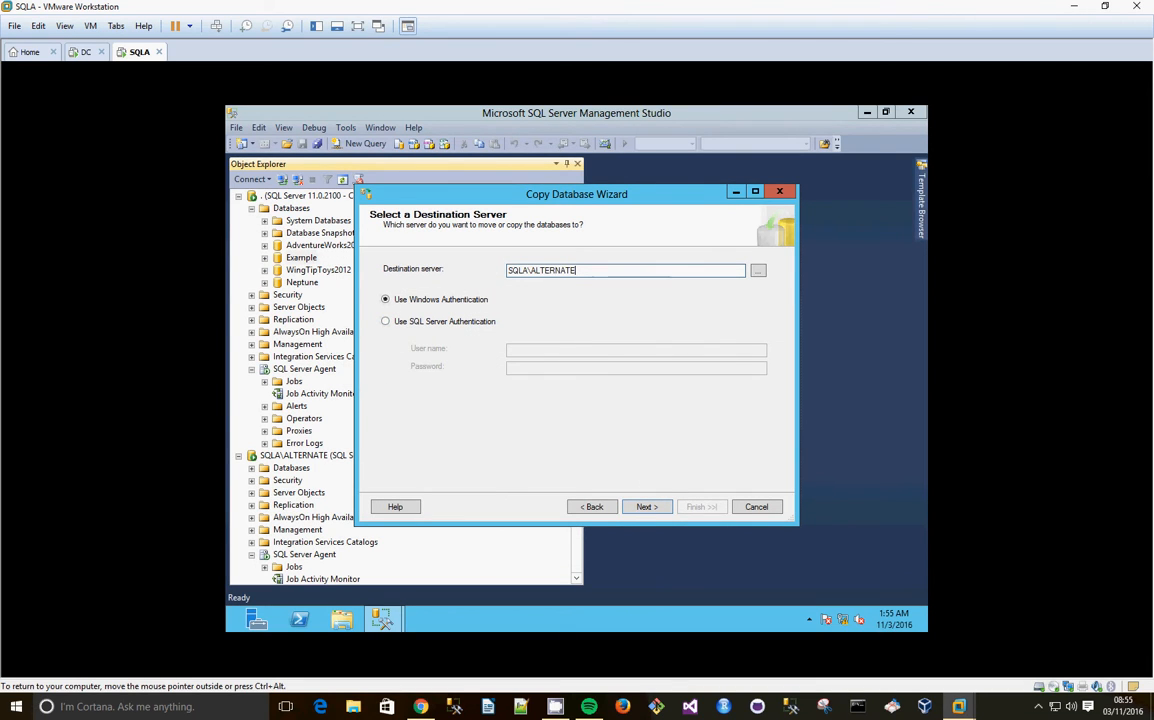
click(646, 506)
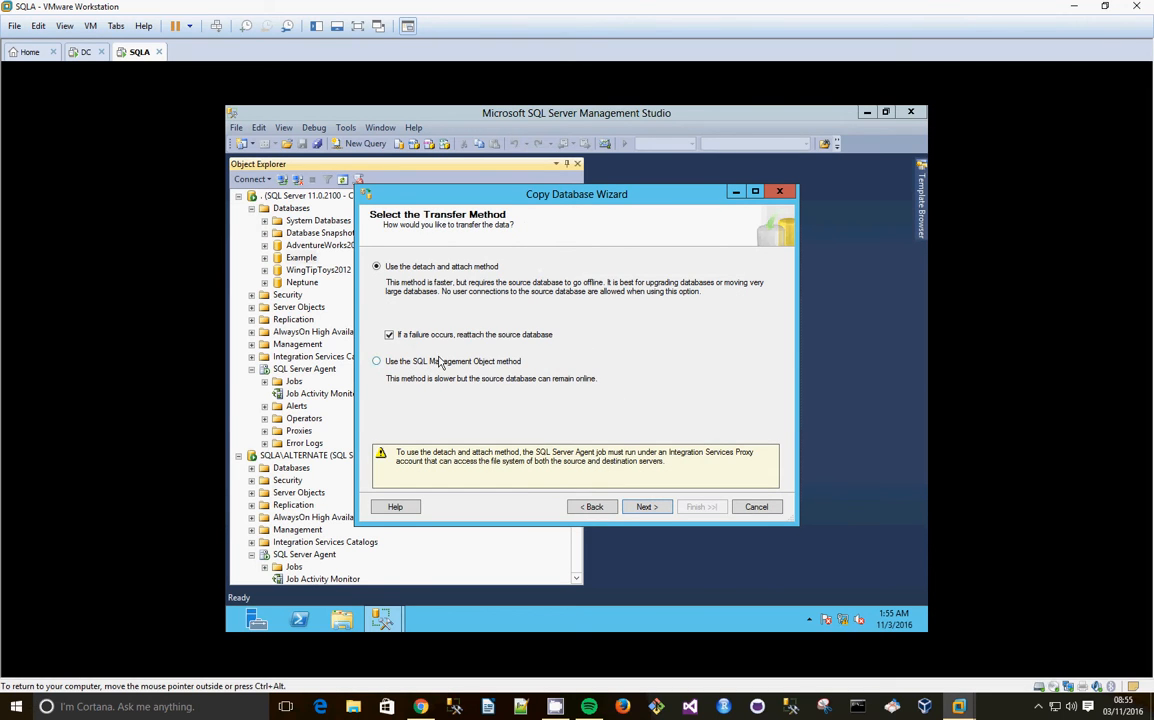
click(376, 360)
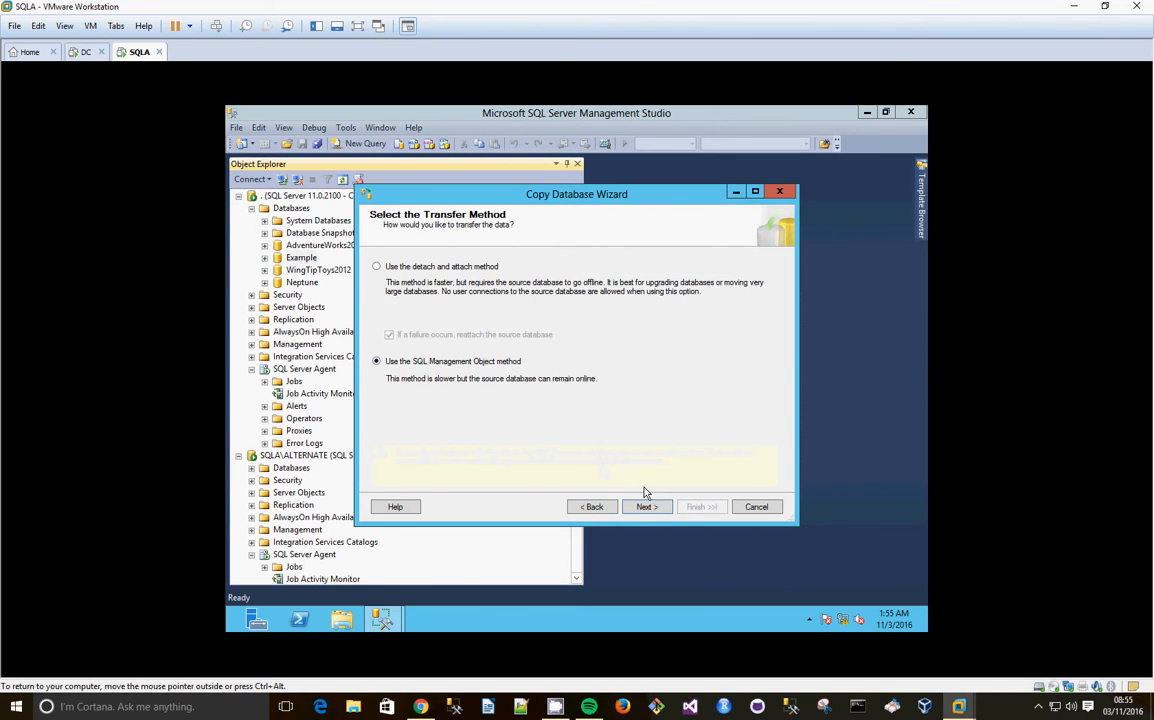
click(644, 506)
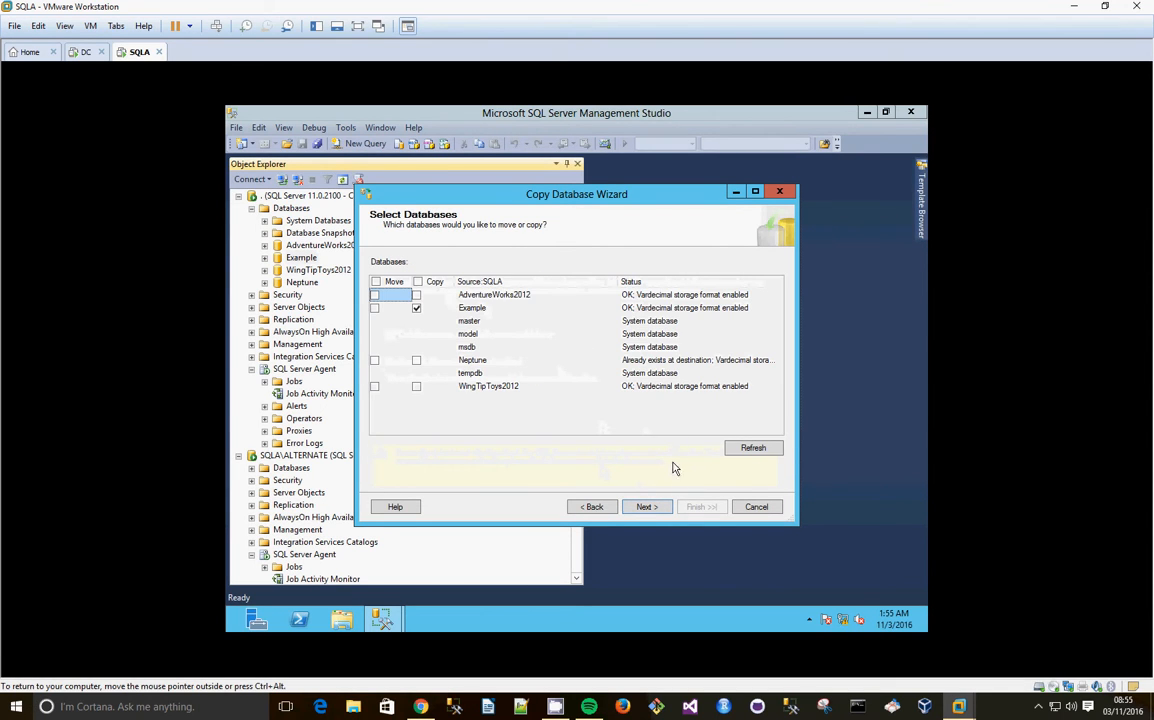
click(644, 506)
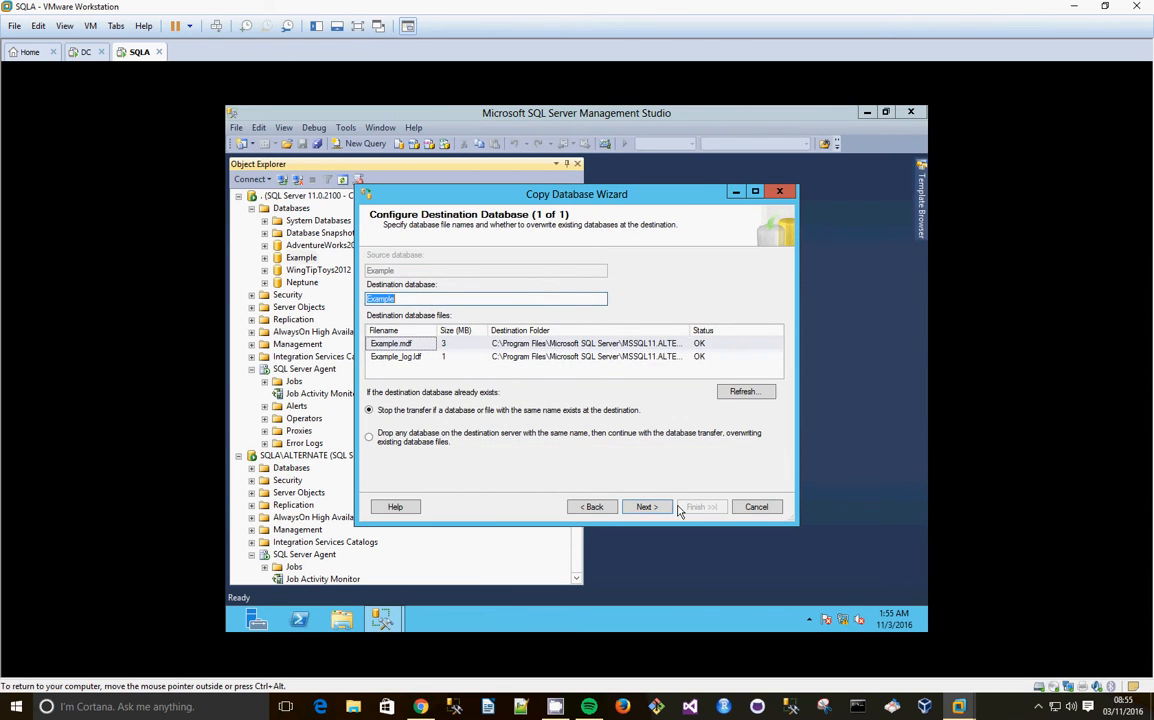
click(644, 506)
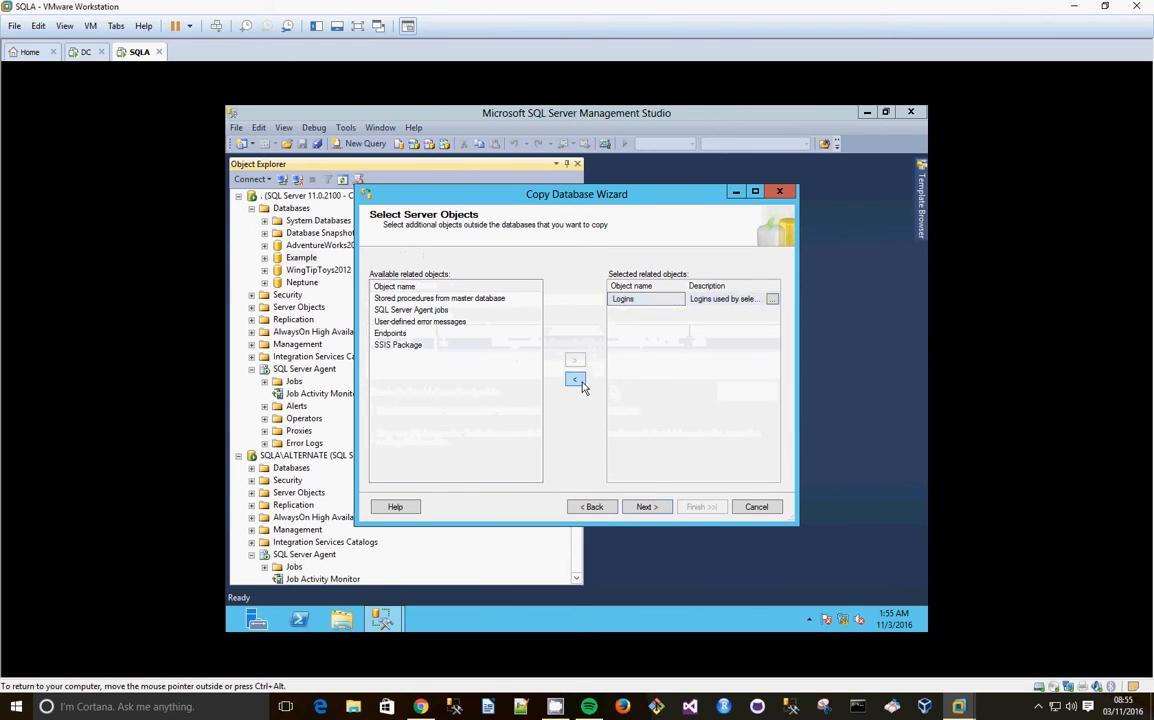
click(646, 506)
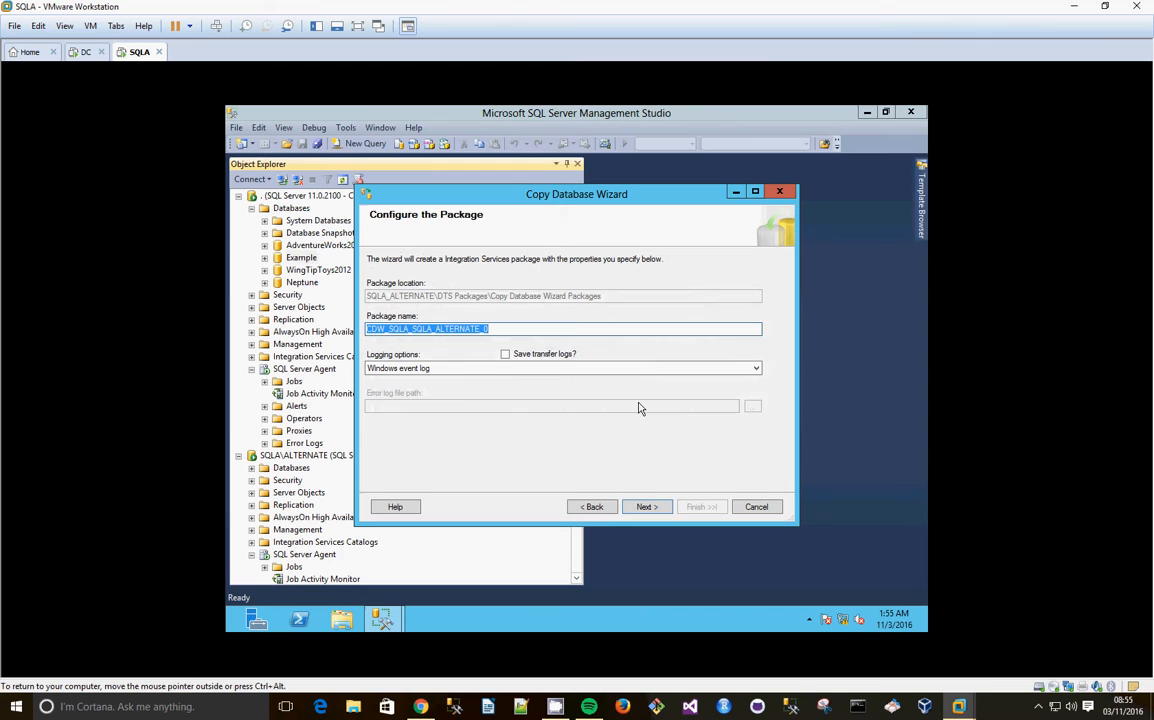
- Name the package 'Exama', choose a different proxy account, and finish to start the copy
click(518, 328)
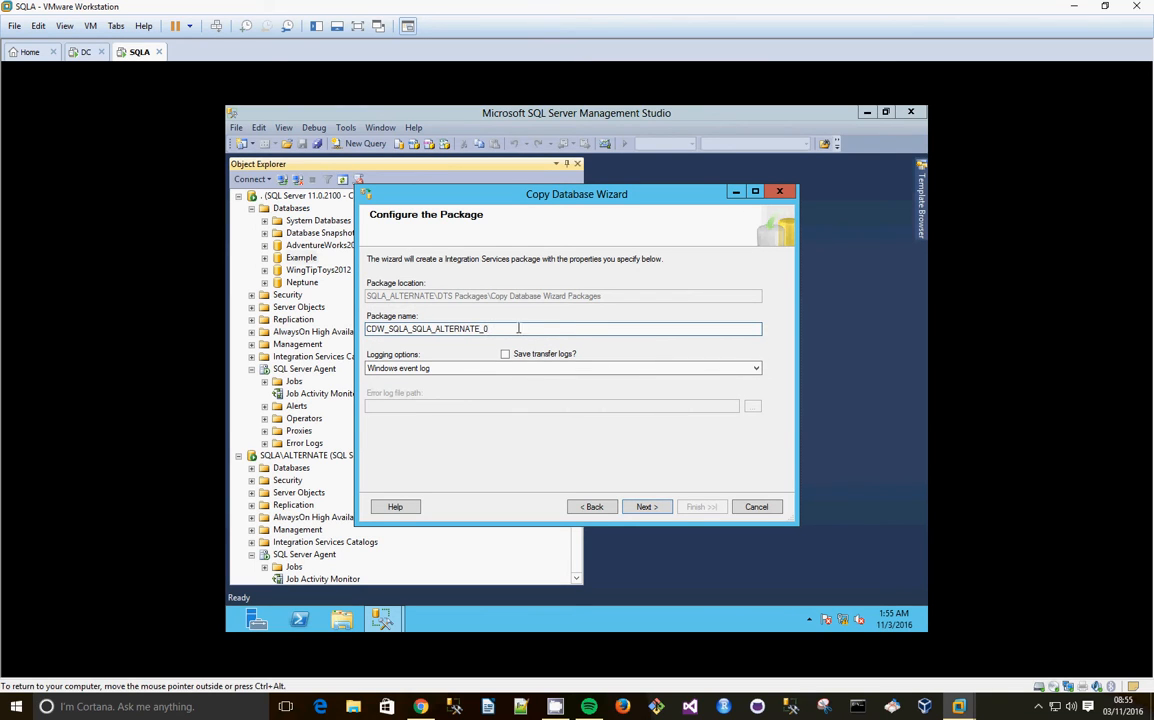
text(ExampleCopyDefaultToAltern)
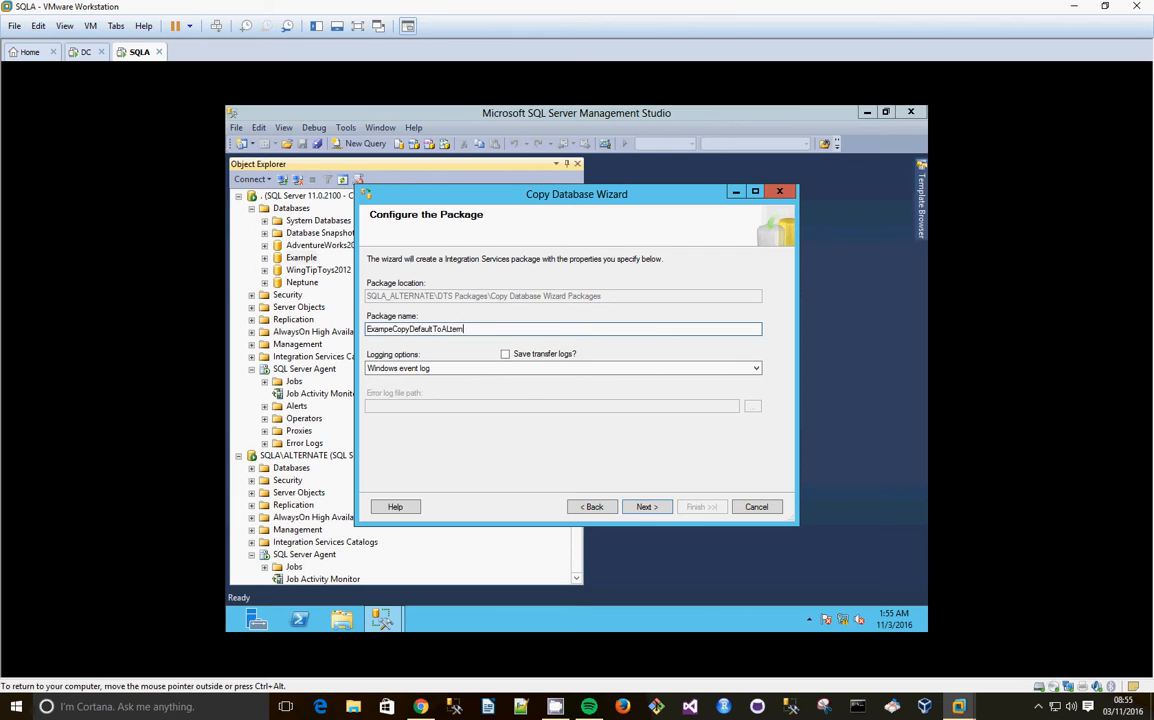
text(ate)
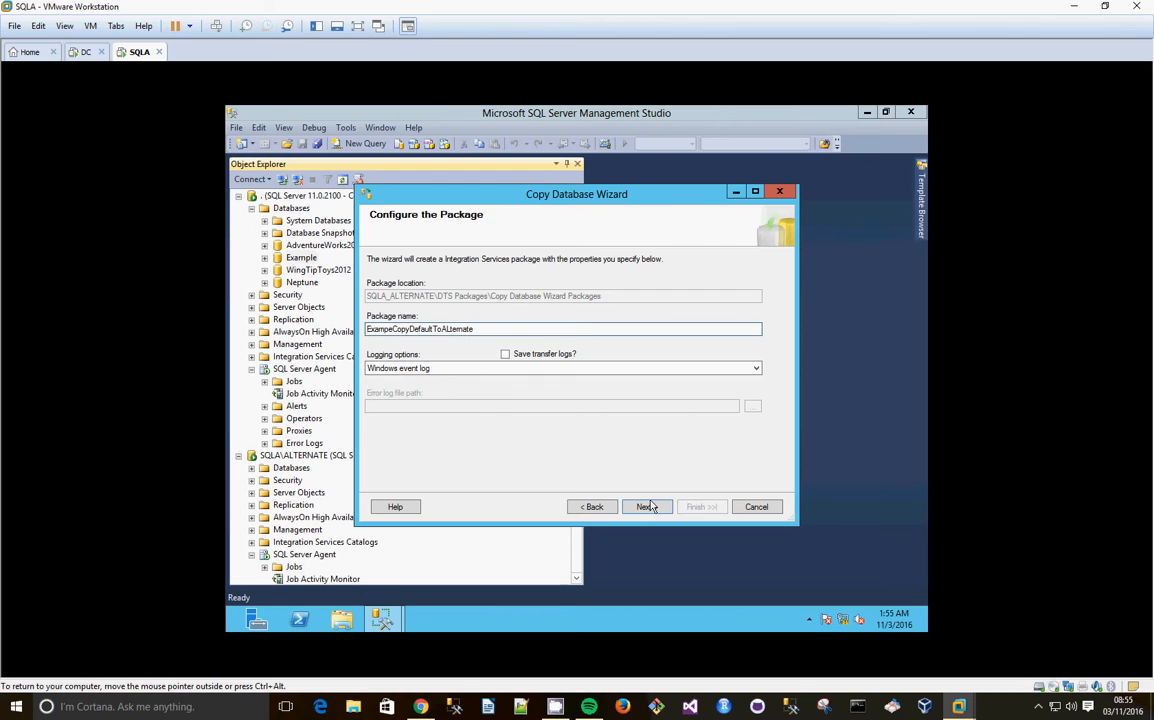
click(644, 506)
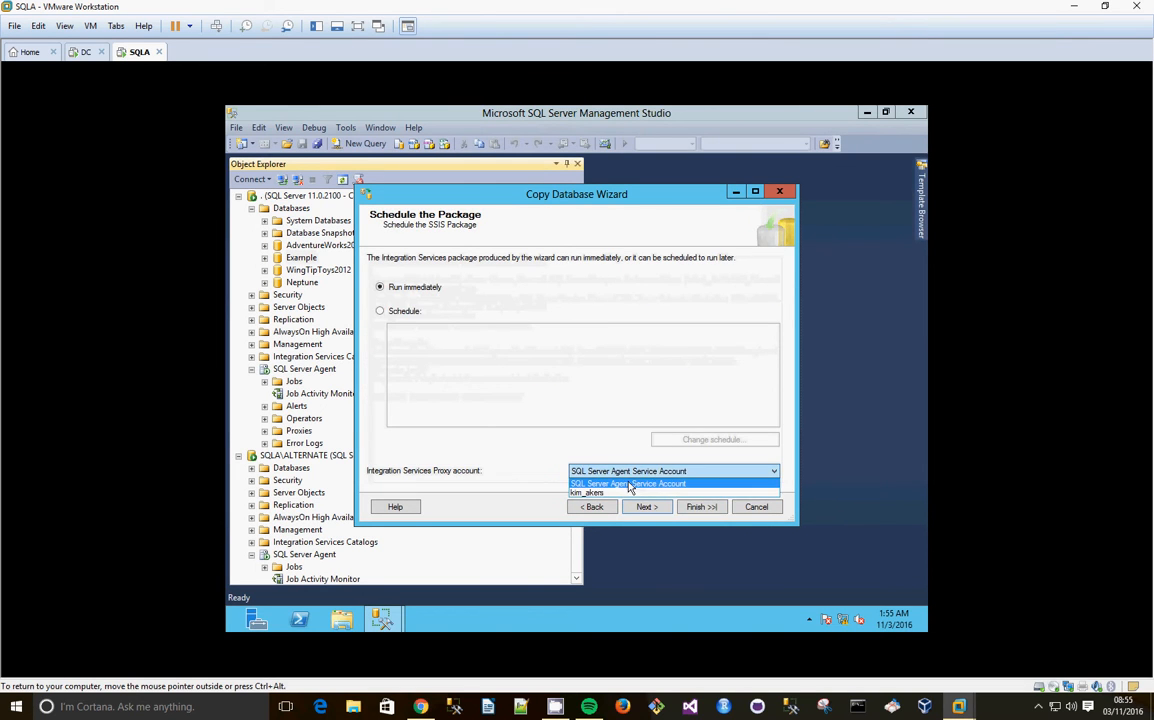
click(588, 492)
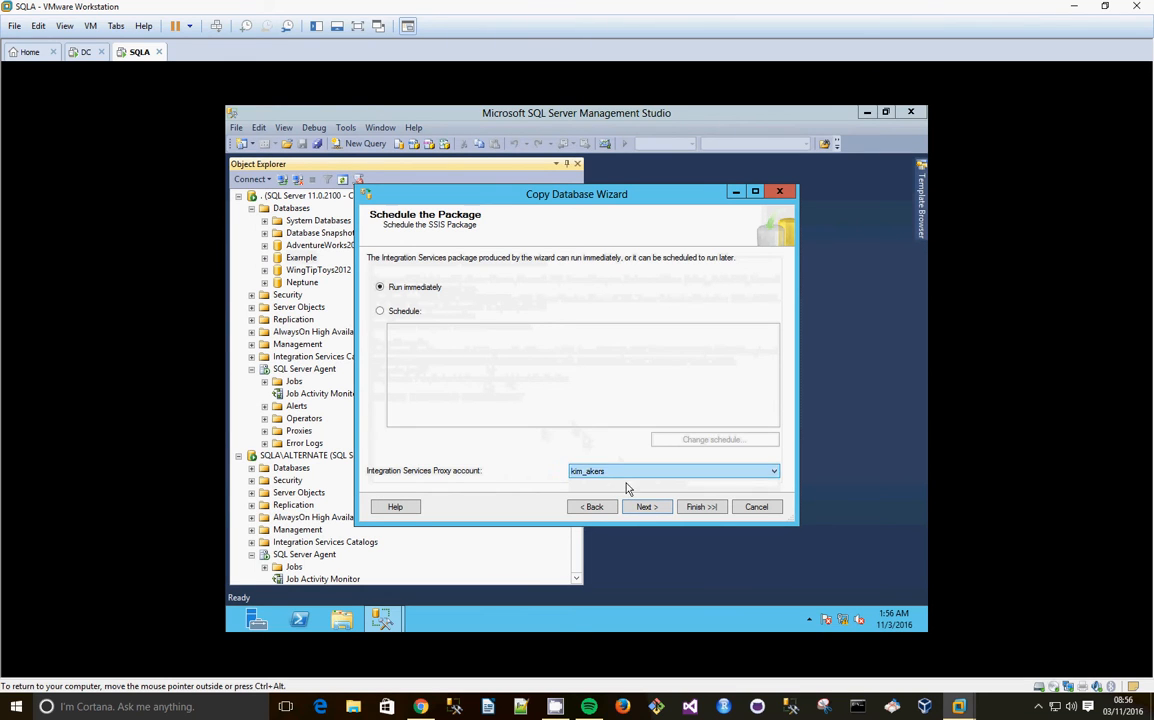
click(646, 506)
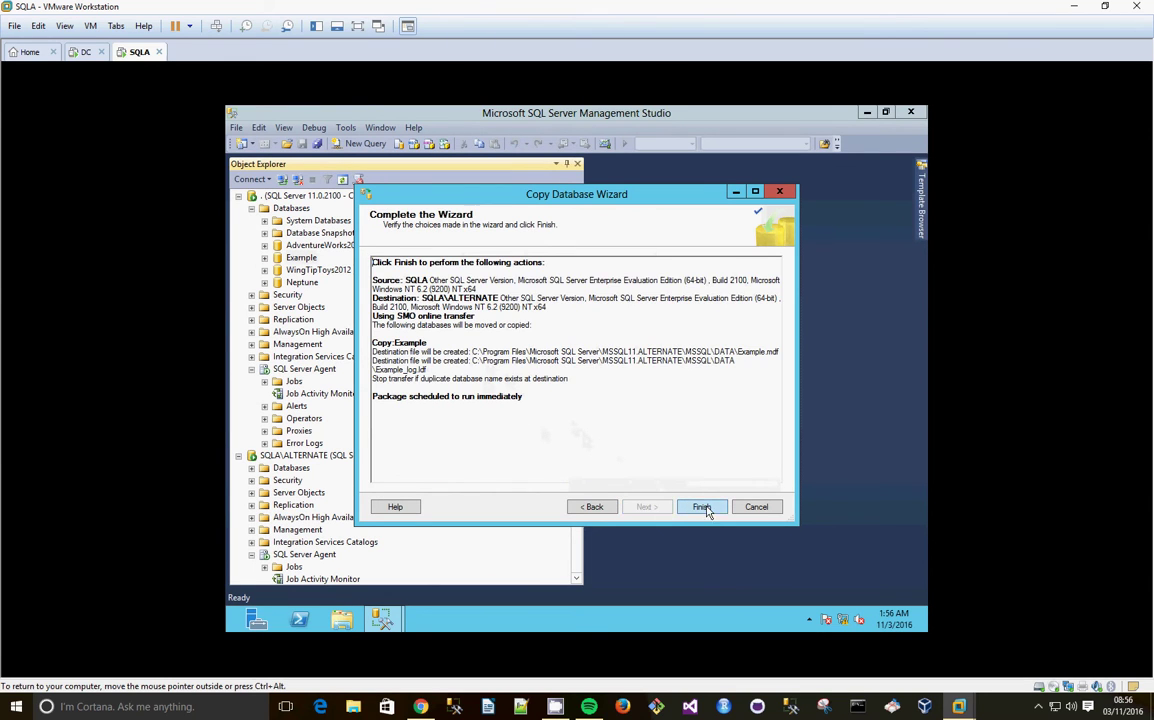
click(700, 506)
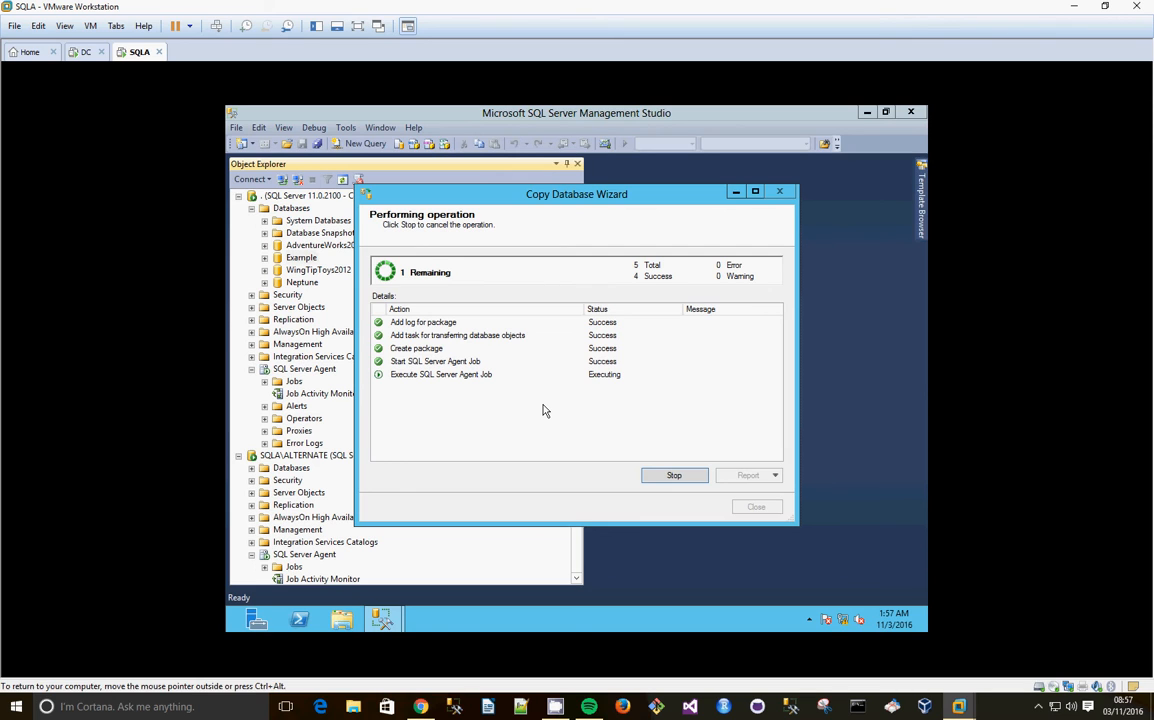
mouse_move(548, 408)
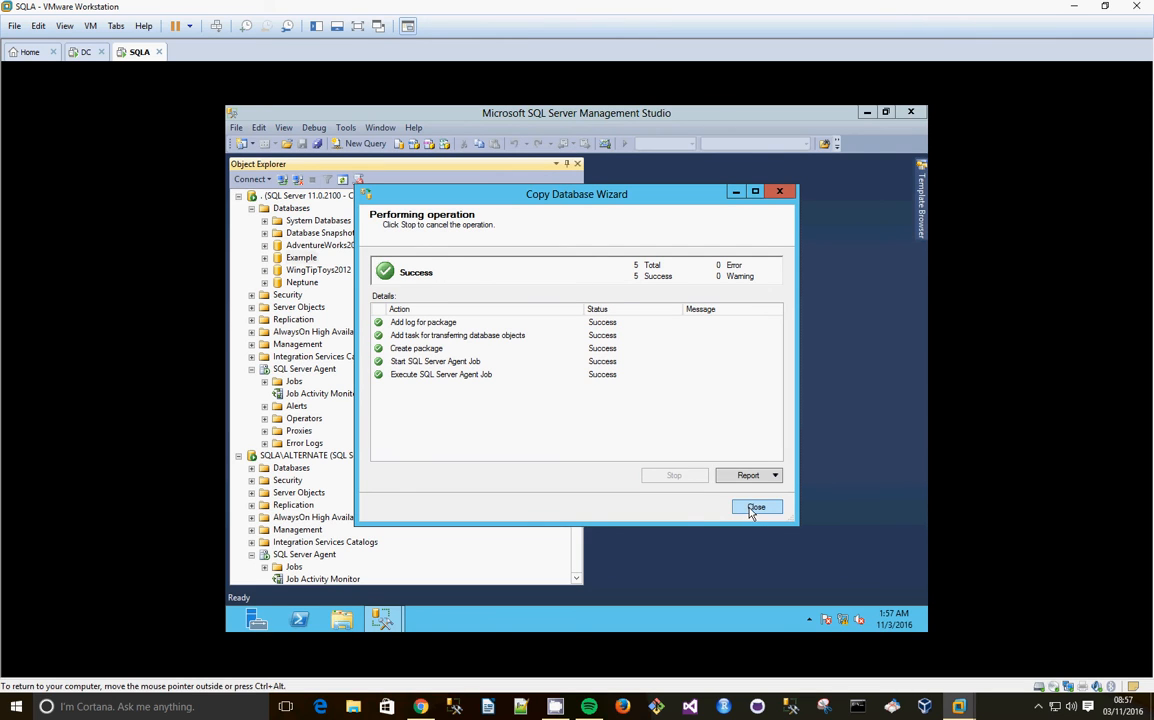
- Close the wizard, refresh SQLALTERNATE's Databases and select the copied Example database
click(756, 508)
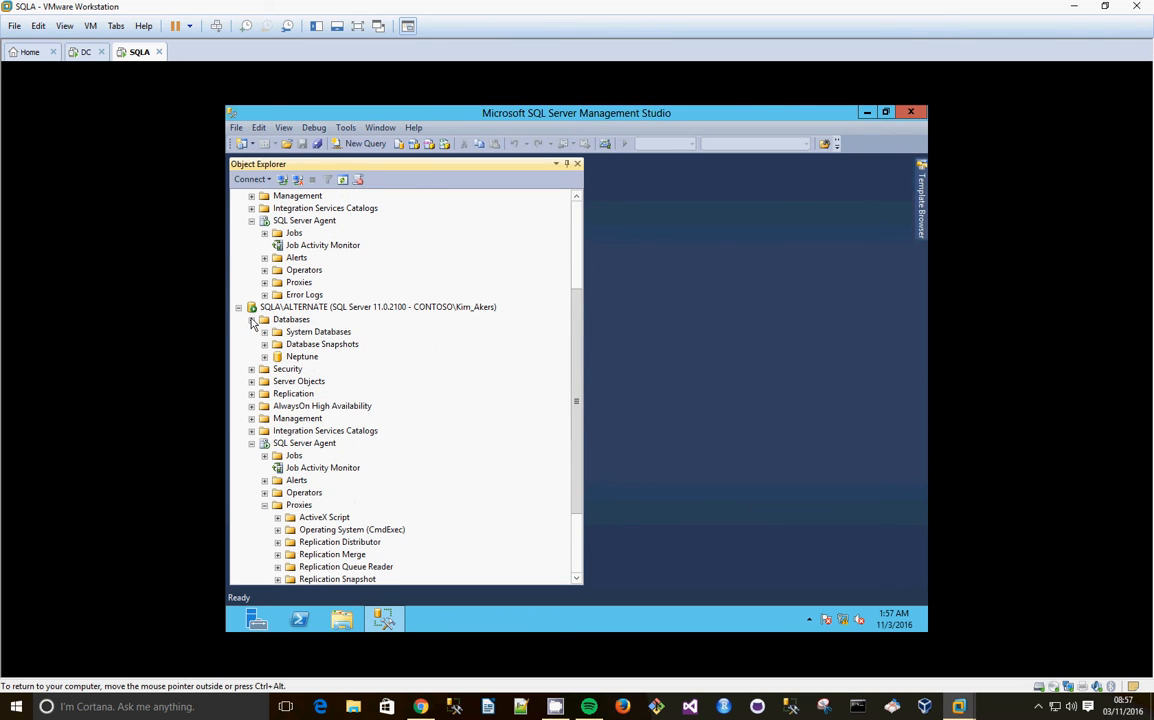
right_click(292, 320)
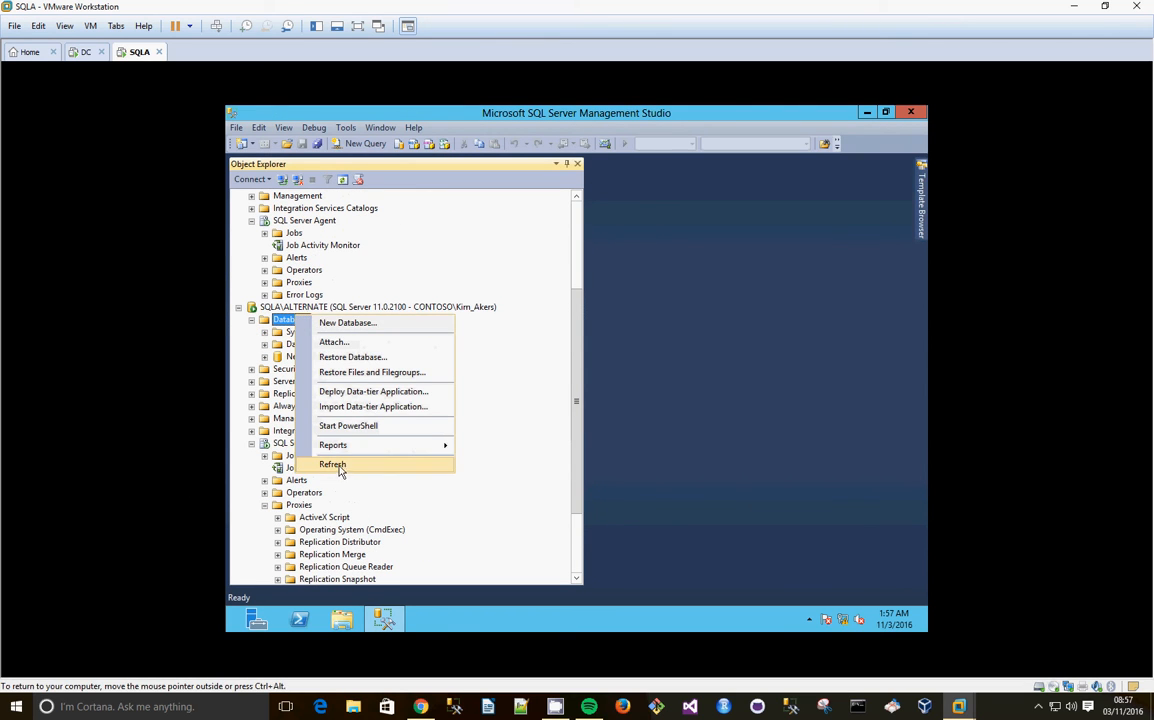
click(332, 464)
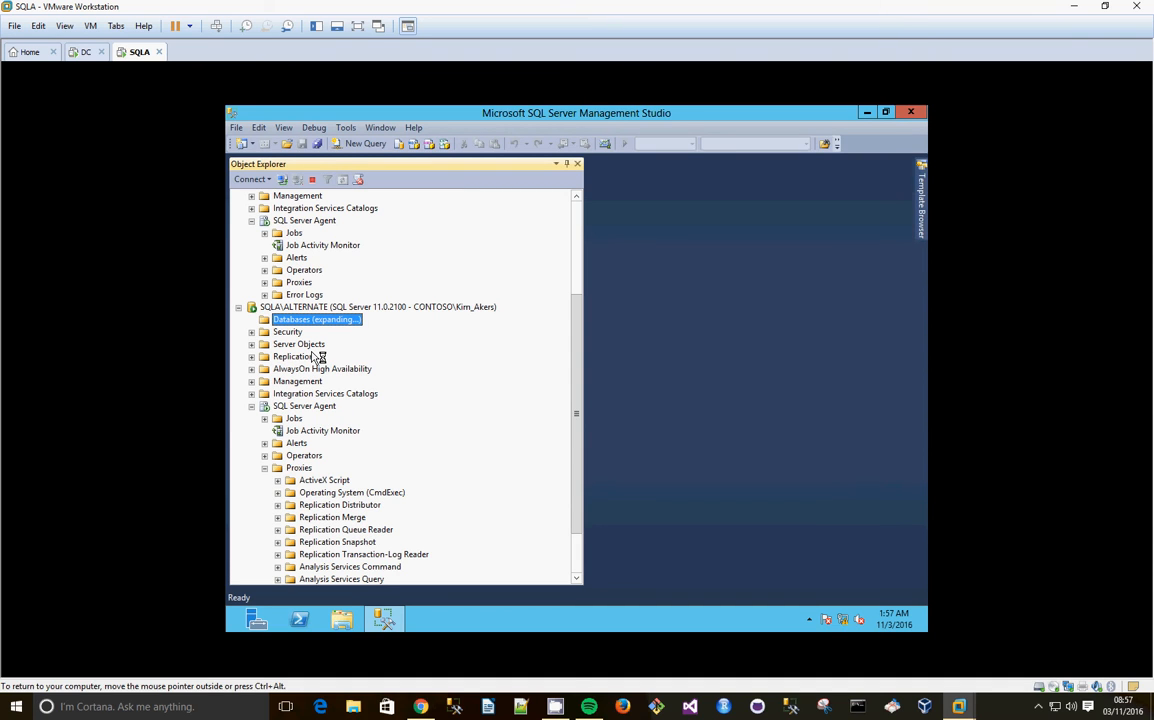
click(292, 318)
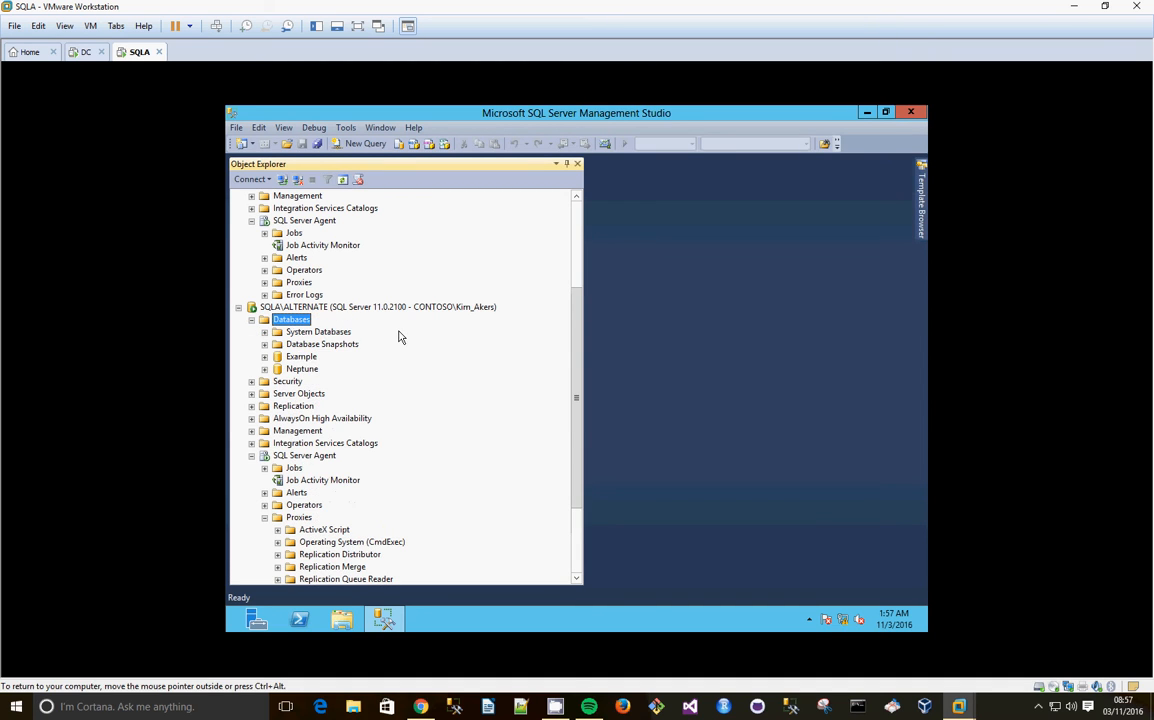
click(300, 356)
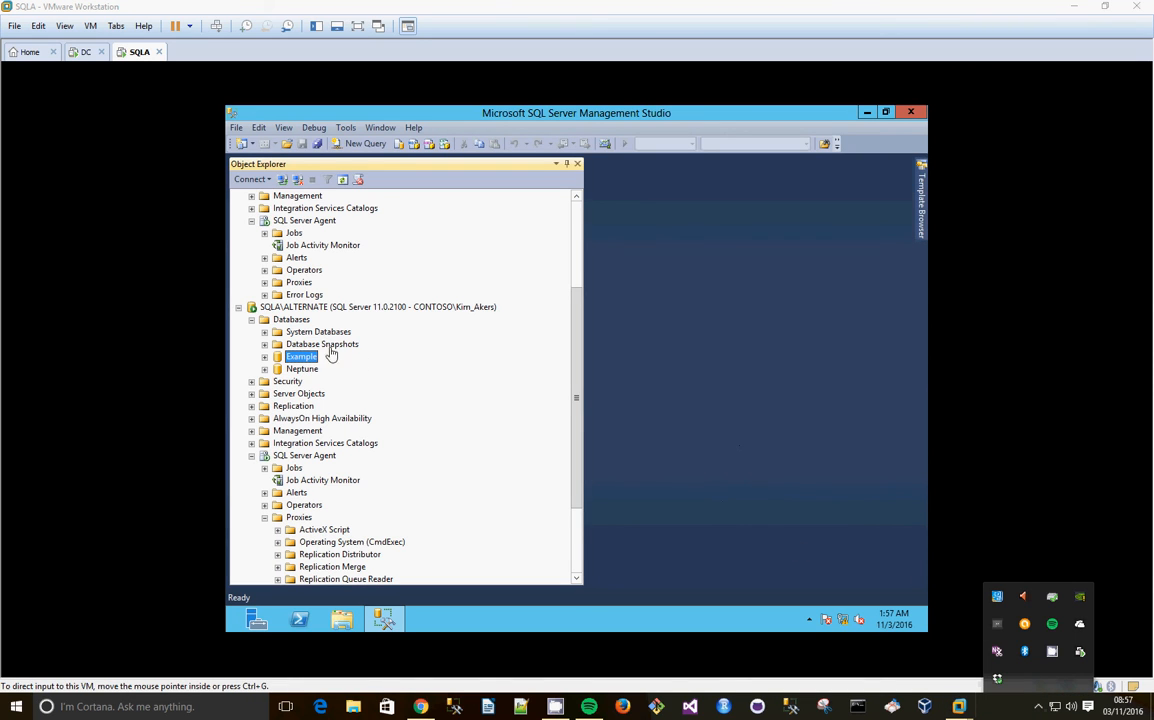
mouse_move(336, 358)
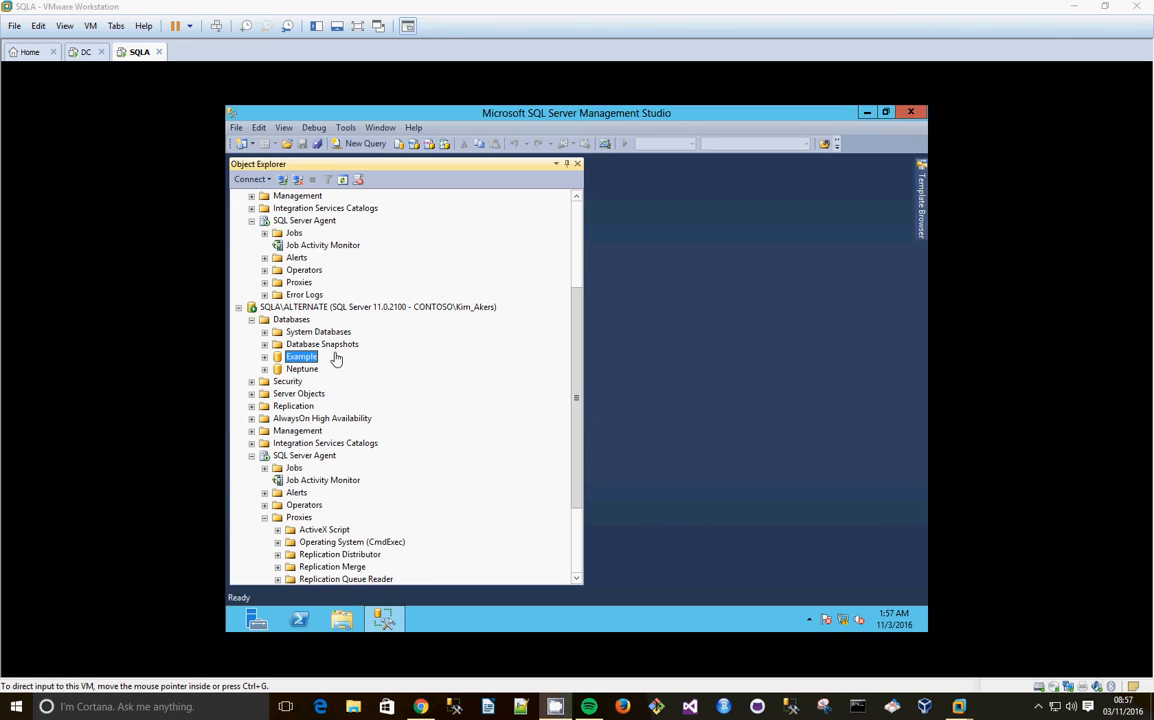
mouse_move(586, 332)
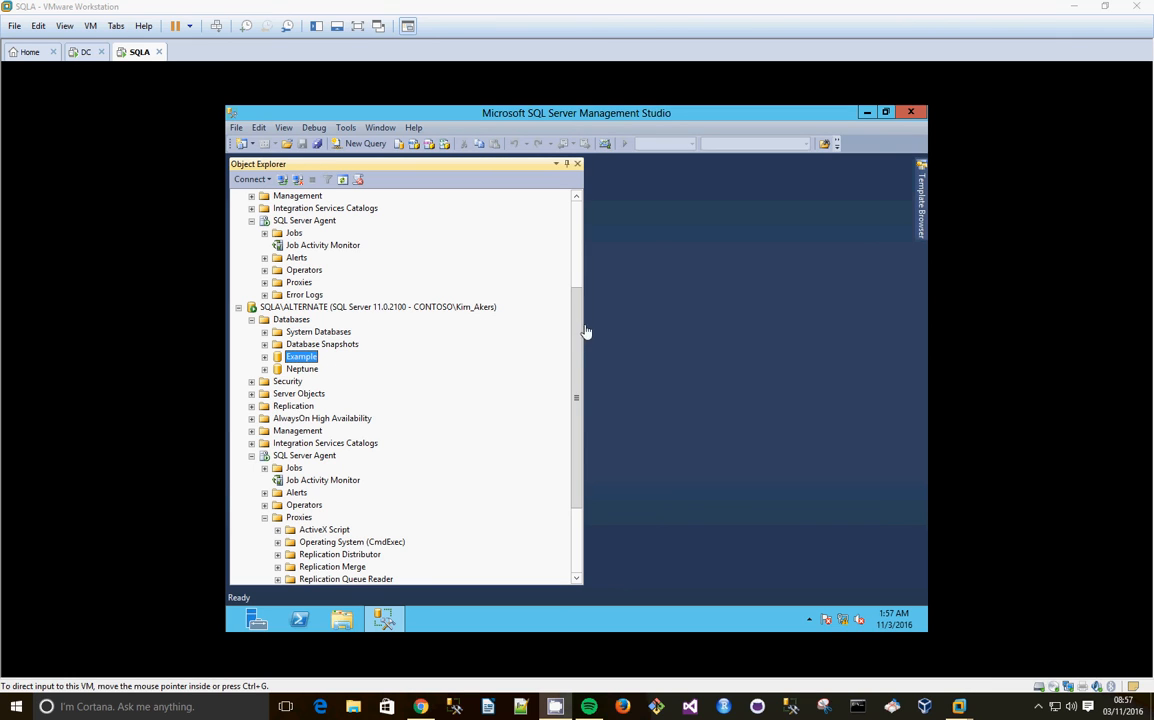
mouse_move(932, 568)
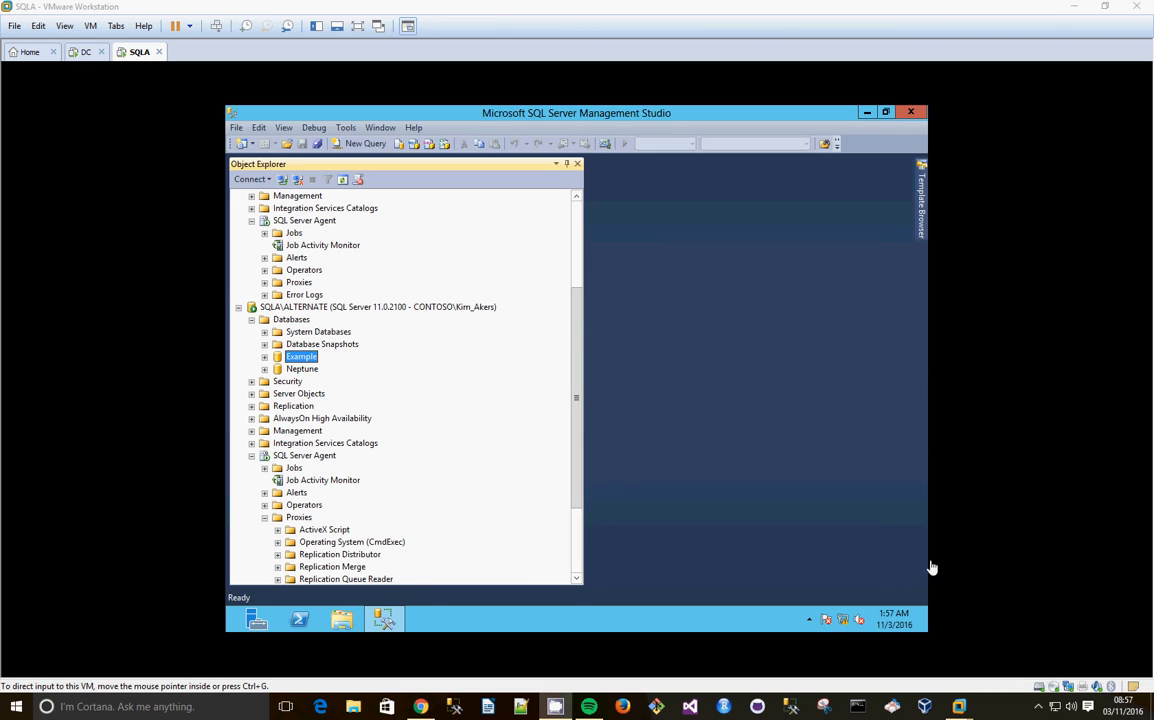
mouse_move(576, 336)
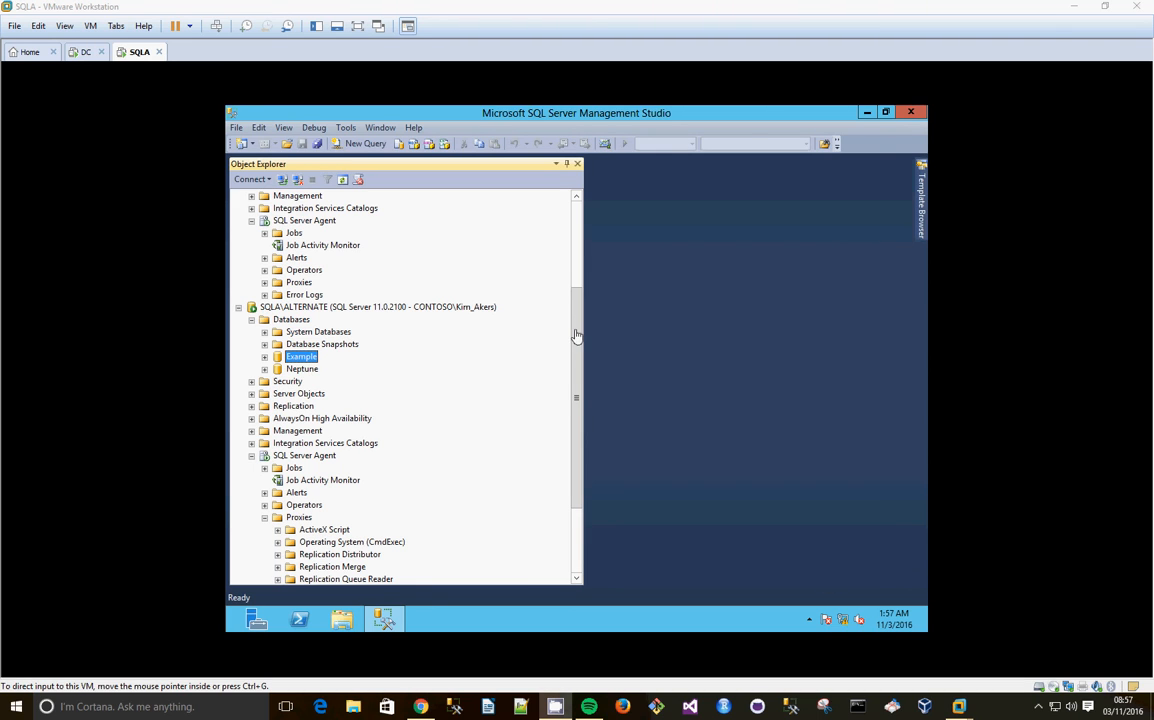